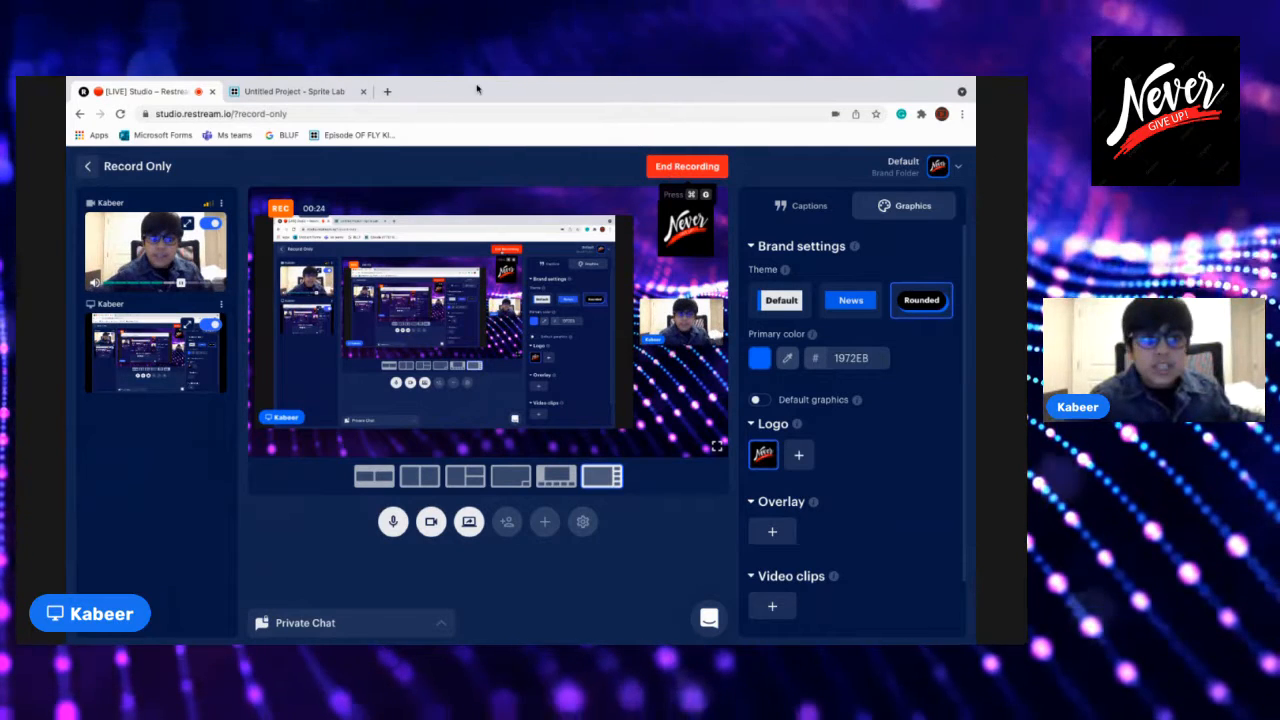
Step: Switch from Restream Studio to the Untitled Project – Sprite Lab browser tab
left_click(296, 92)
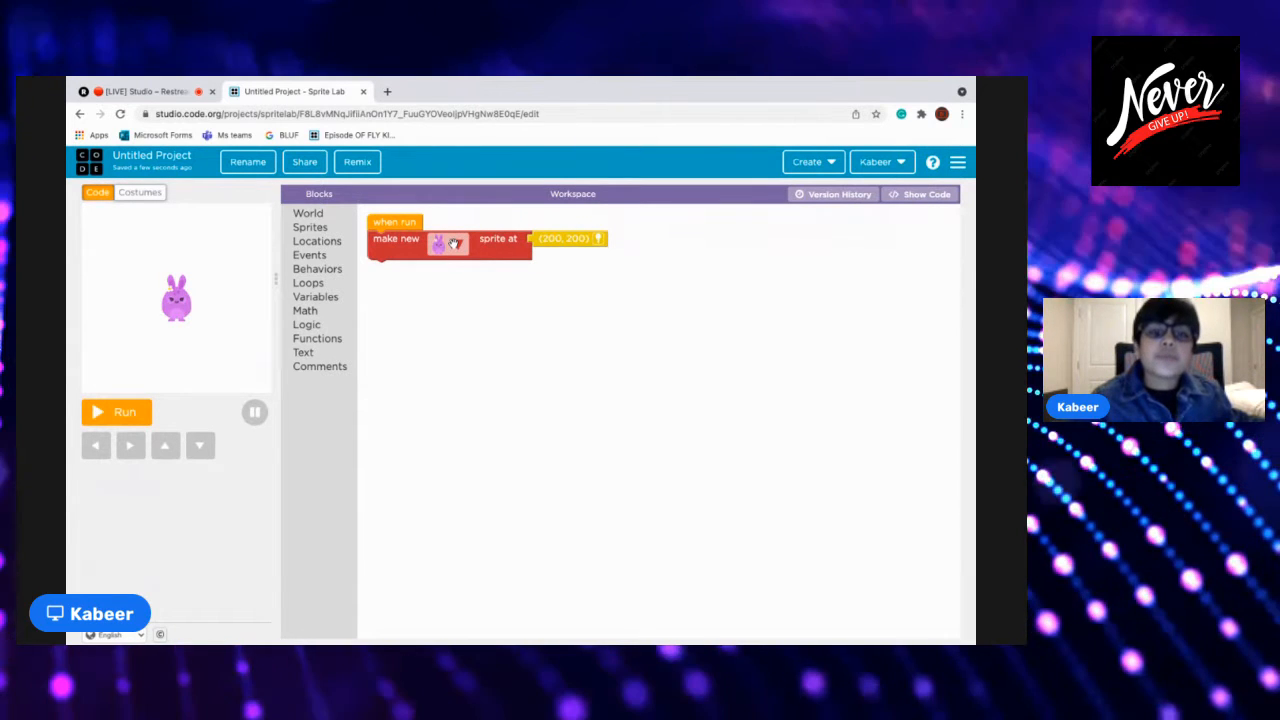
Step: Browse the costume library down to the yellow car costume, then return to the Code workspace
left_click(448, 244)
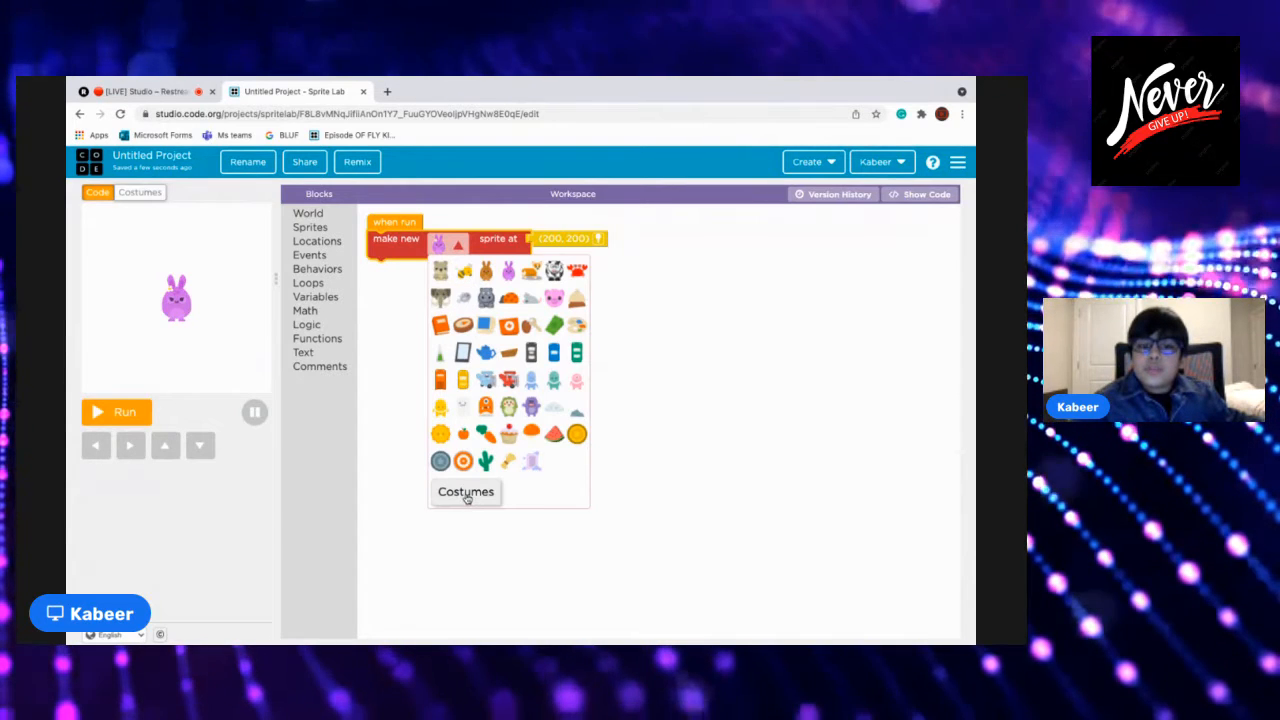
left_click(464, 492)
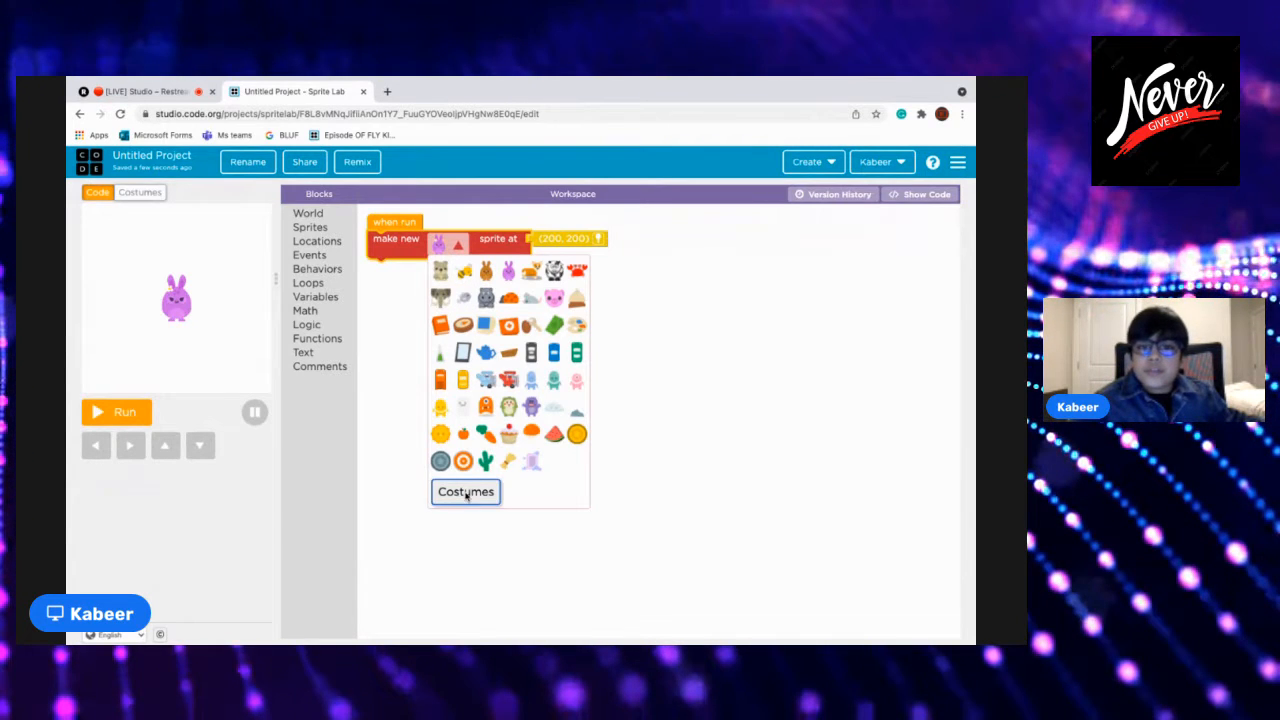
left_click(464, 492)
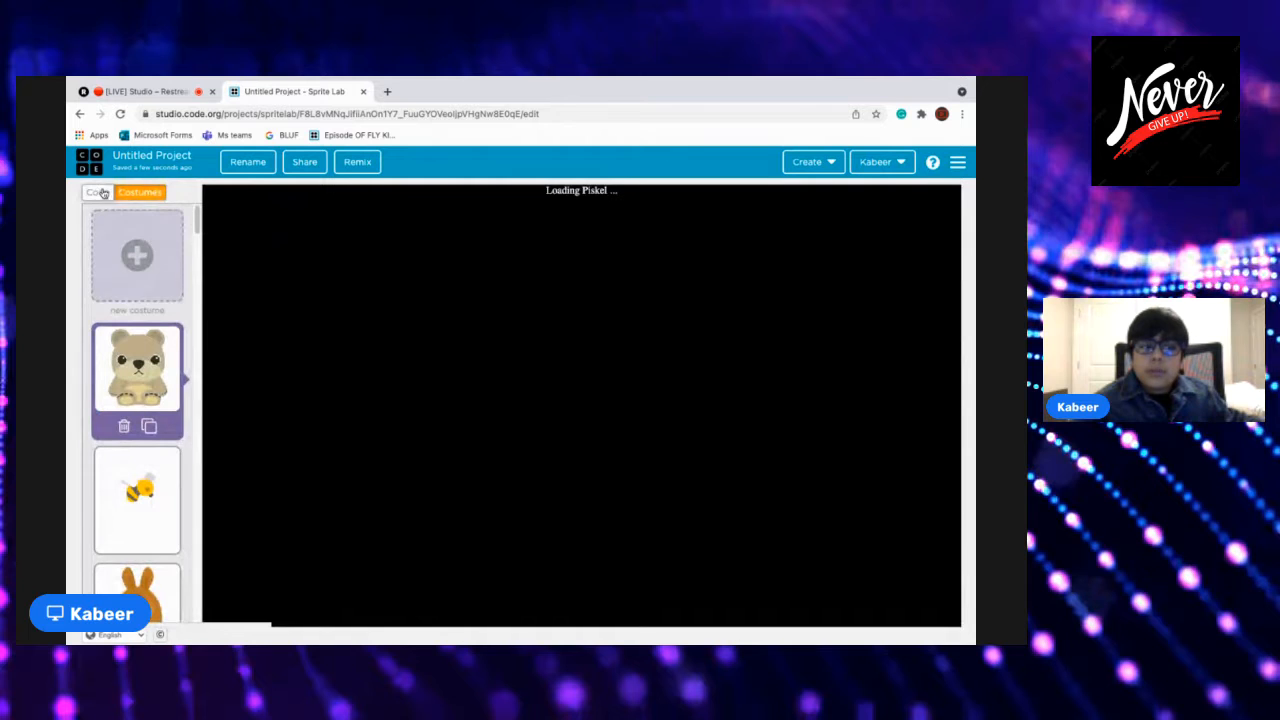
scroll("down", 3)
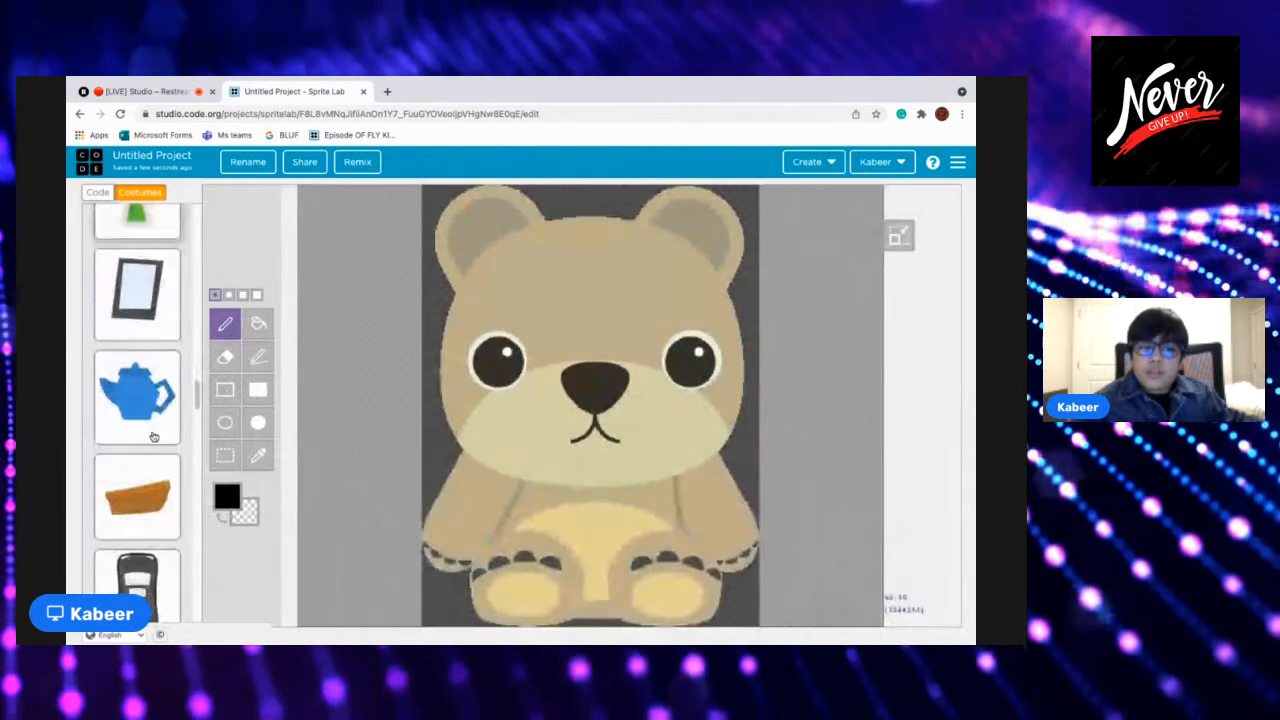
scroll("down", 3)
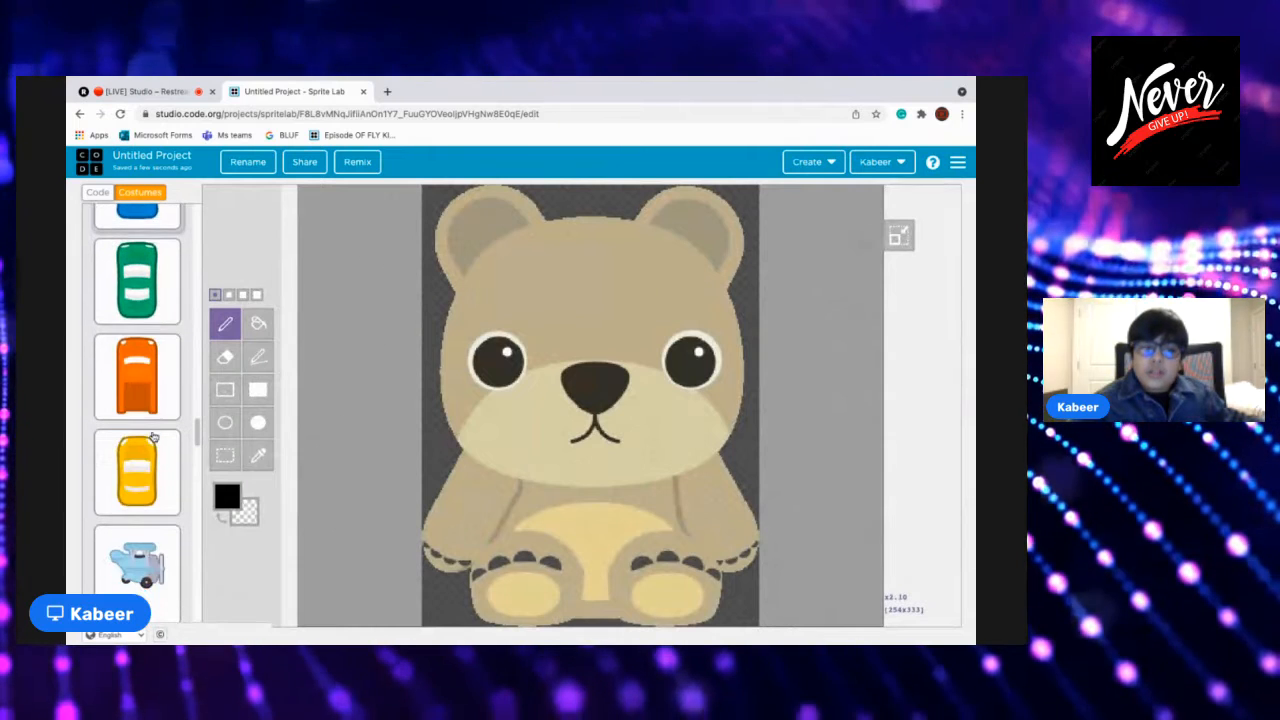
scroll("down", 3)
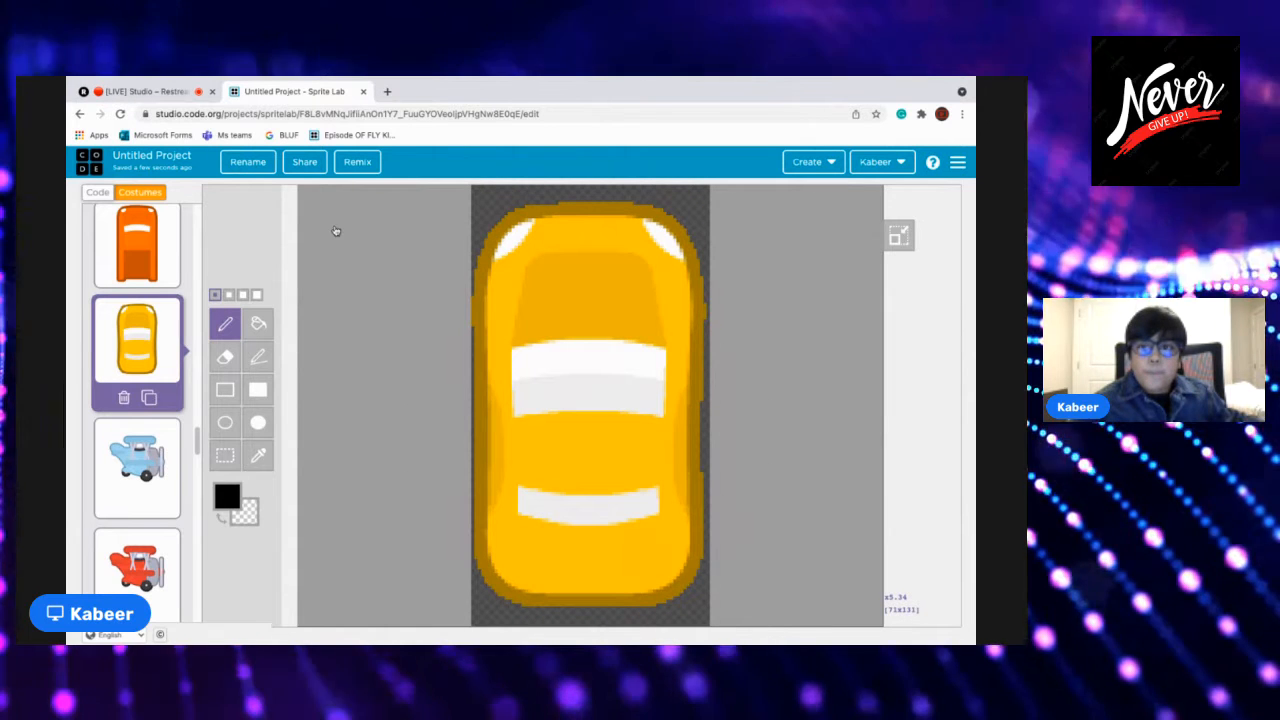
left_click(96, 192)
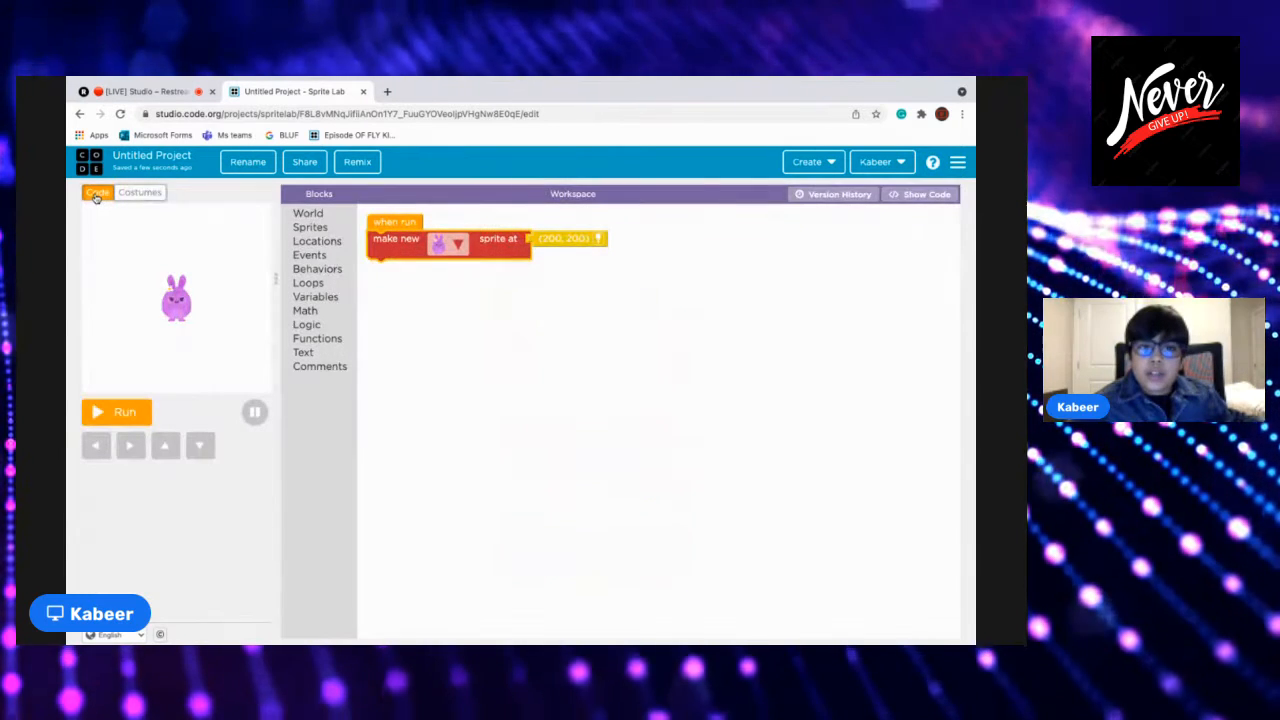
Step: Place the yellow car sprite near the bottom centre of the stage and discard a second sprite block
left_click(448, 244)
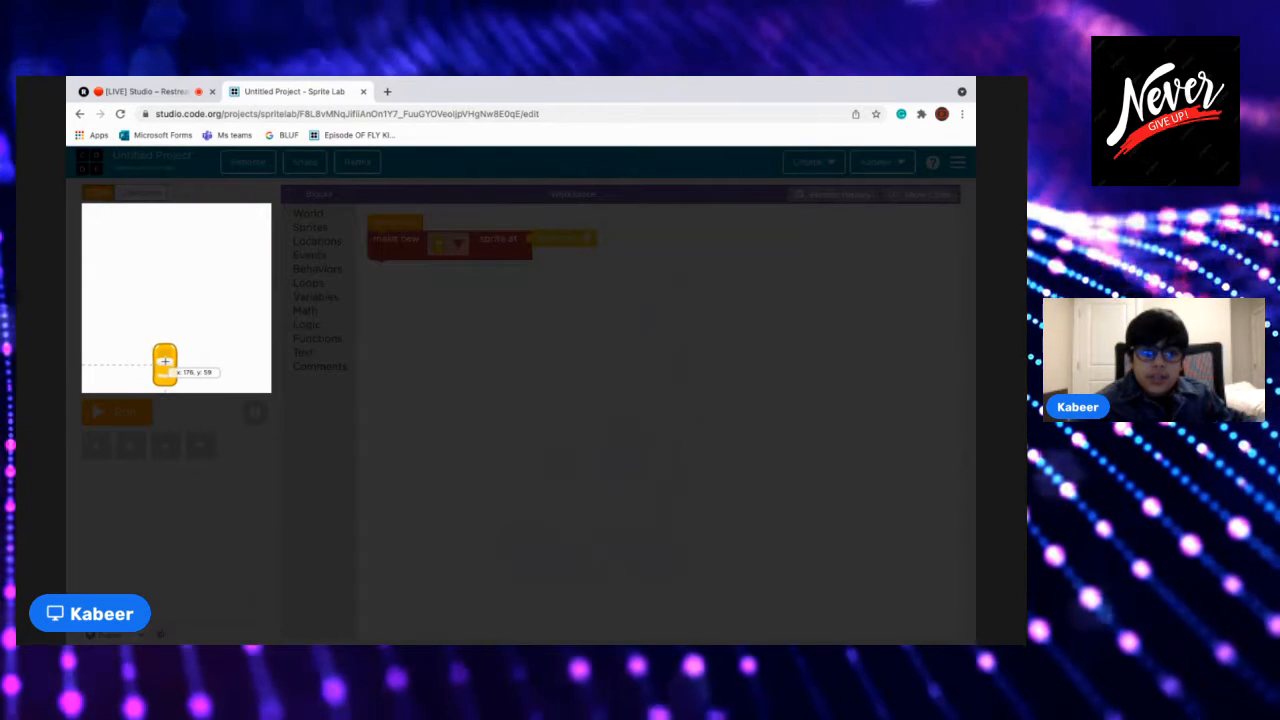
left_click_drag(164, 364, 172, 358)
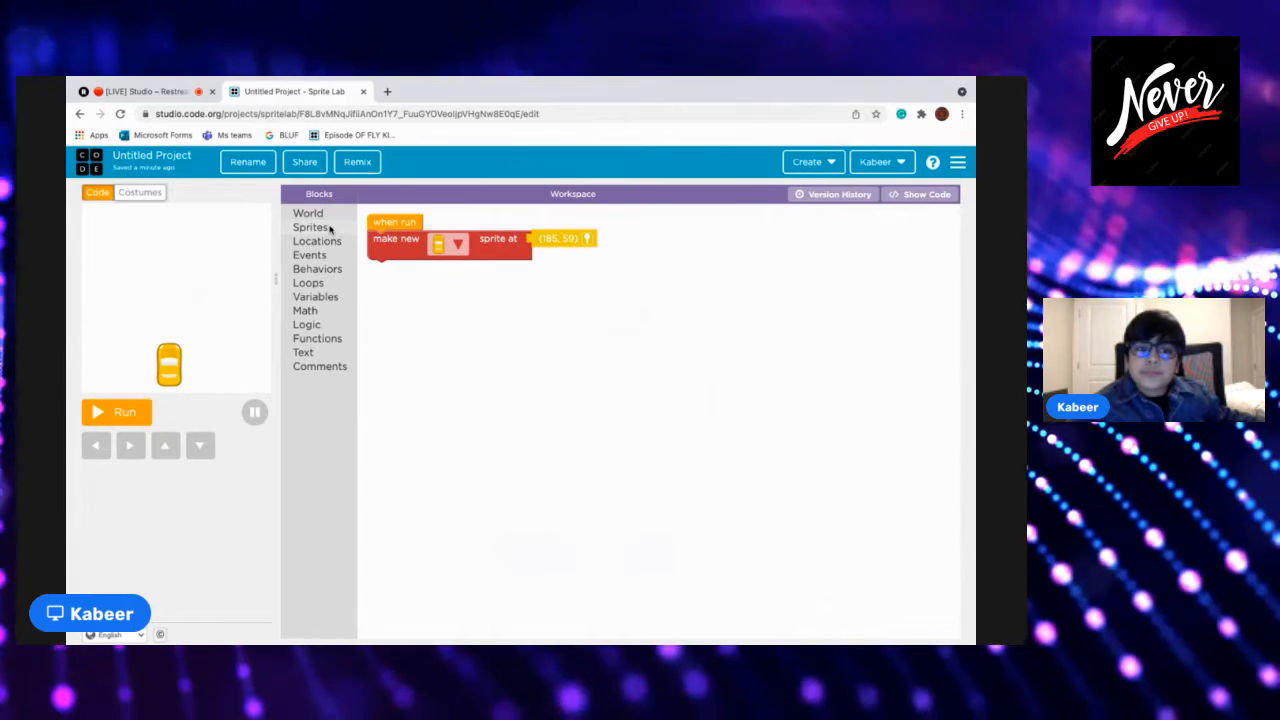
left_click(312, 228)
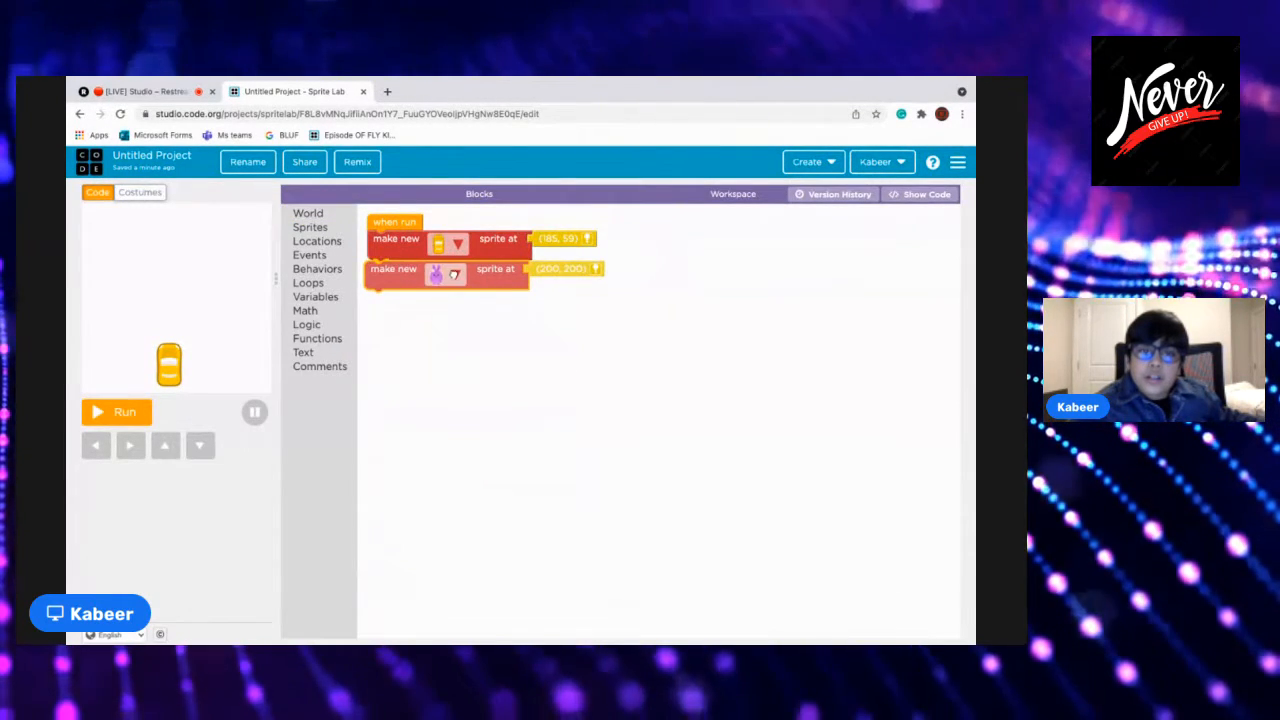
left_click(444, 276)
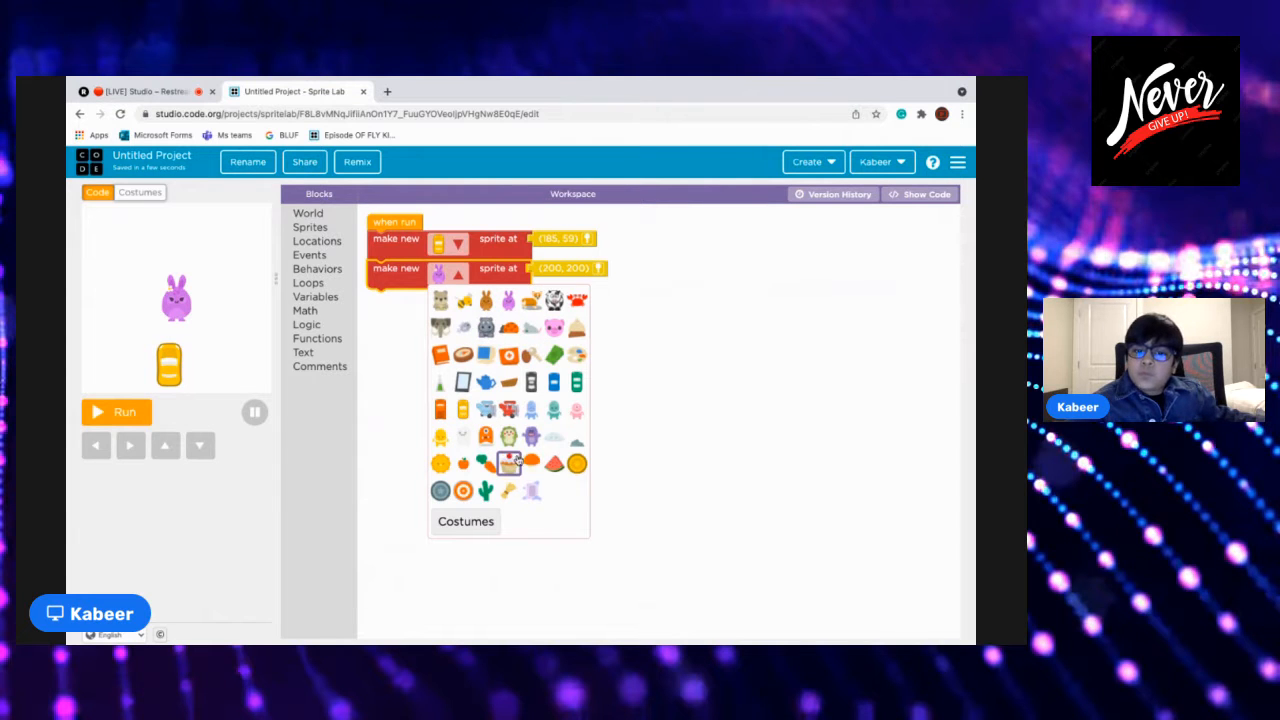
left_click(510, 464)
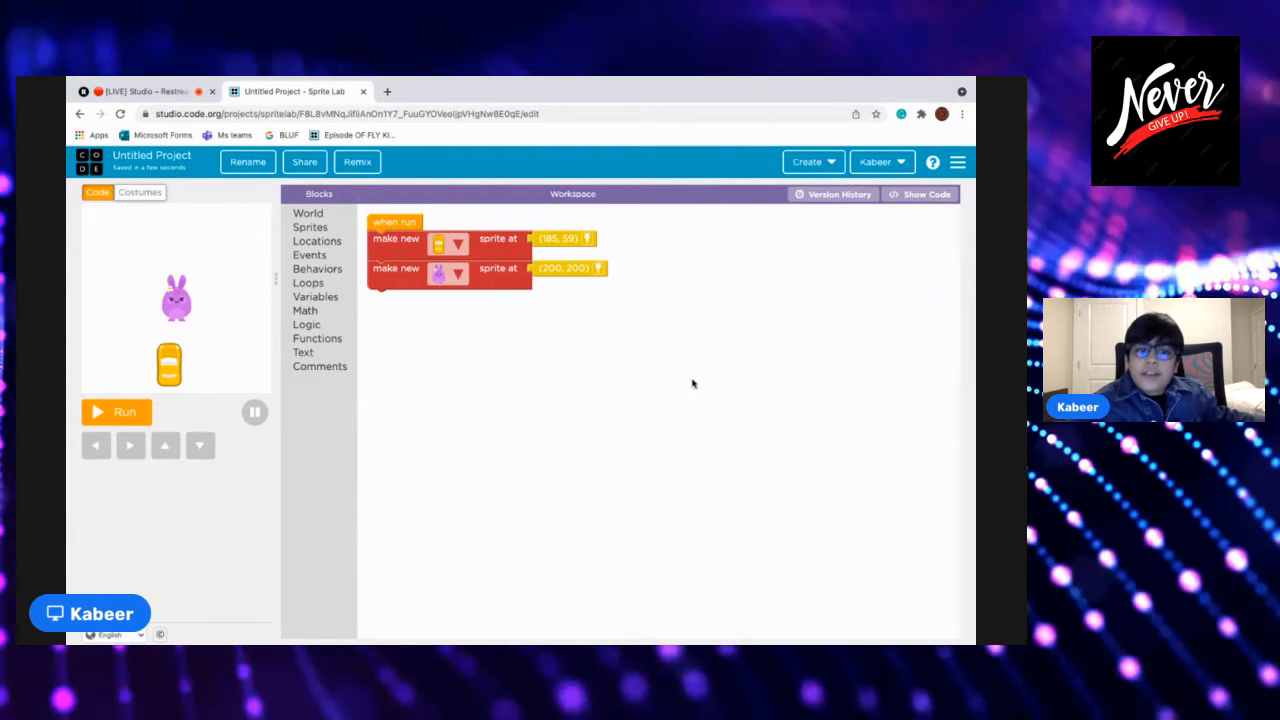
left_click(448, 268)
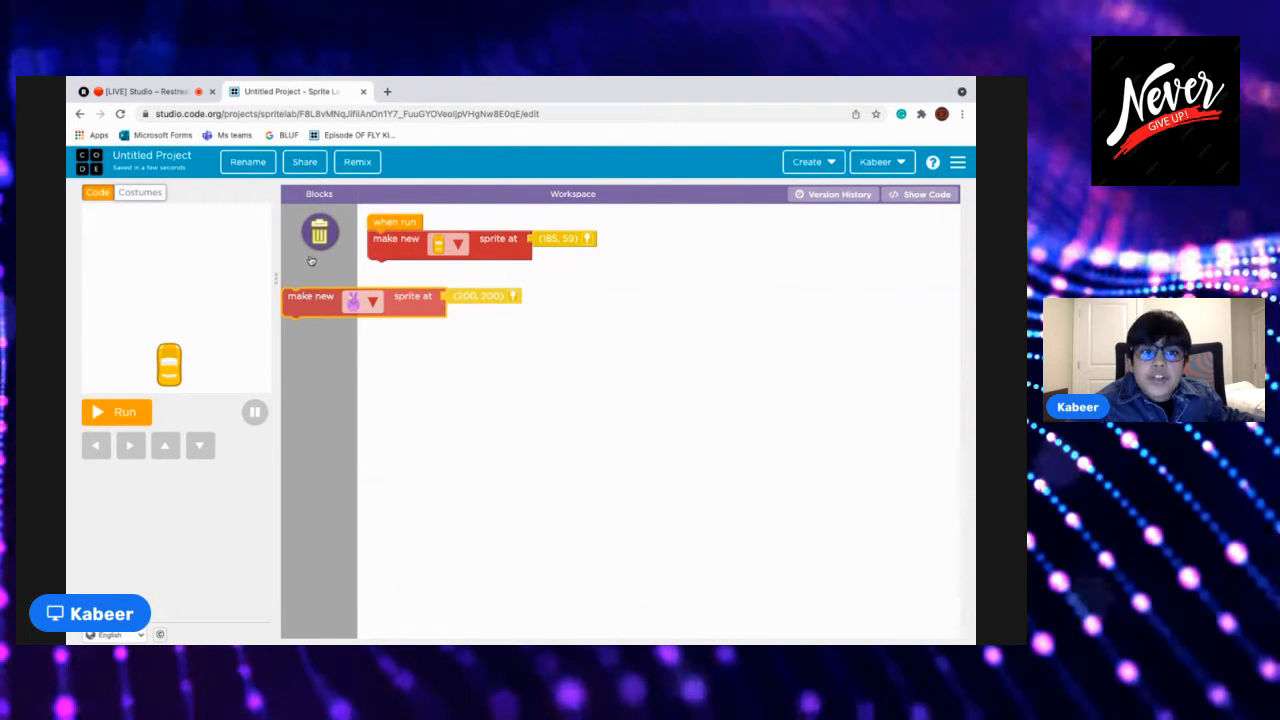
Step: Trash the extra bunny sprite block and set the stage background to the wooden floor
left_click(318, 230)
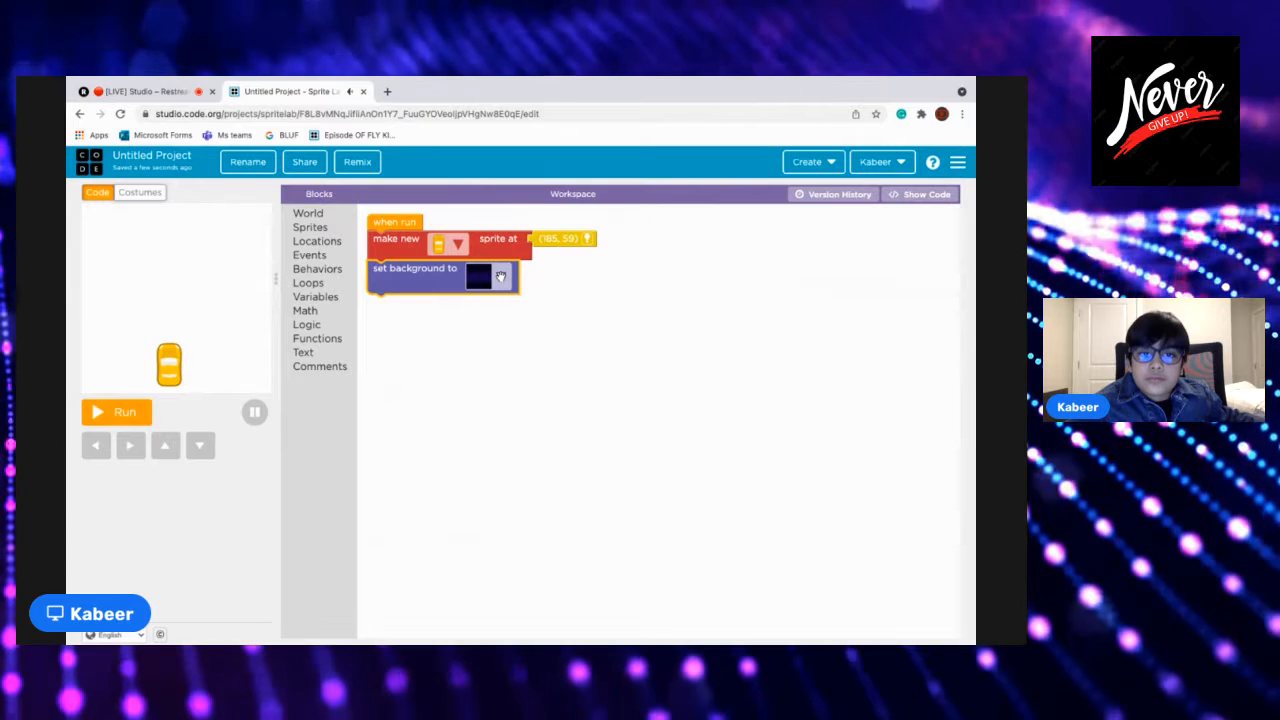
left_click(488, 276)
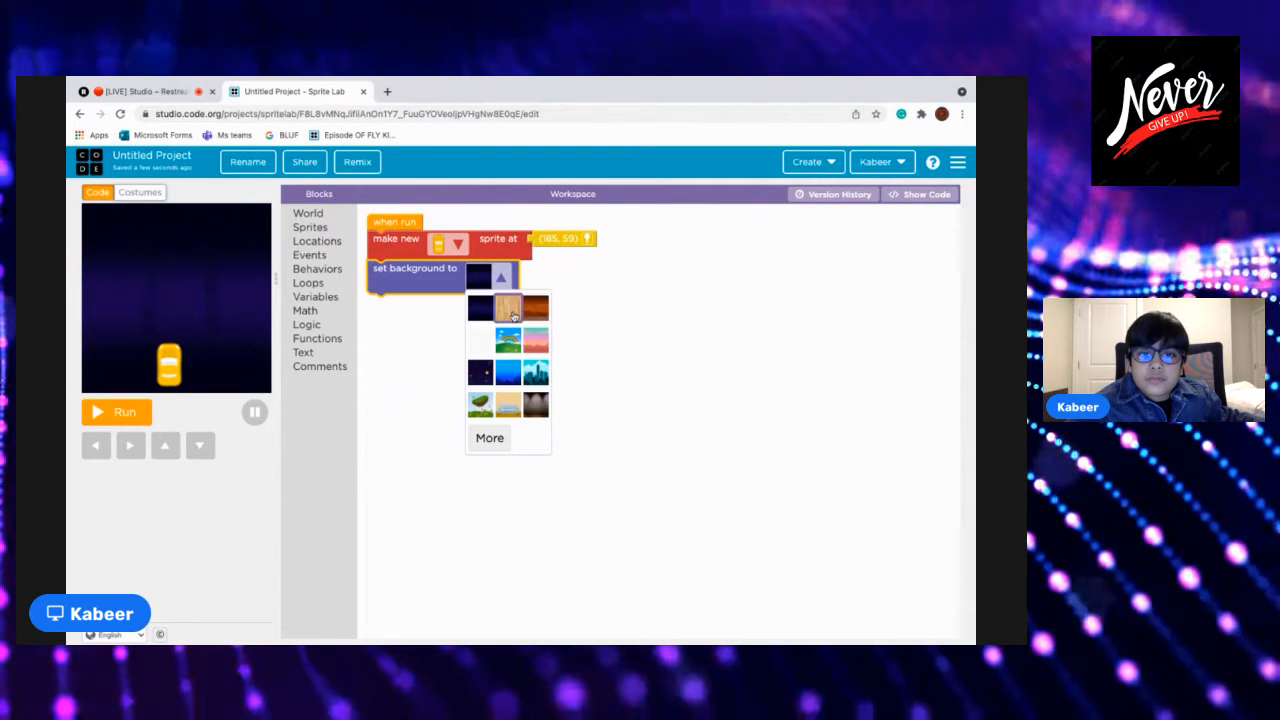
left_click(508, 308)
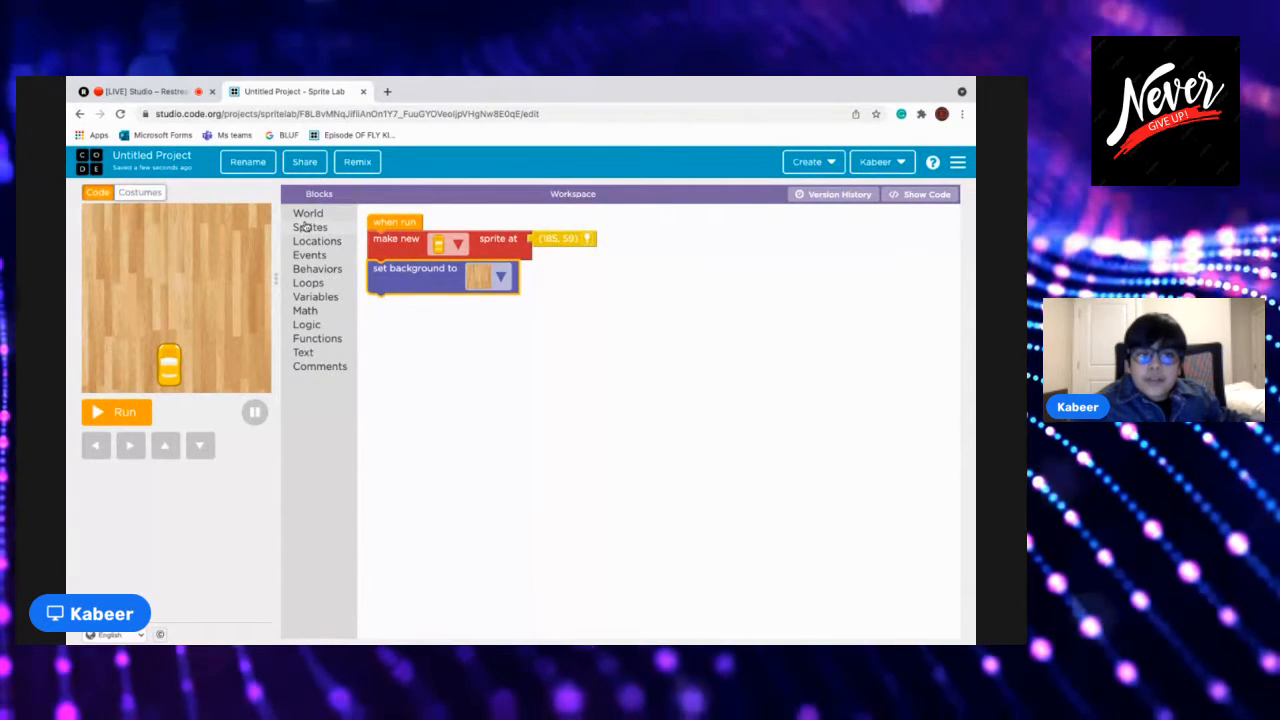
left_click(310, 228)
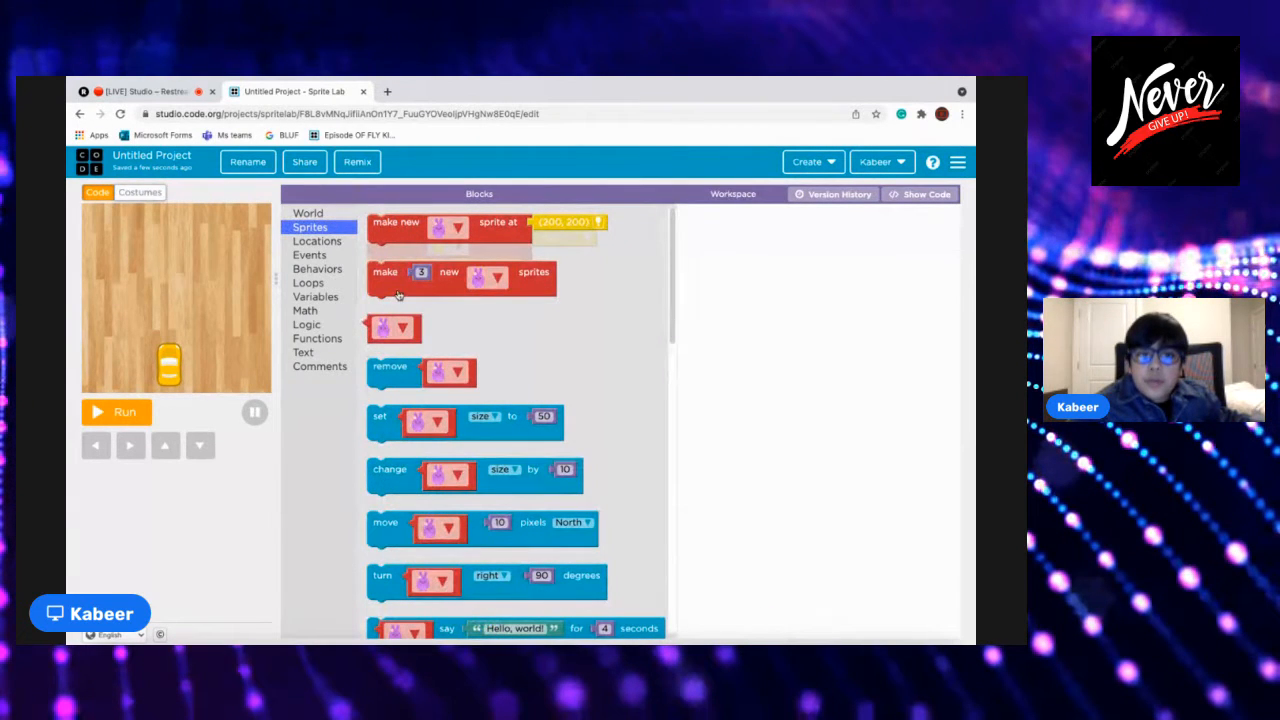
Step: Add a when-car-clicked event that makes a new orange alien sprite near the top of the stage
left_click(308, 254)
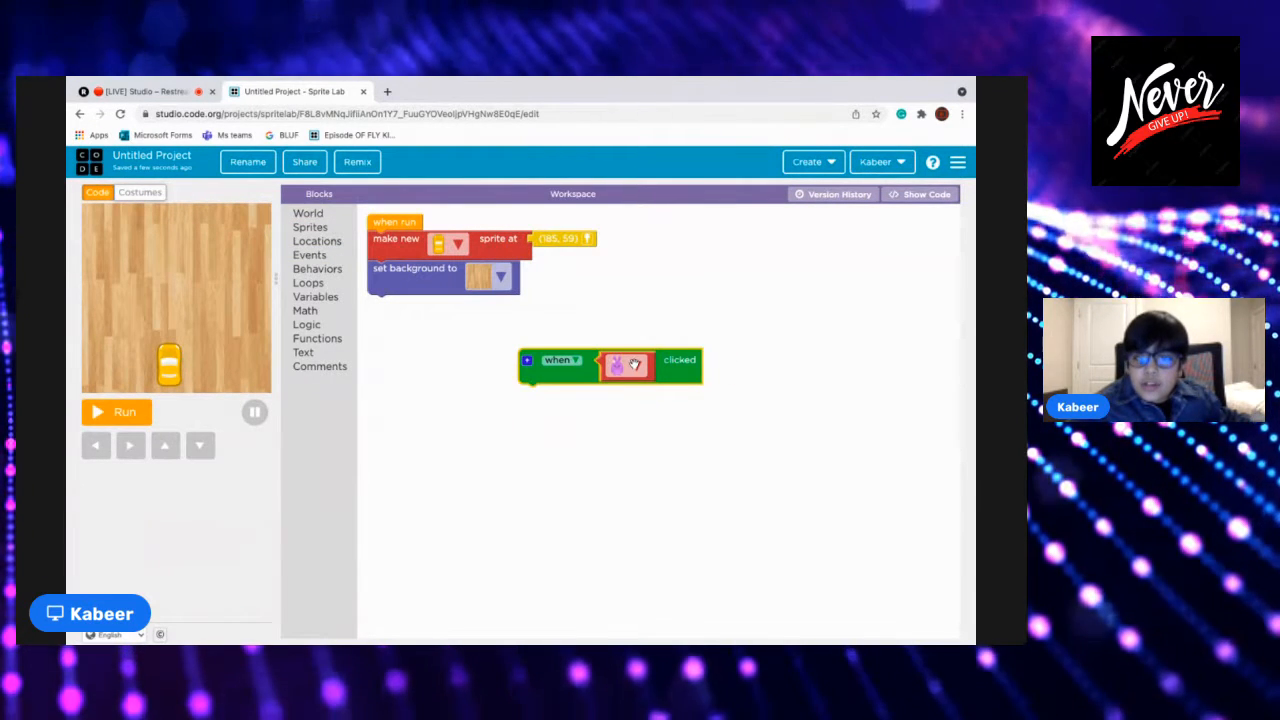
left_click(624, 366)
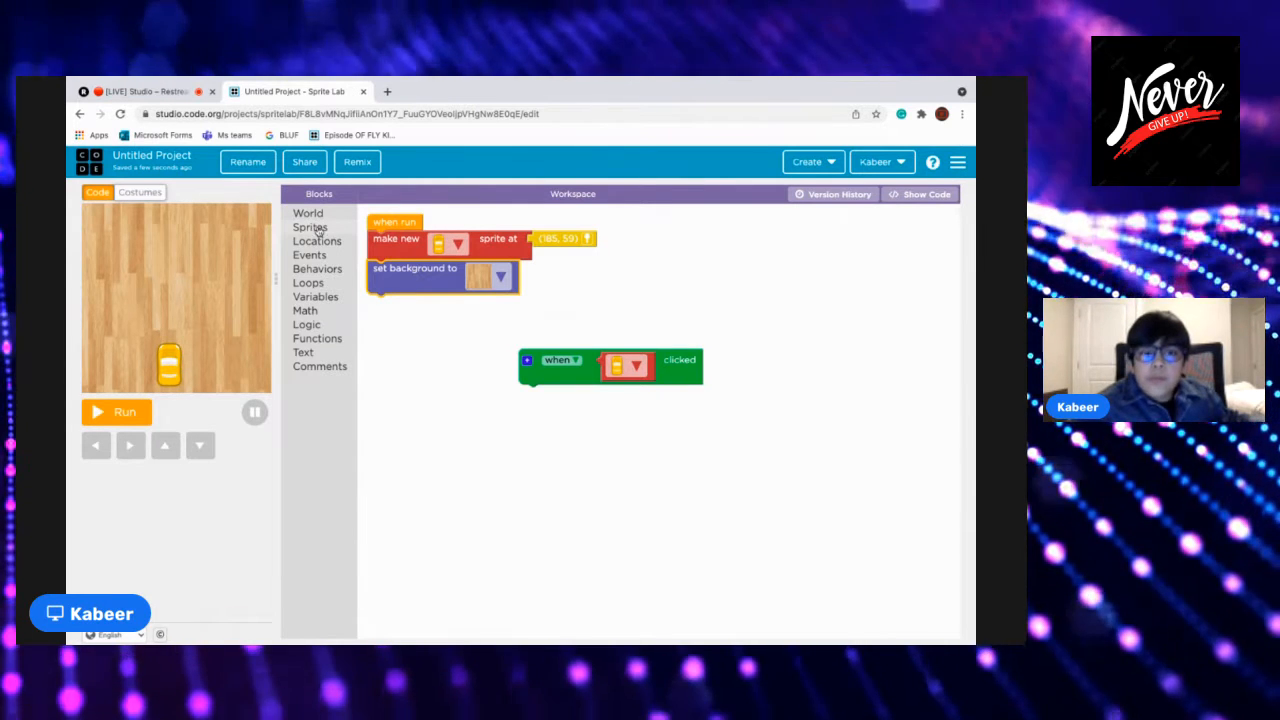
left_click(310, 228)
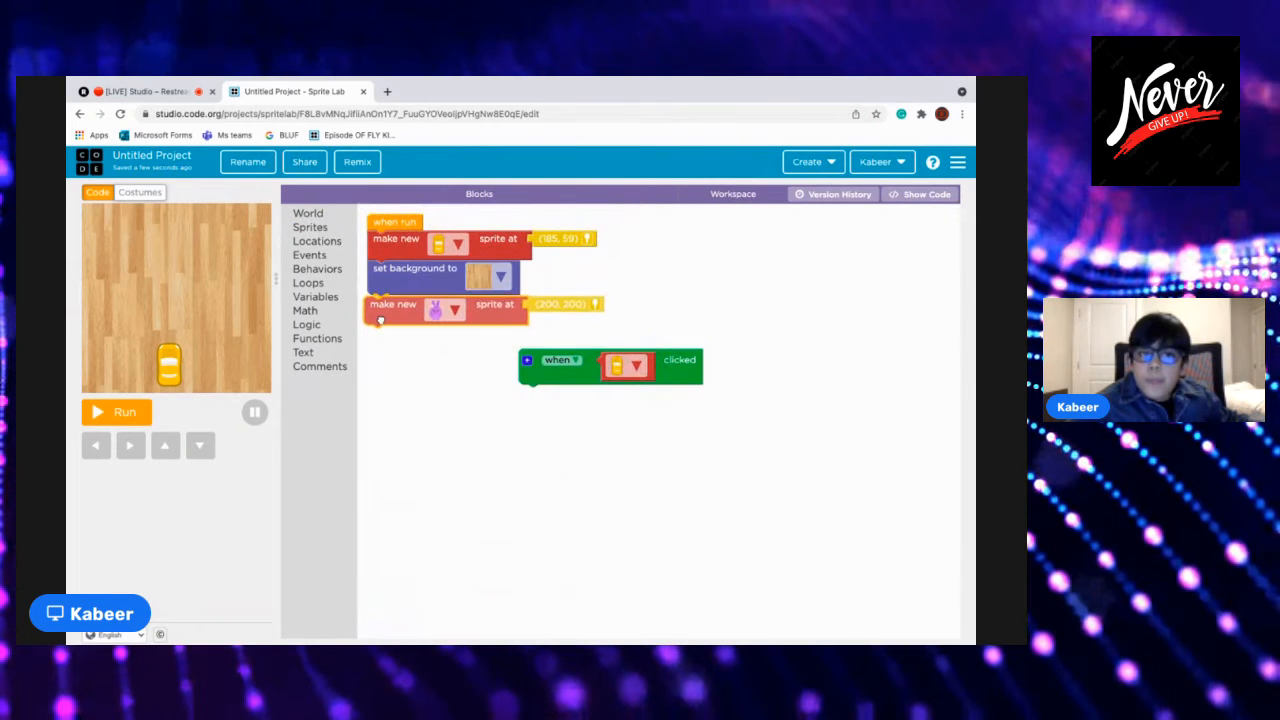
left_click_drag(392, 304, 540, 402)
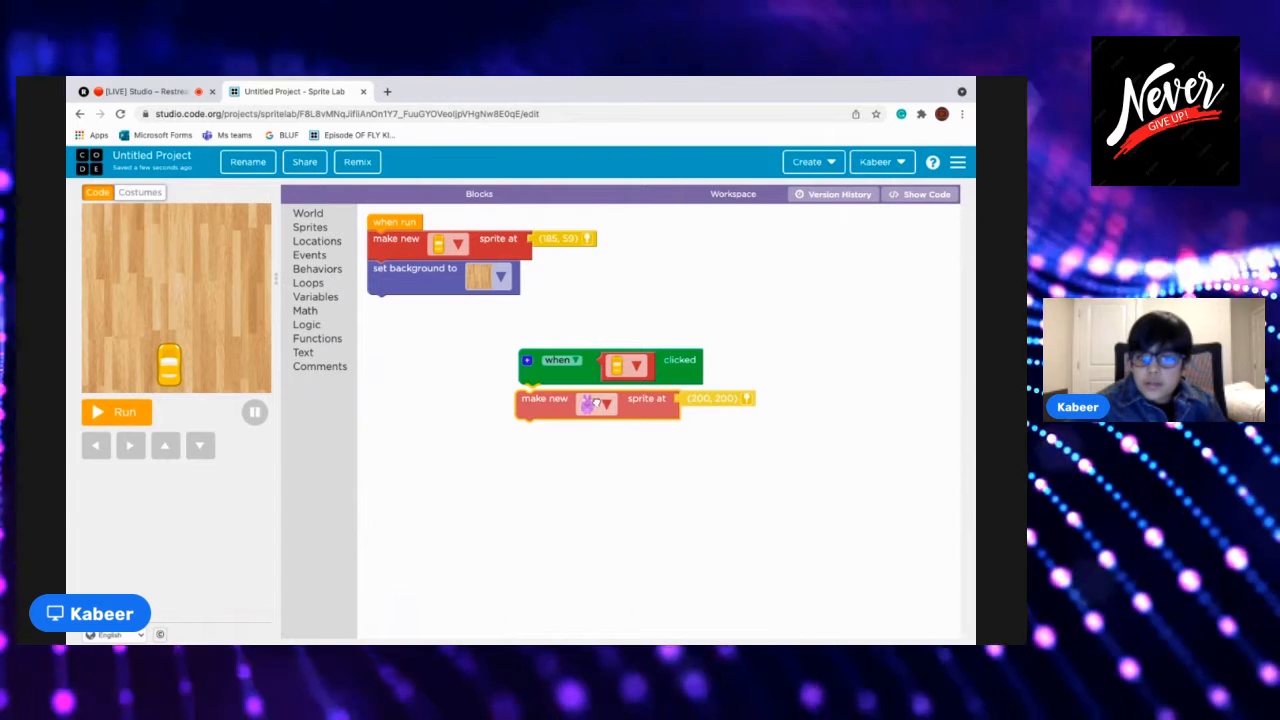
left_click(596, 398)
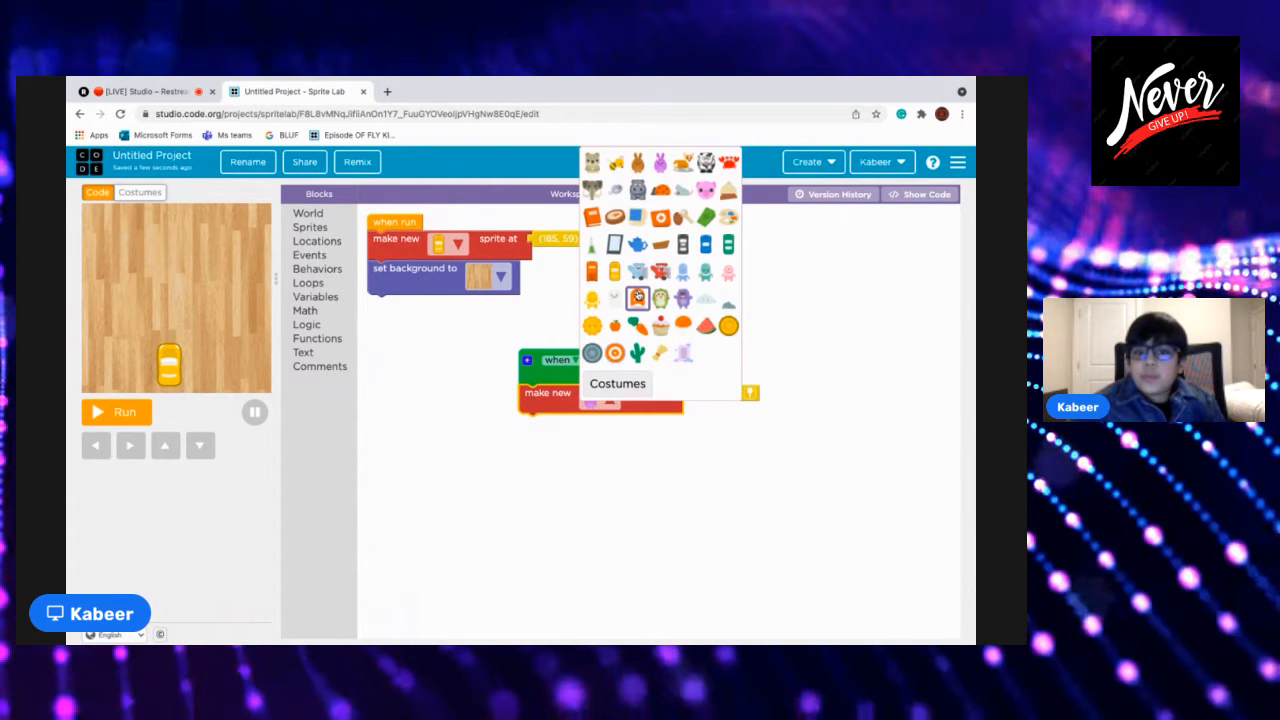
left_click(638, 298)
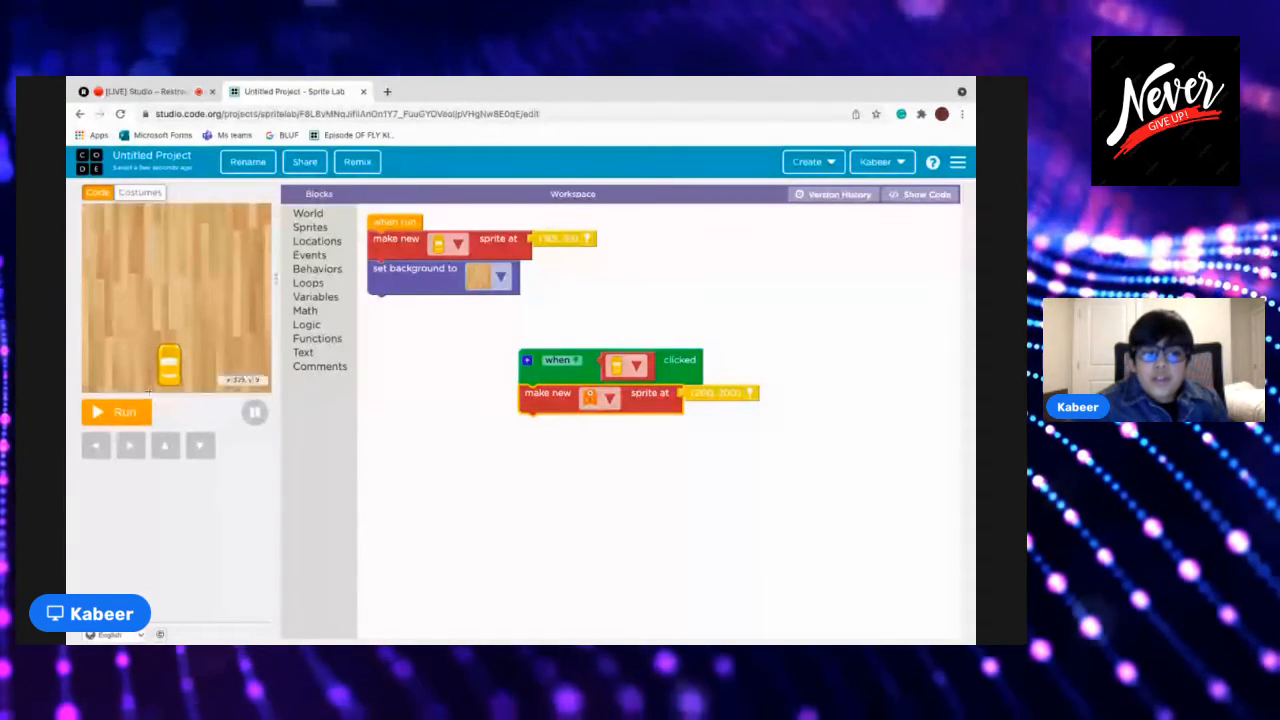
Step: Run the game twice and click the car to check aliens spawn
left_click(116, 412)
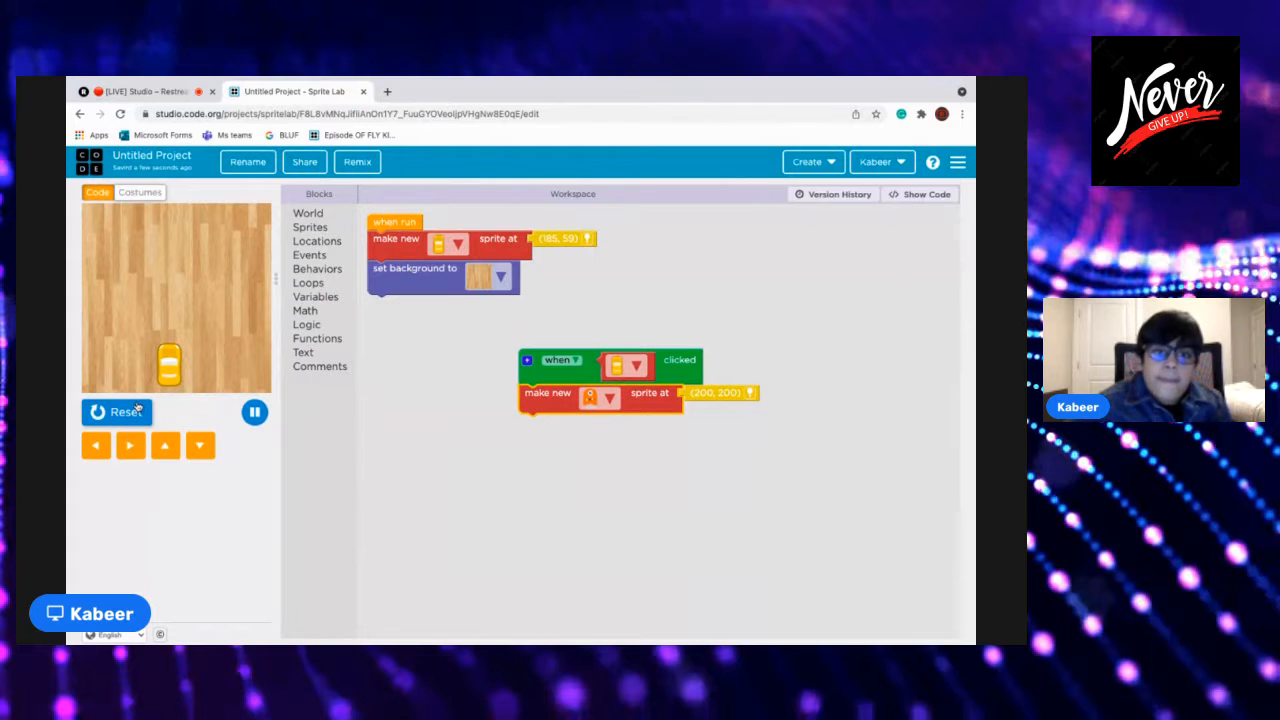
left_click(116, 412)
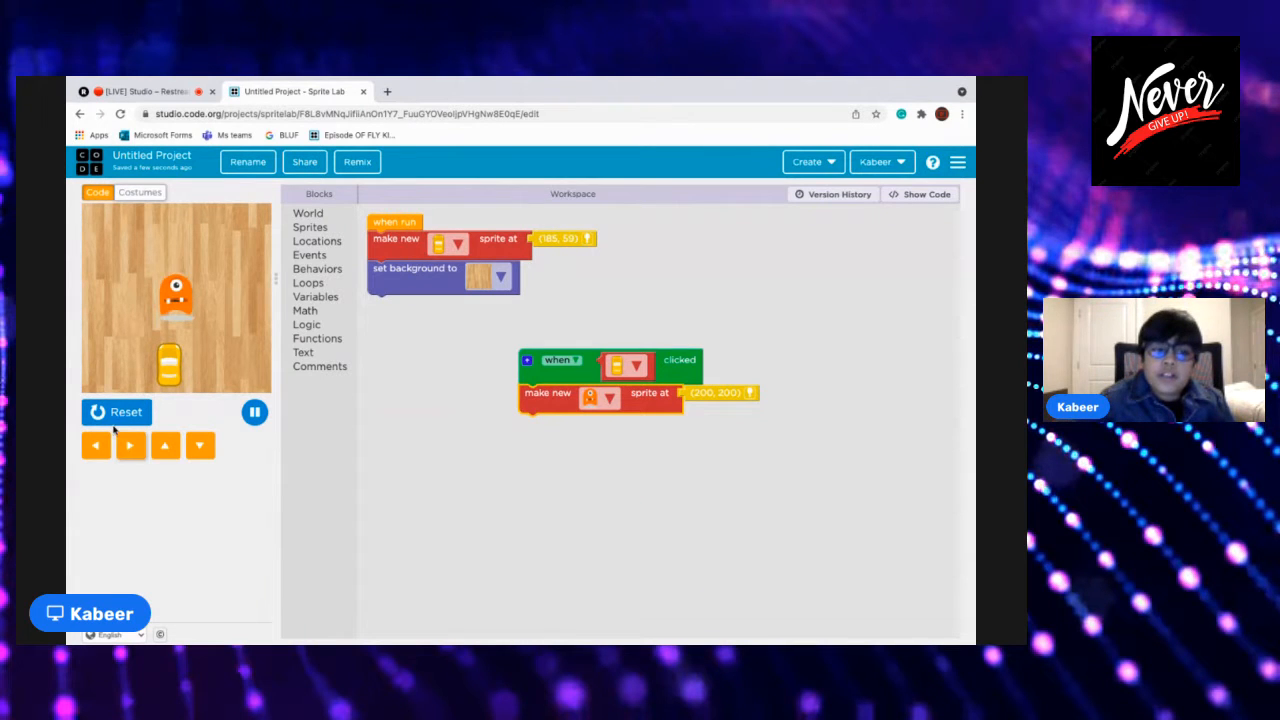
mouse_move(490, 424)
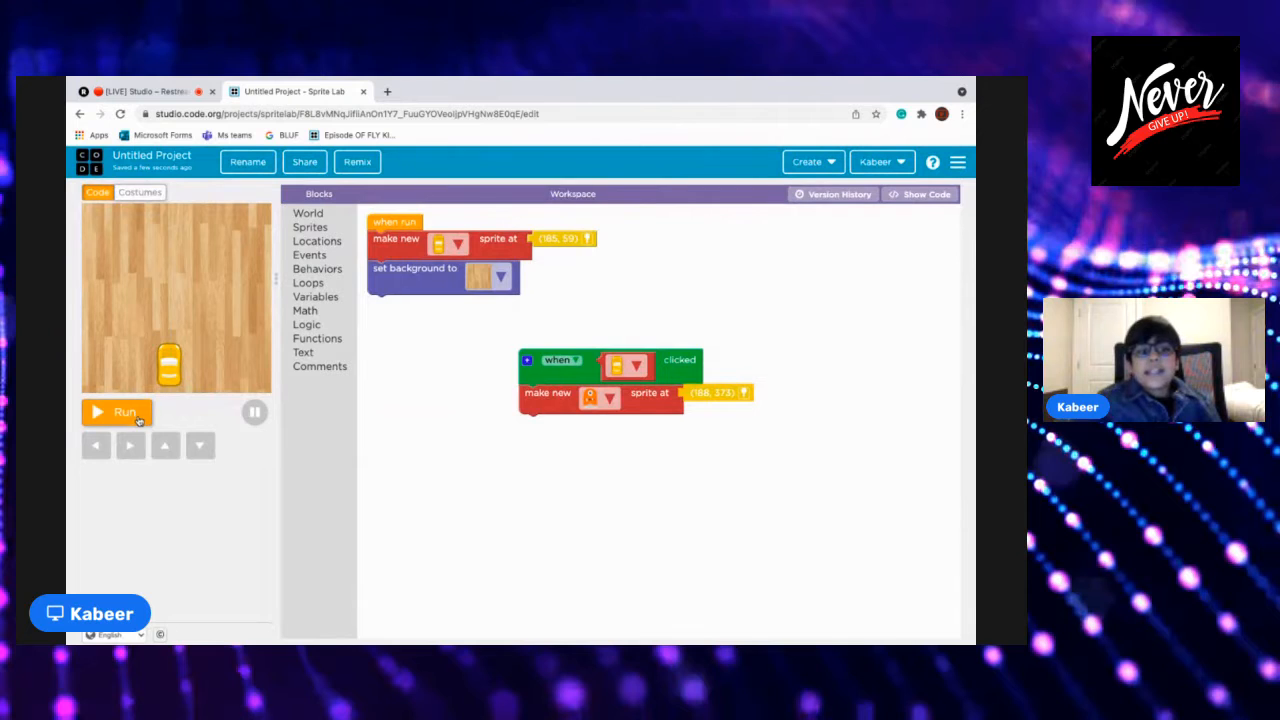
left_click(124, 412)
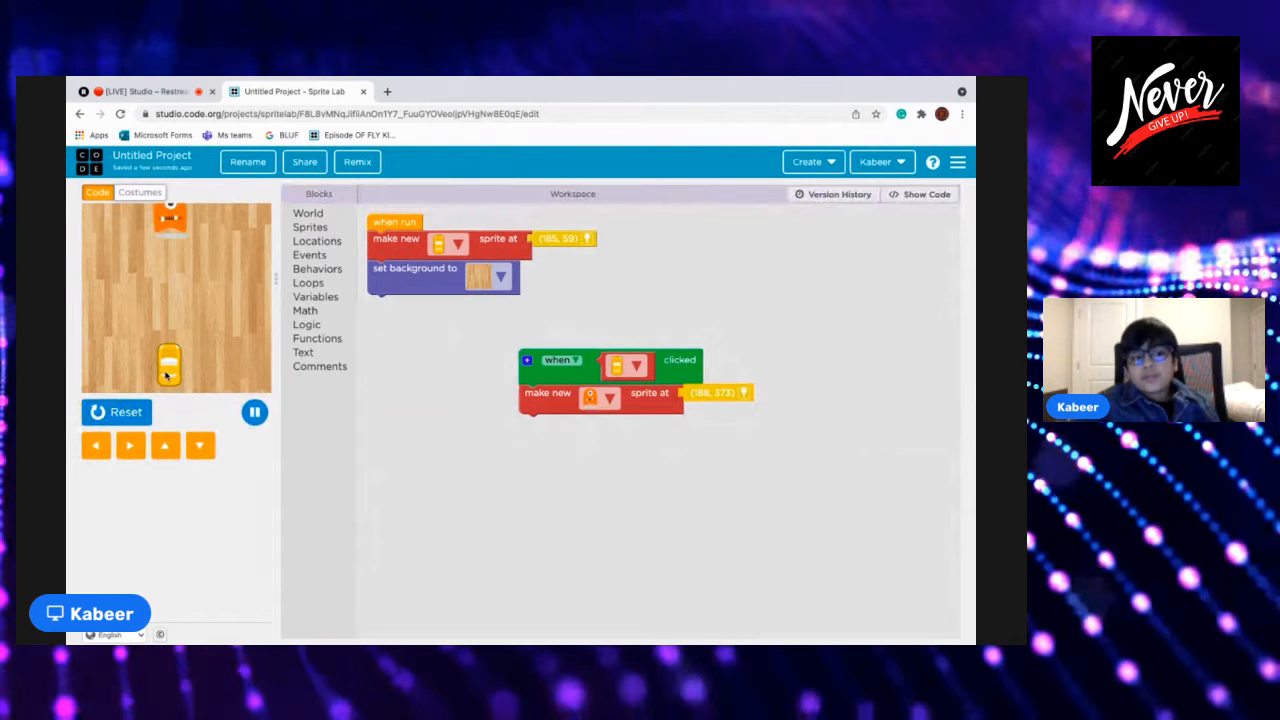
left_click(126, 412)
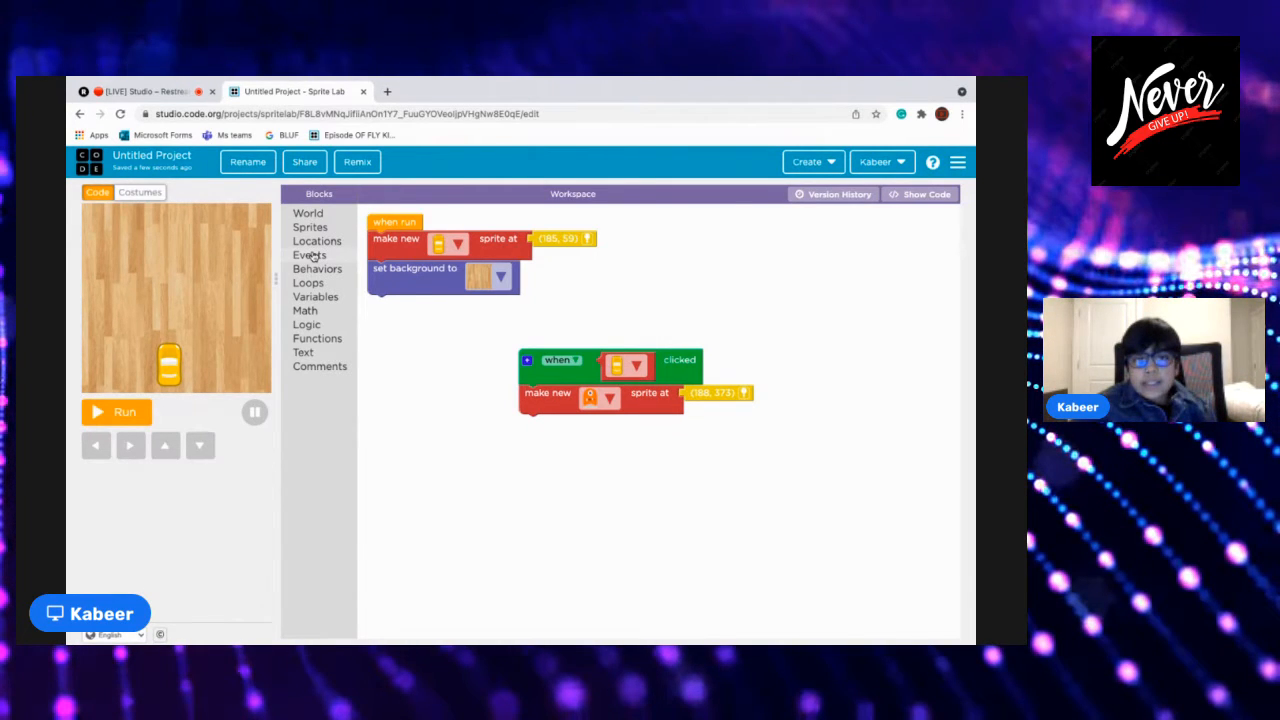
Step: Give the click-spawned sprites moving-north and moving-south behaviours and drag out a when-touches event
left_click(308, 256)
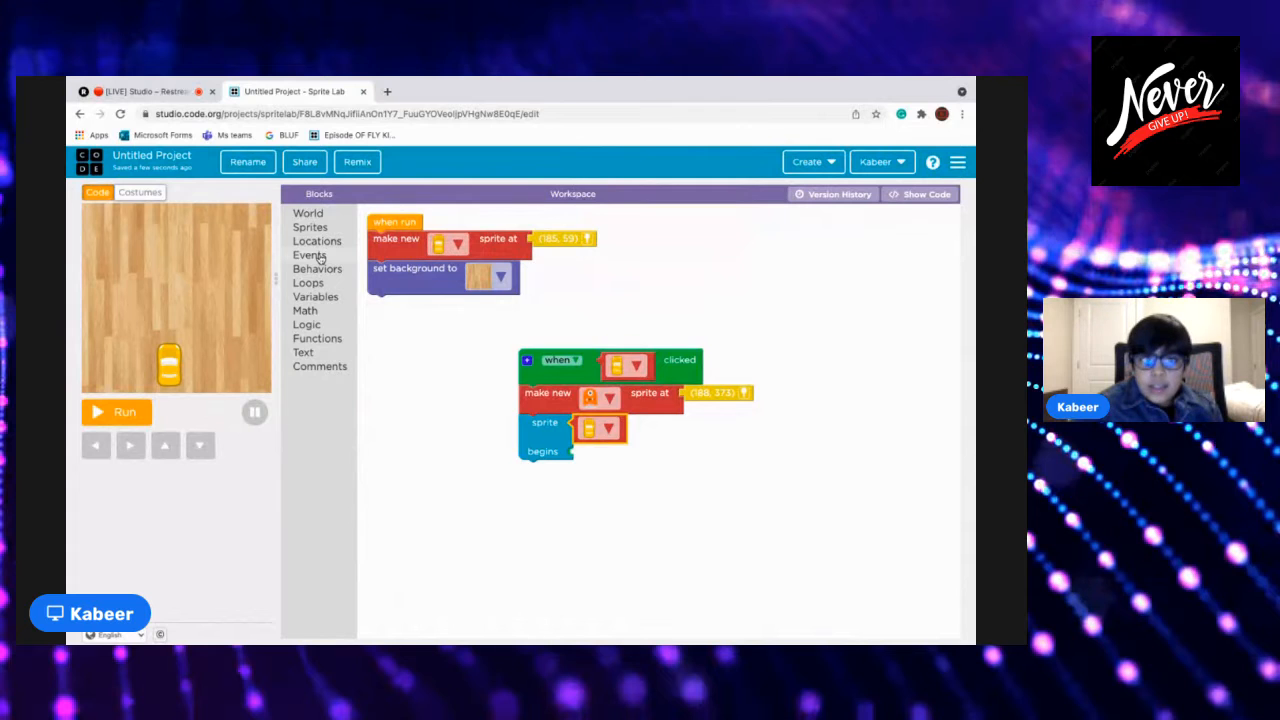
left_click(316, 268)
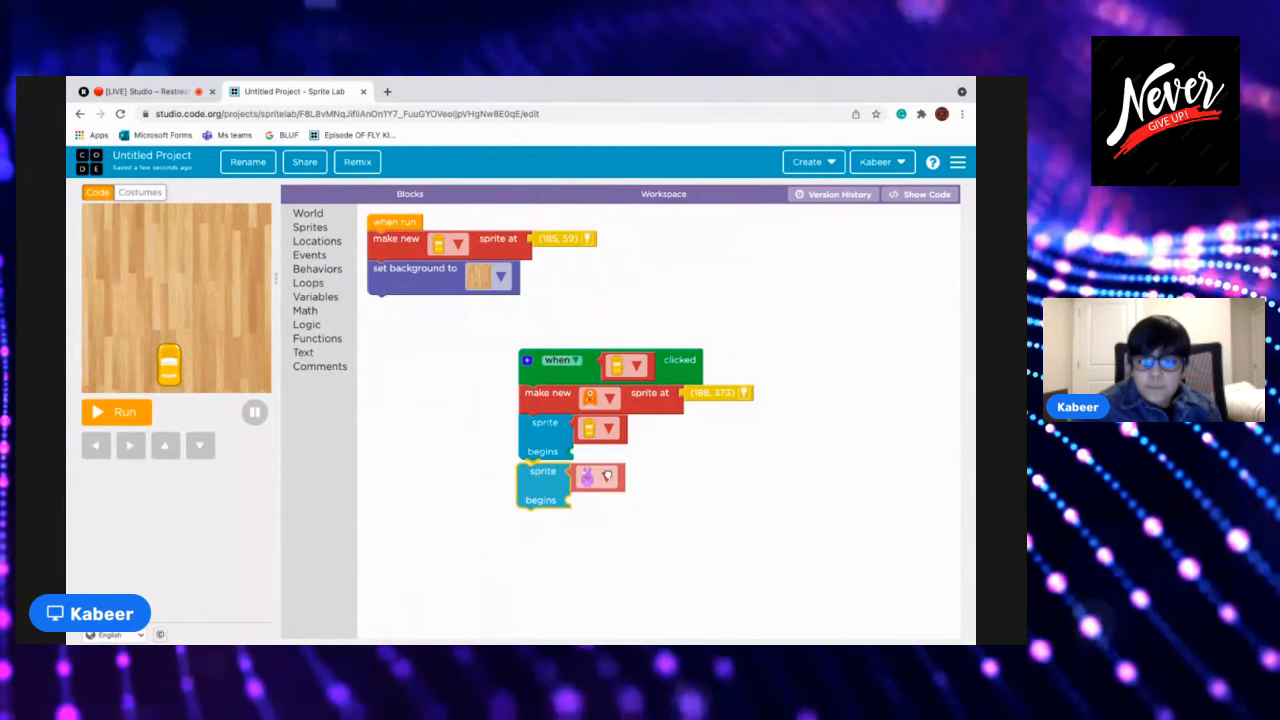
left_click(596, 476)
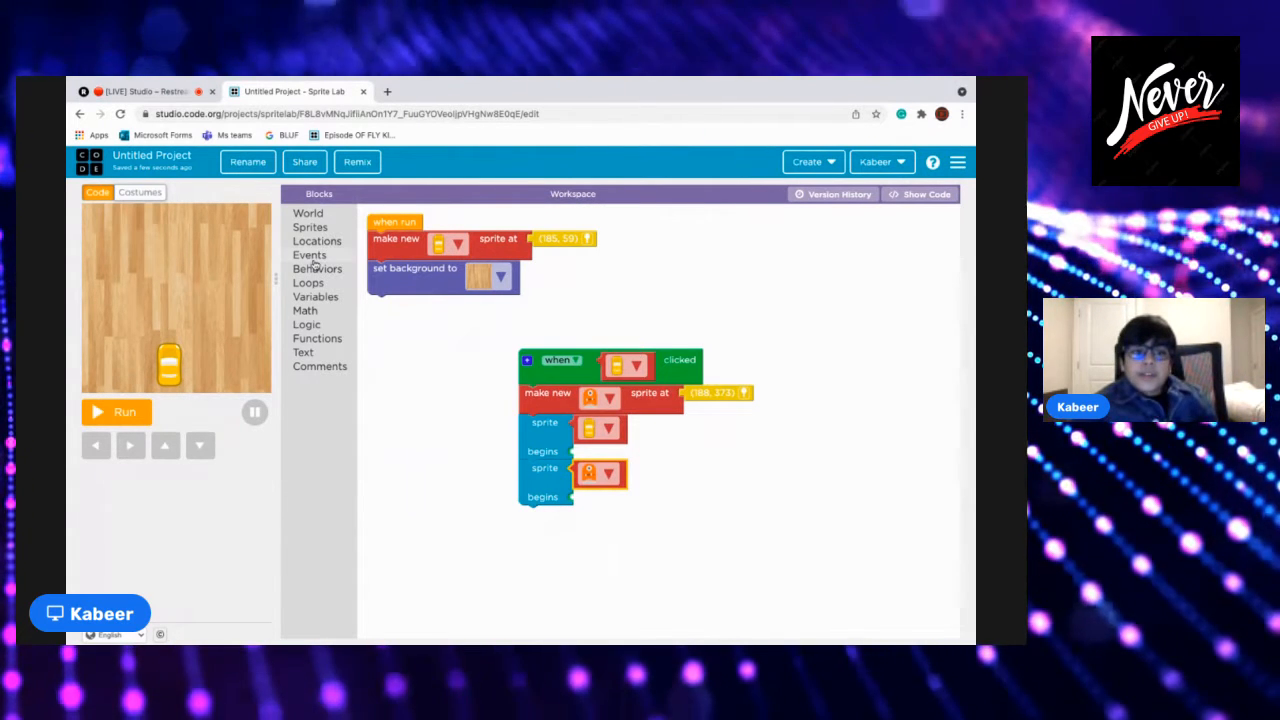
left_click(316, 268)
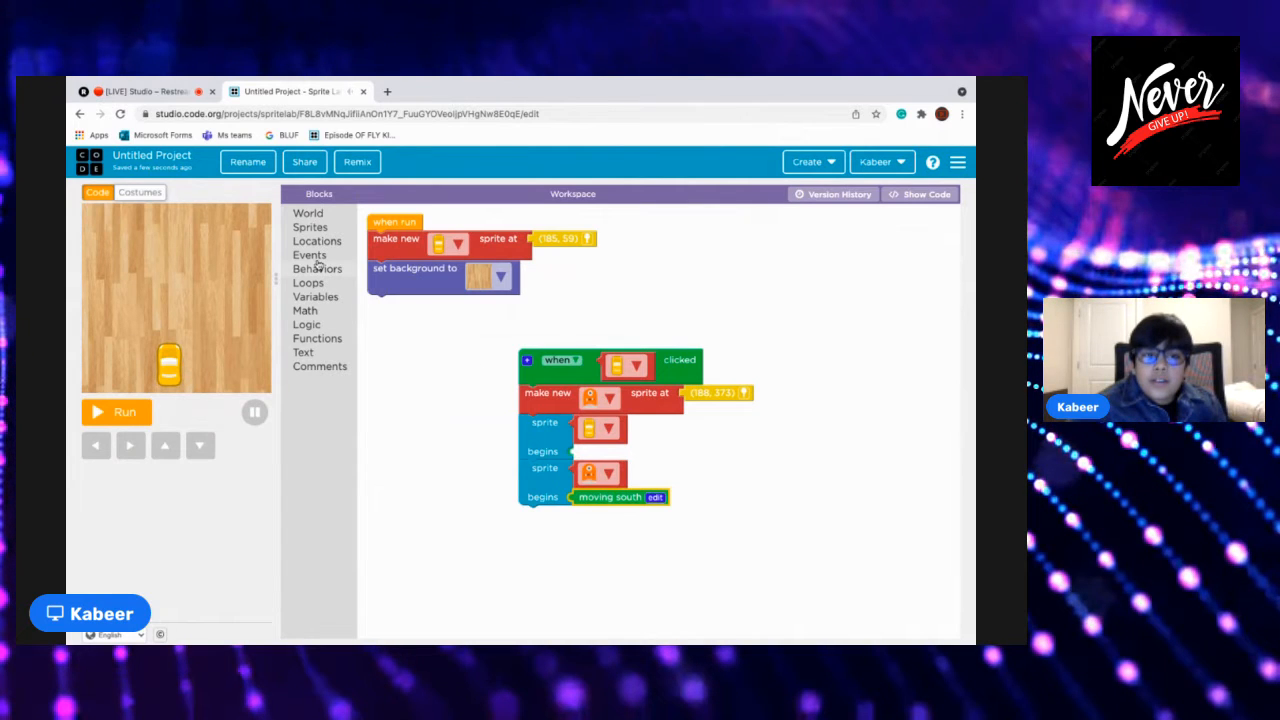
left_click(316, 268)
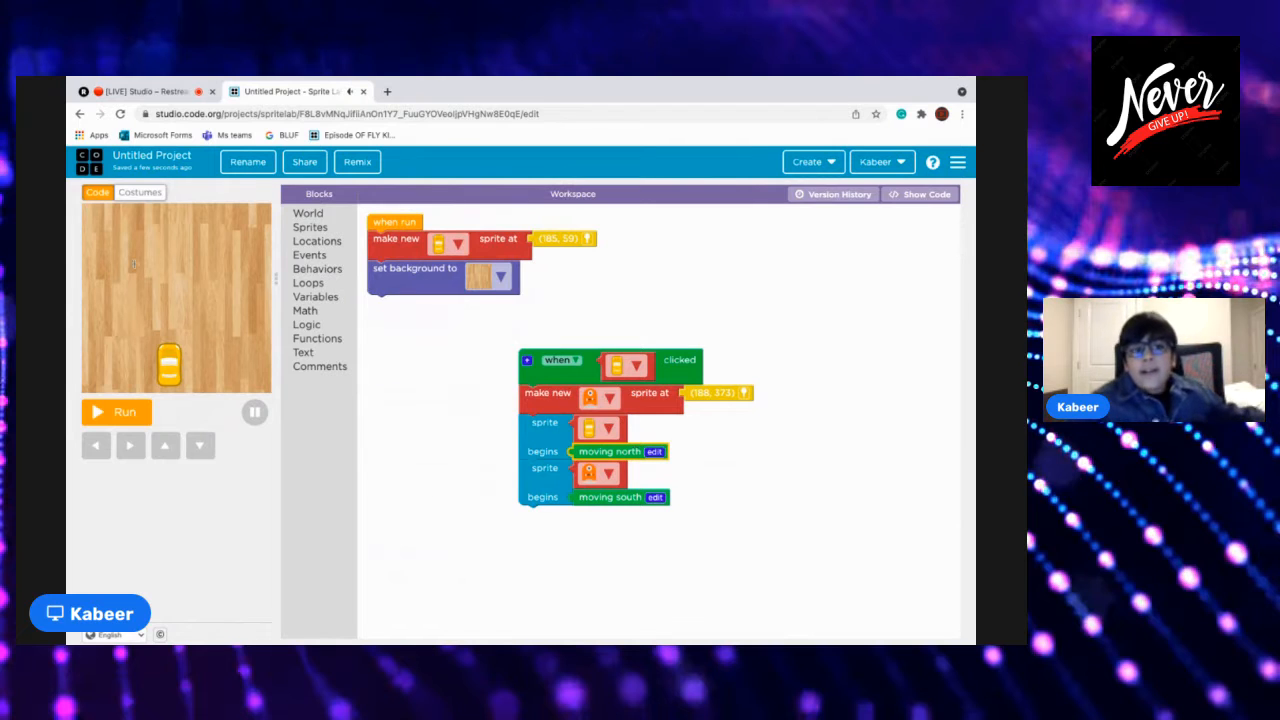
left_click(308, 256)
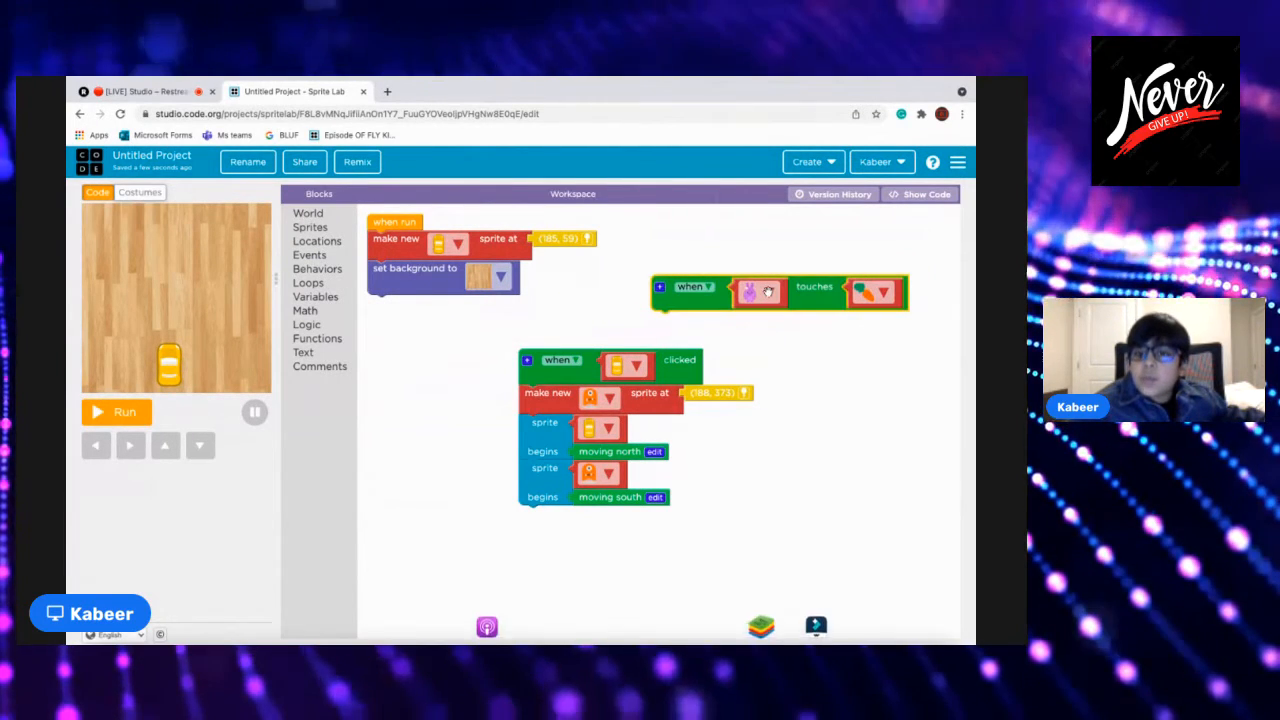
Step: Set the touches event to the car and alien and make it remove the alien sprite
left_click(756, 292)
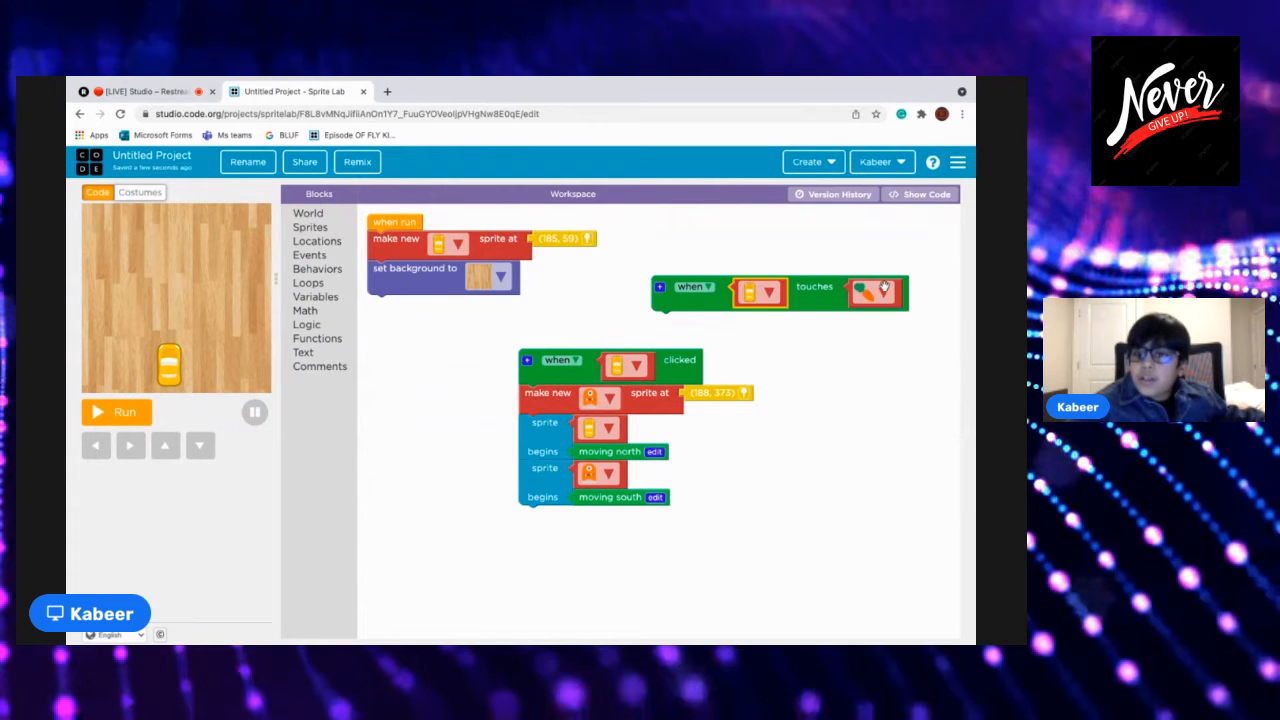
left_click(872, 292)
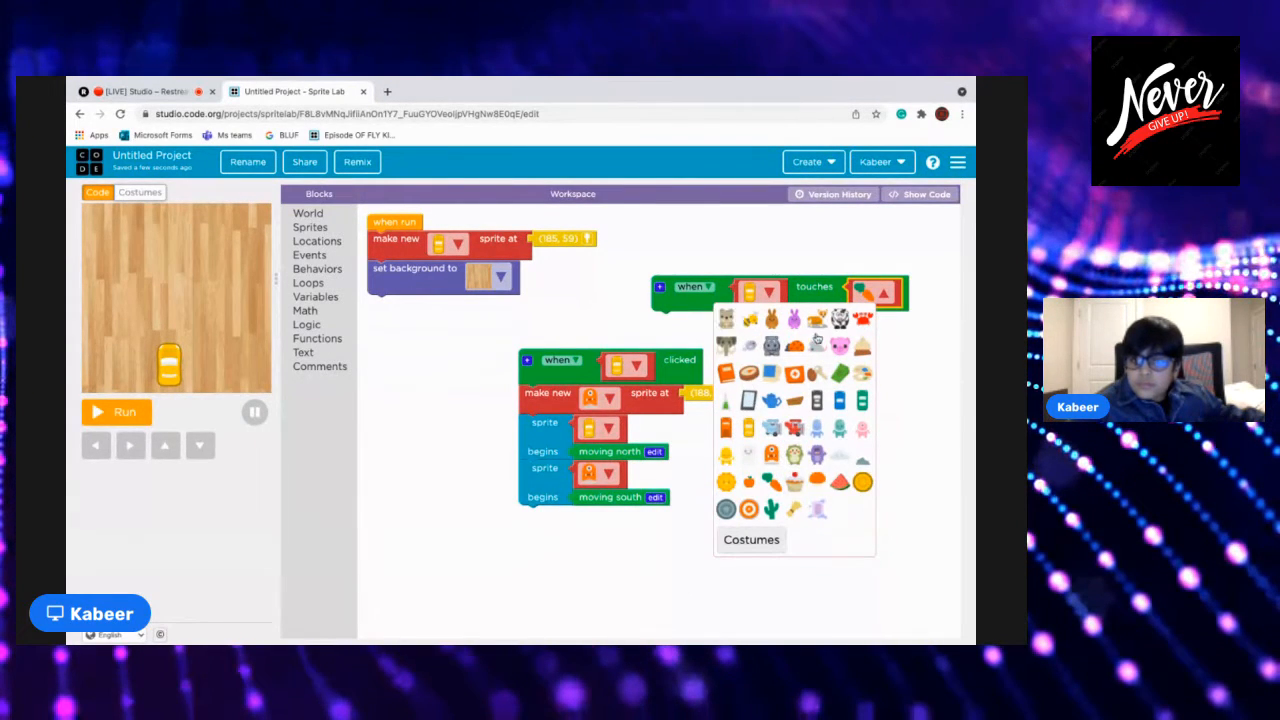
left_click(792, 400)
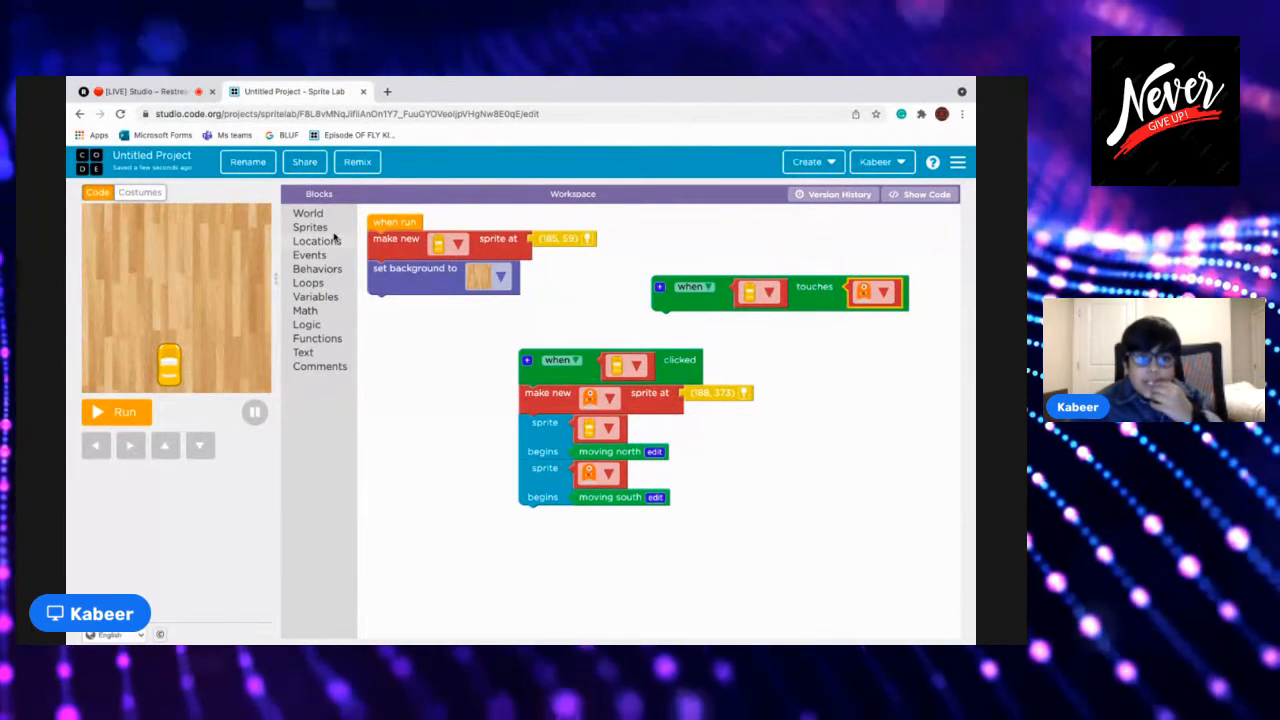
left_click(308, 228)
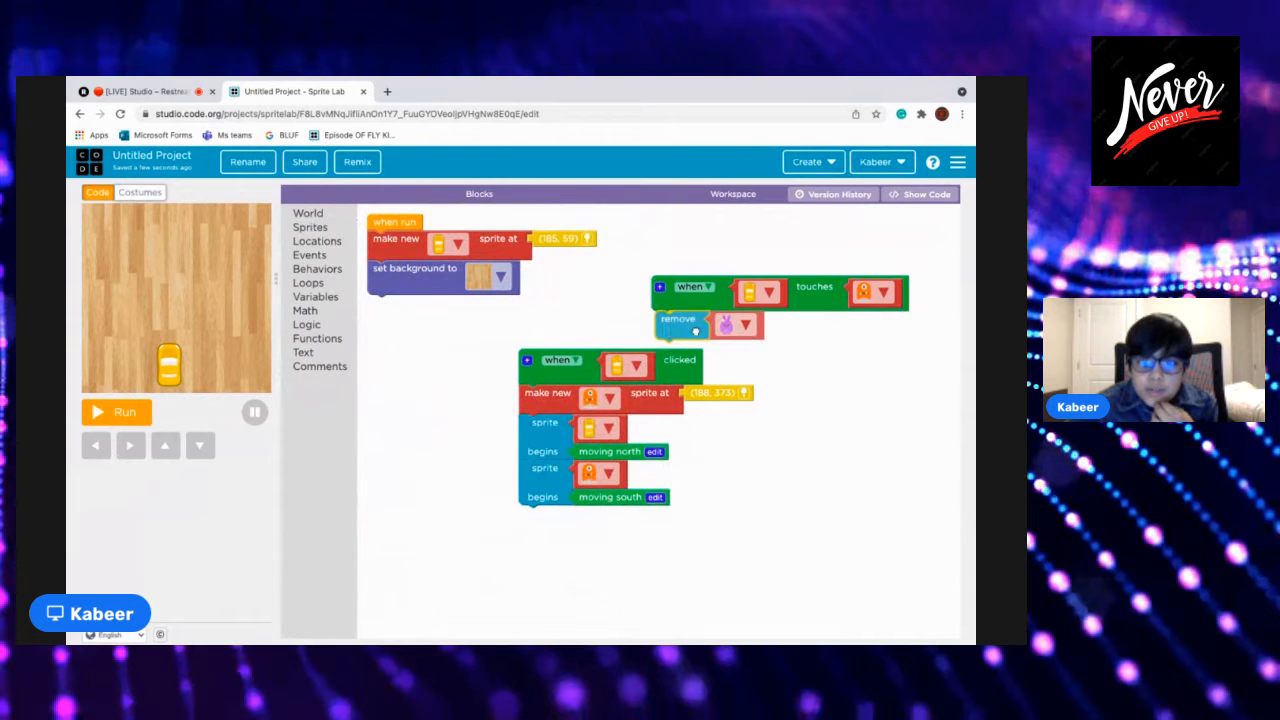
left_click(744, 324)
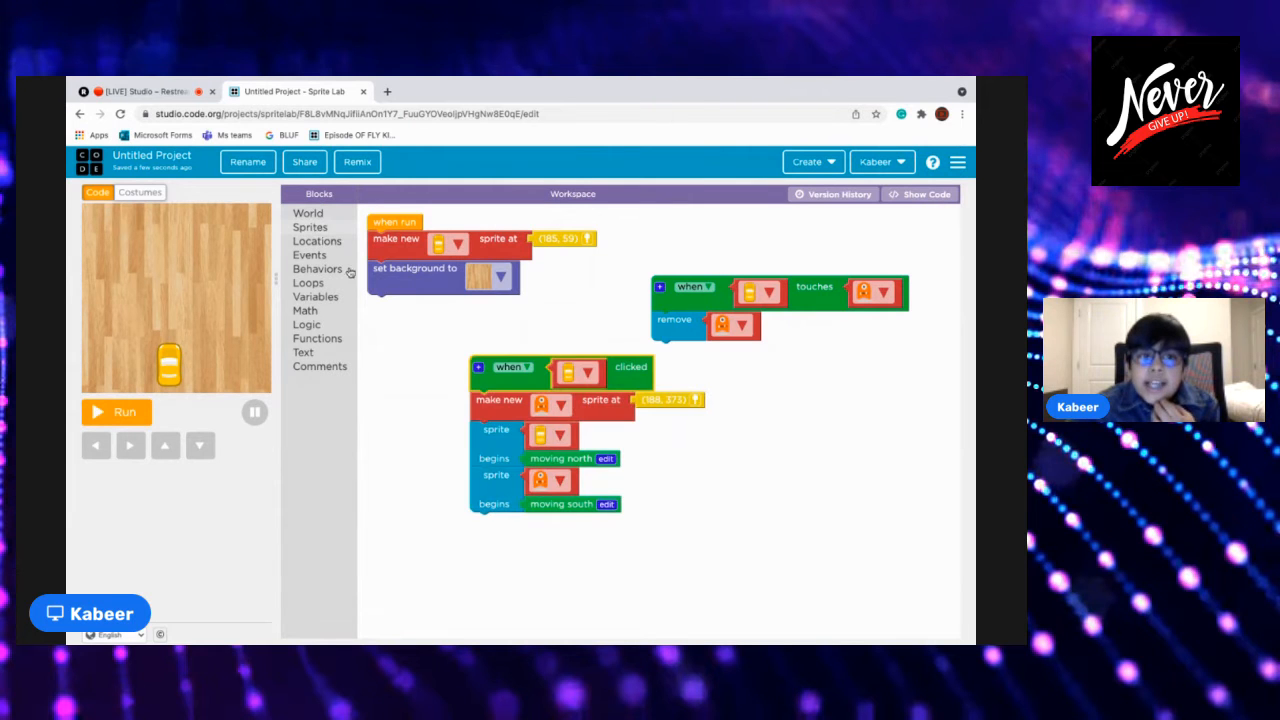
Step: Add a change-costume block to the touches event and head to a new browser tab for a costume image
left_click(310, 228)
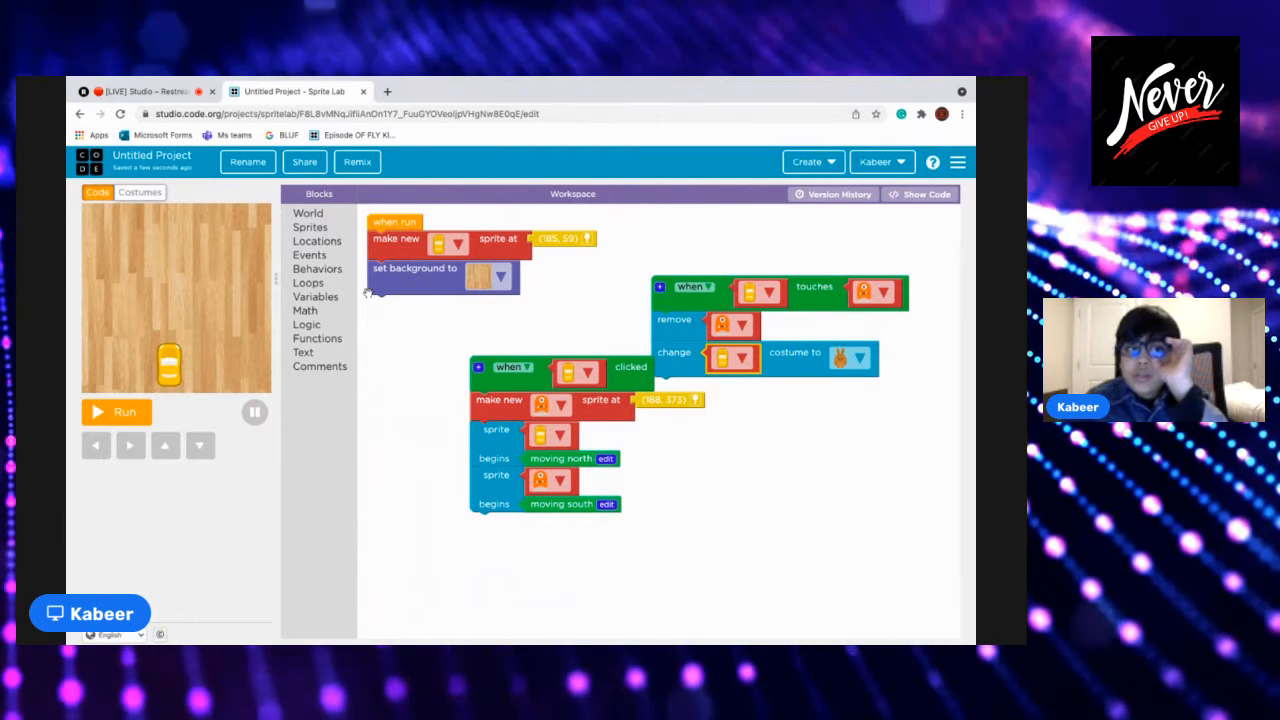
left_click(850, 356)
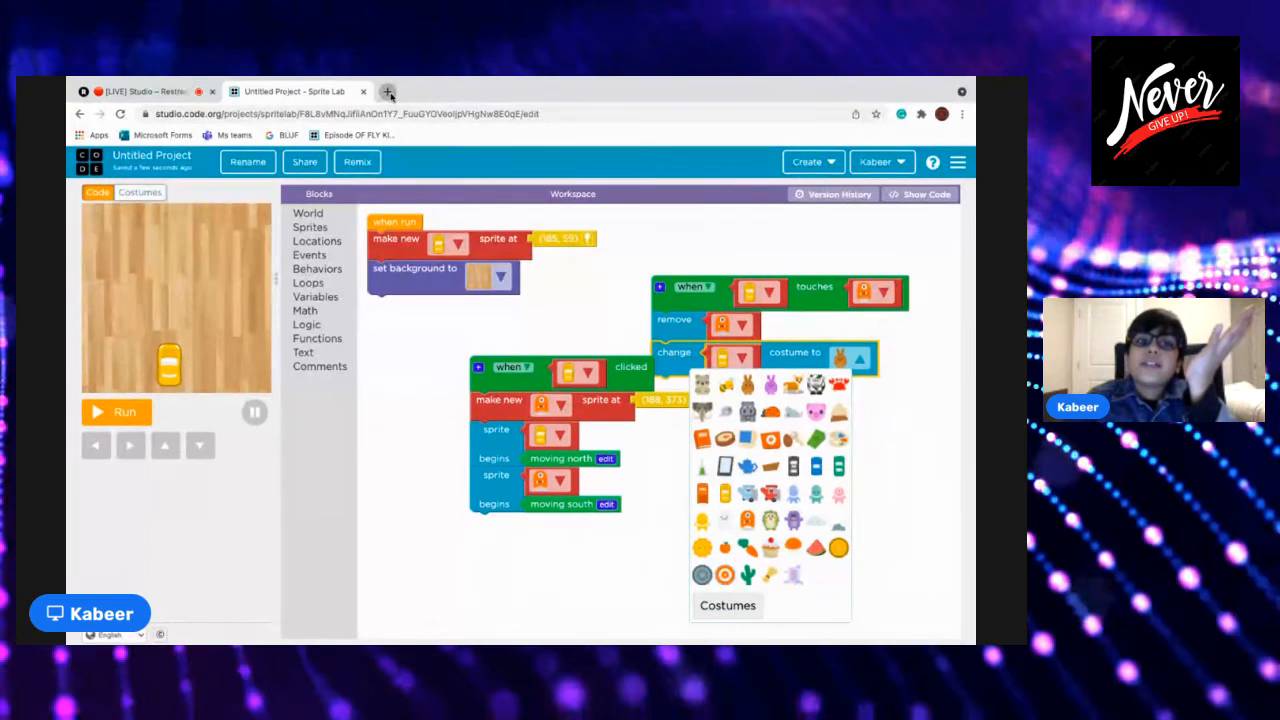
left_click(388, 92)
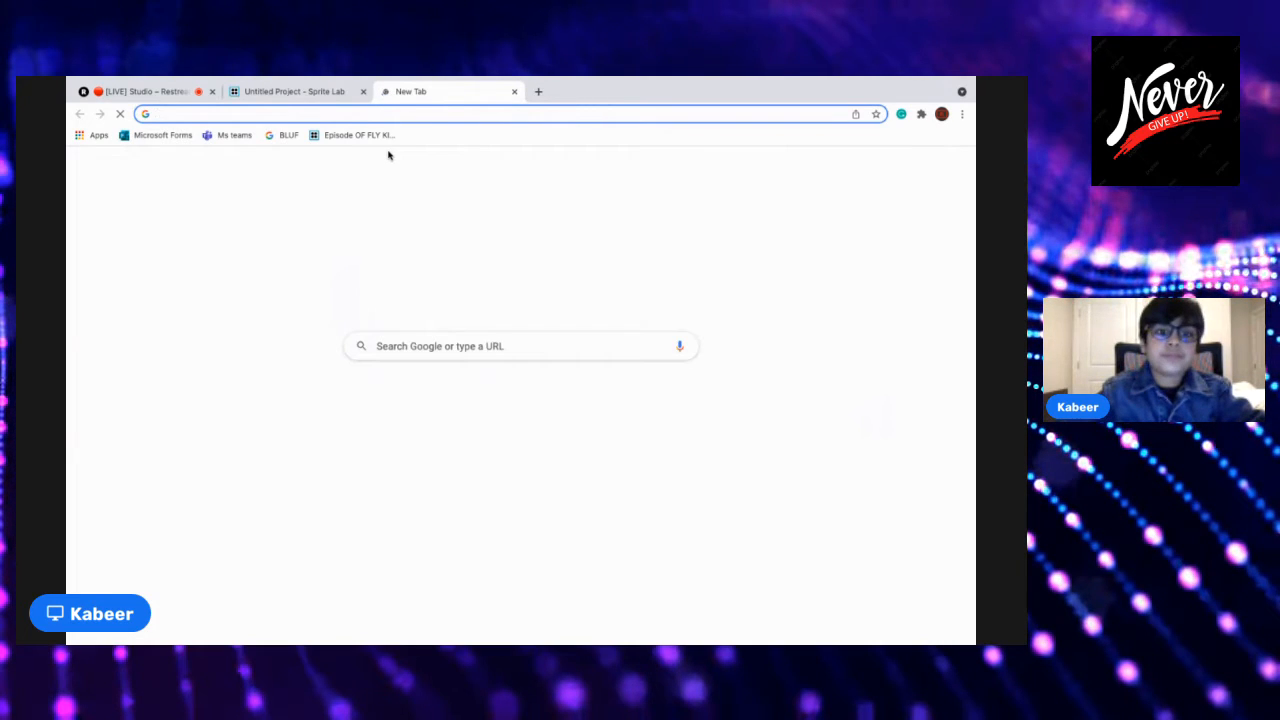
Step: Search Google Images for 'Fire' and try to save one of the fire pictures
type("Fire")
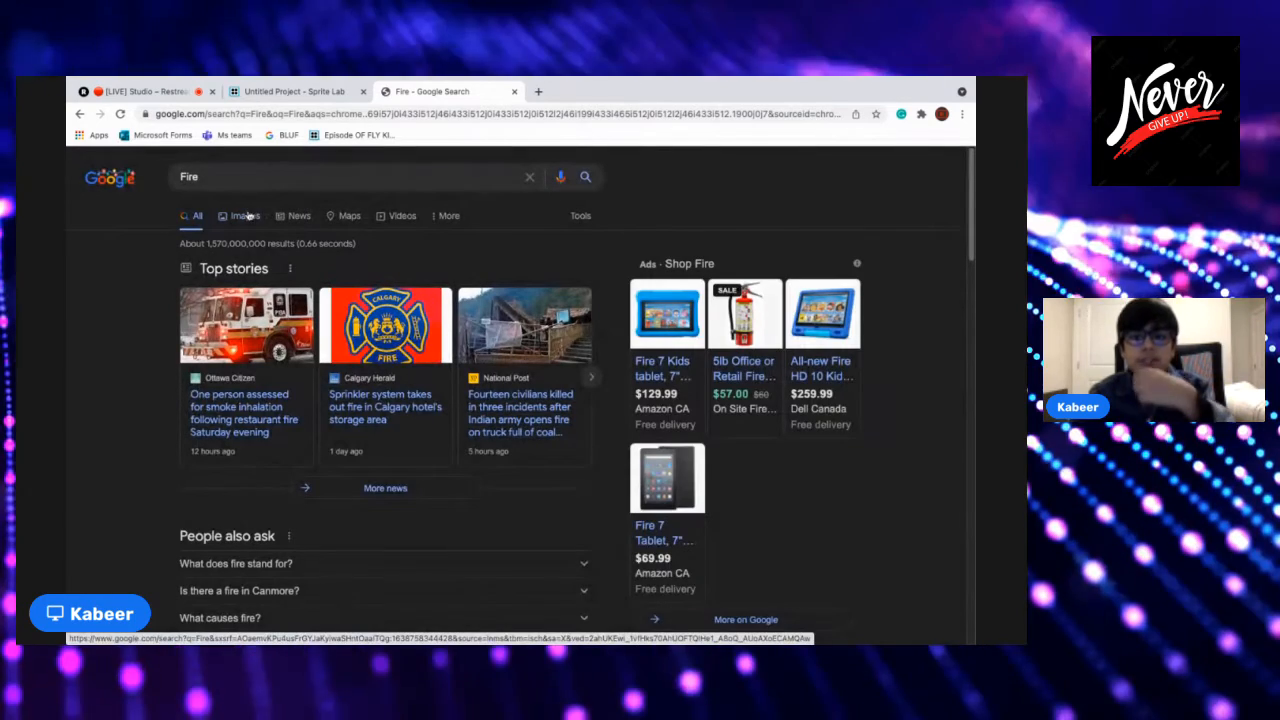
left_click(244, 216)
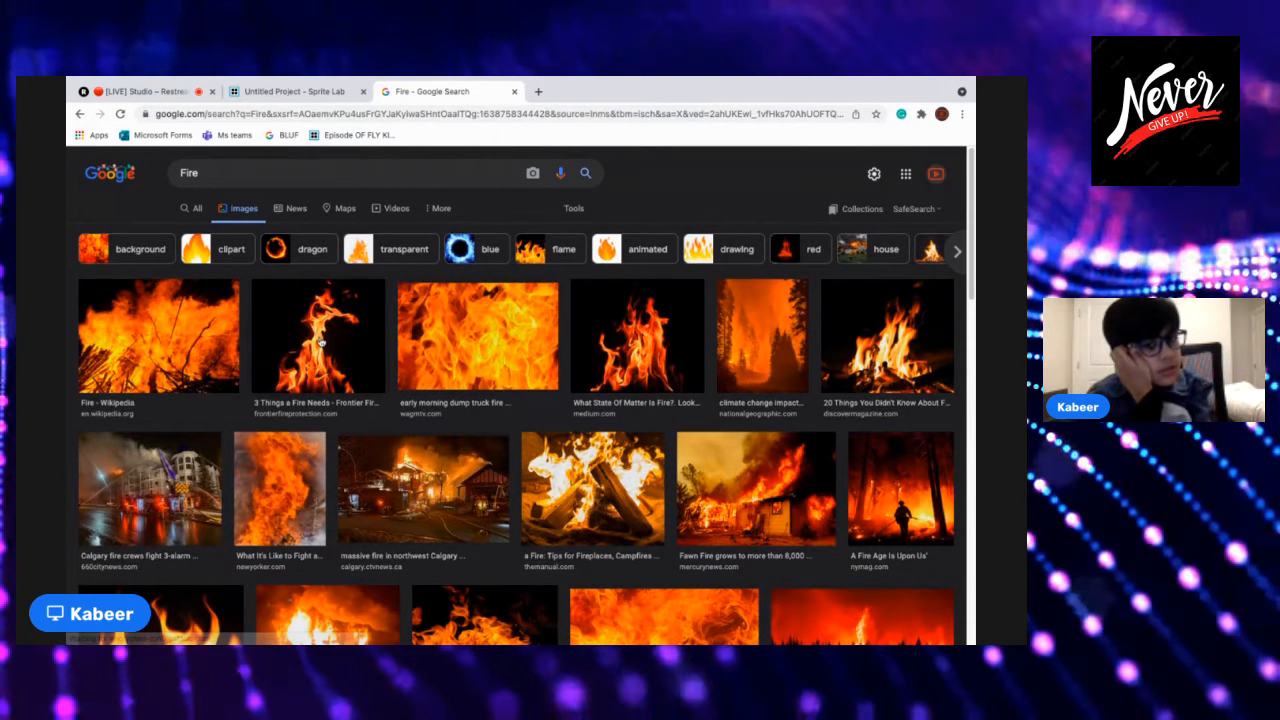
right_click(318, 340)
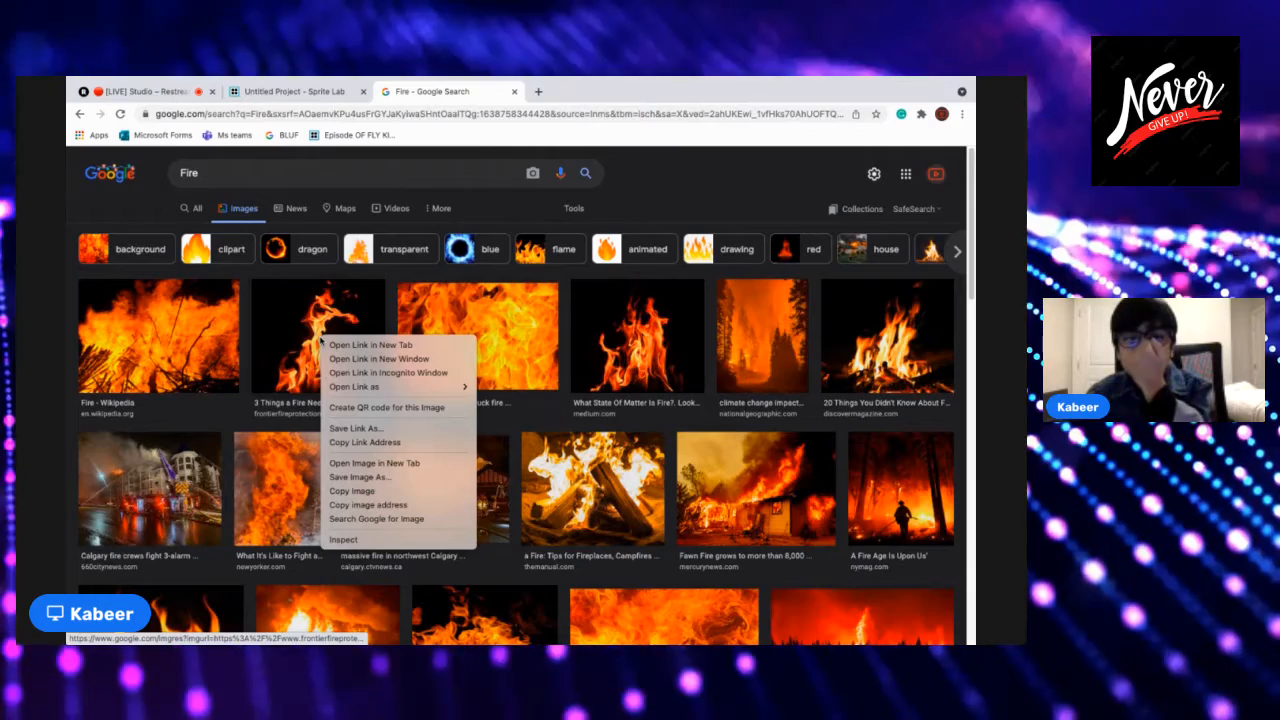
mouse_move(356, 428)
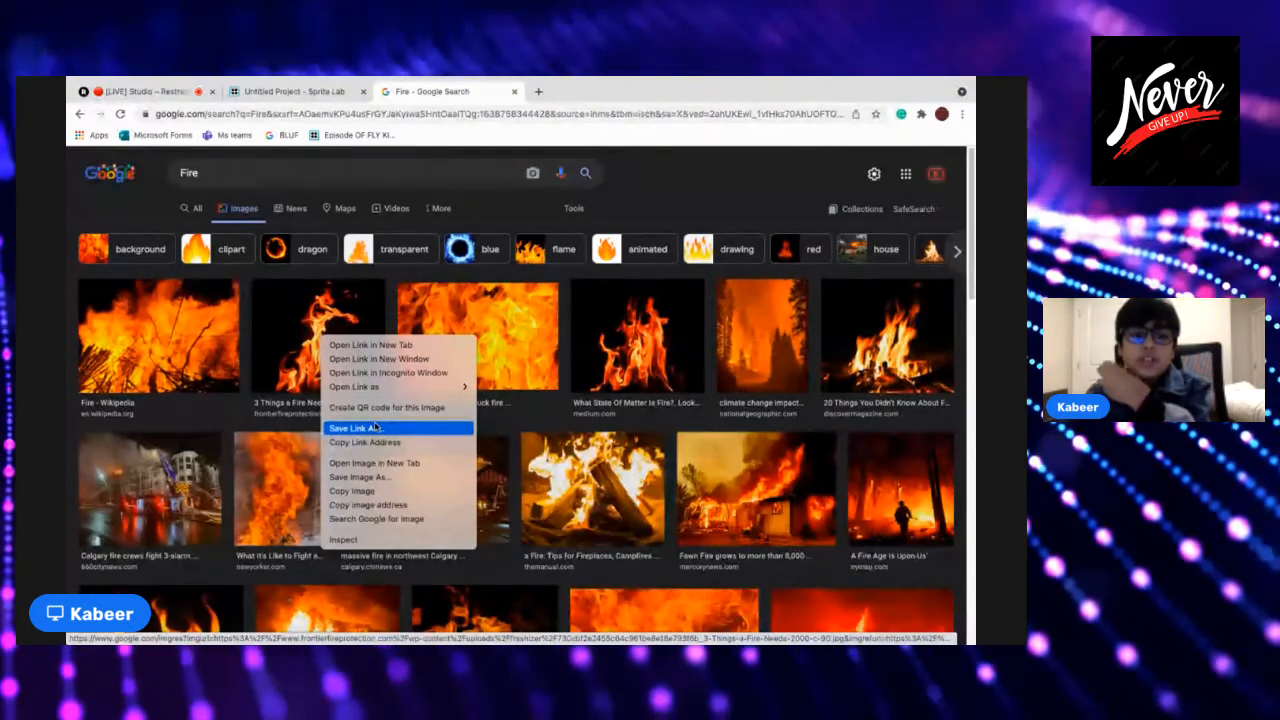
left_click(240, 132)
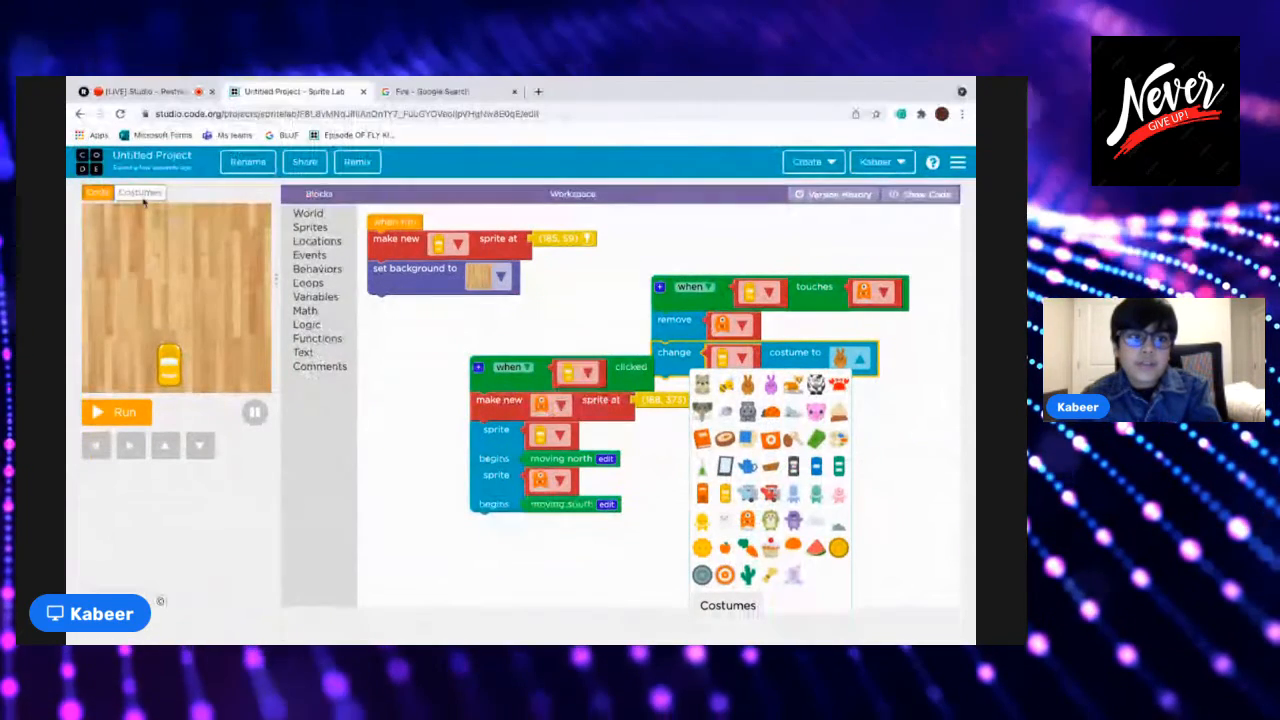
Step: Search the costume library for 'fire', add the red flame costume to the project and return to the code
left_click(140, 192)
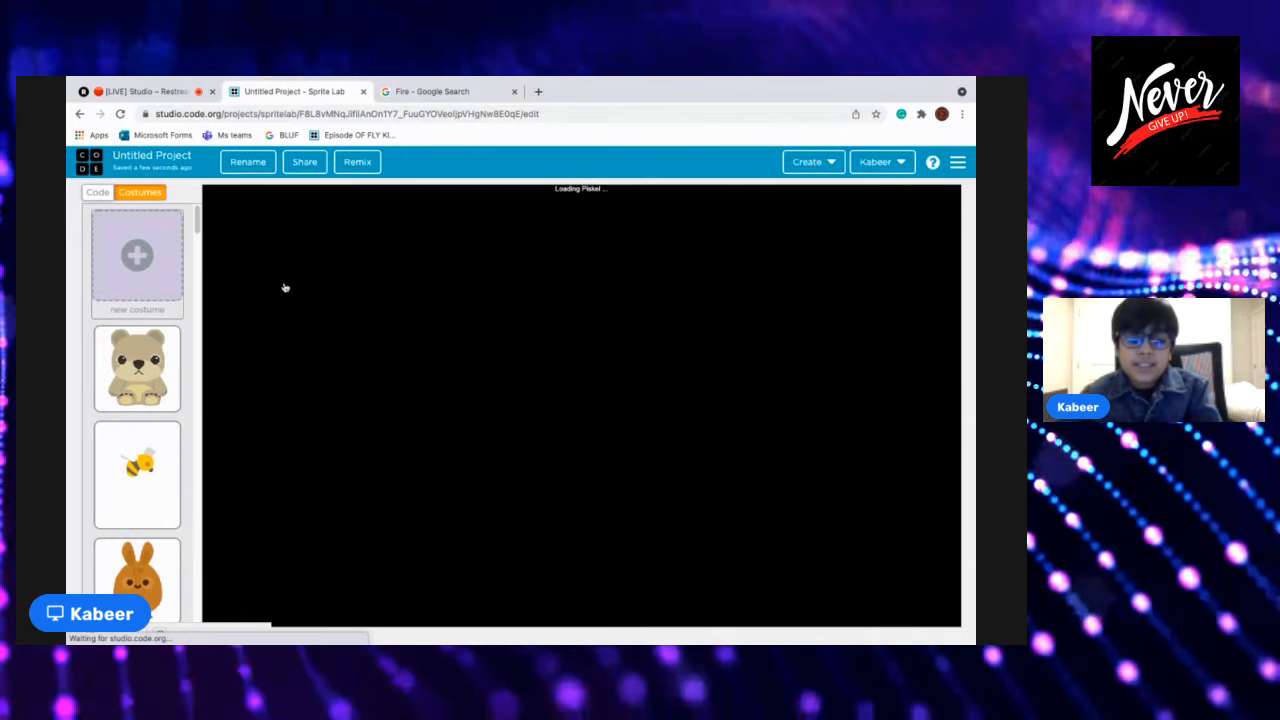
left_click(136, 256)
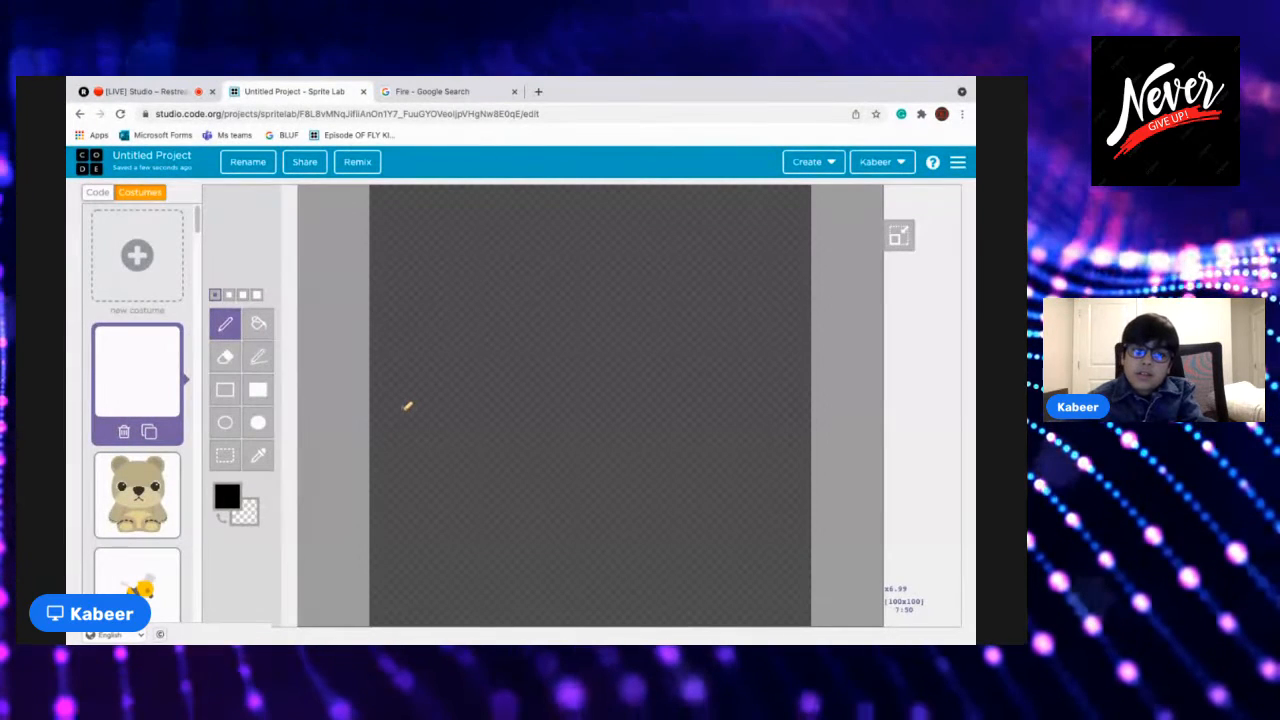
left_click(136, 256)
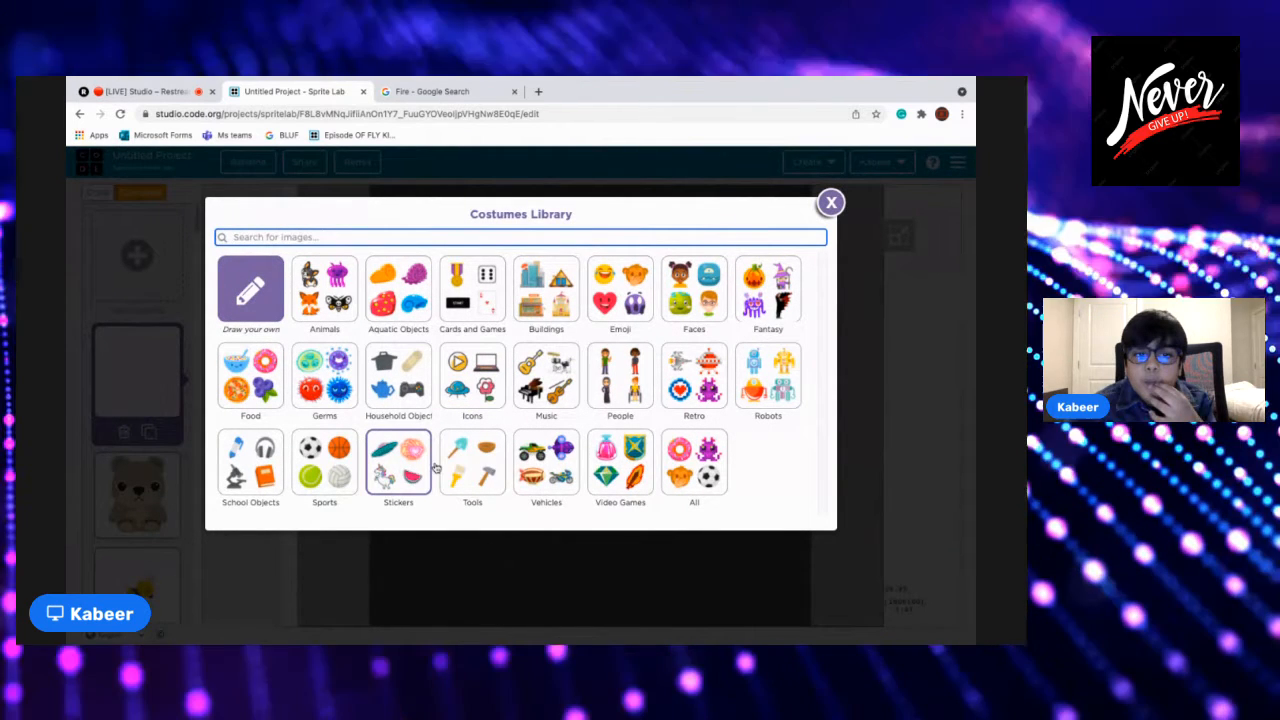
type("fire")
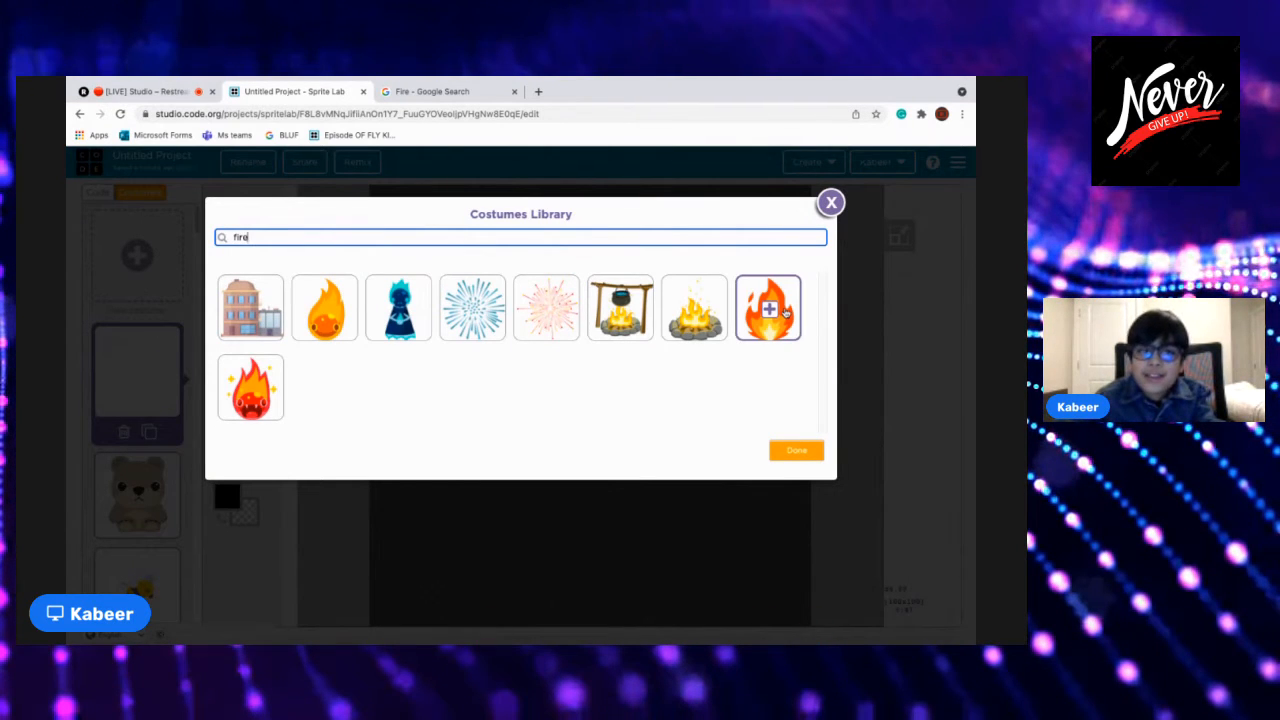
left_click(768, 308)
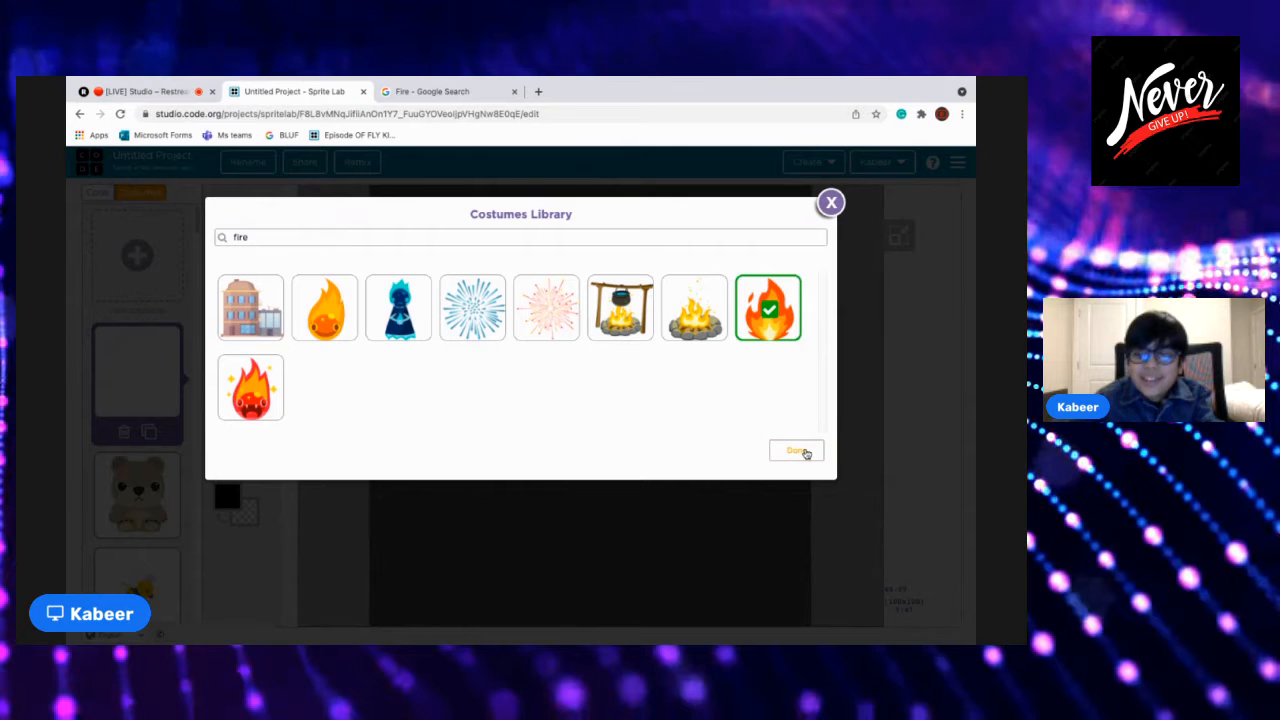
left_click(796, 452)
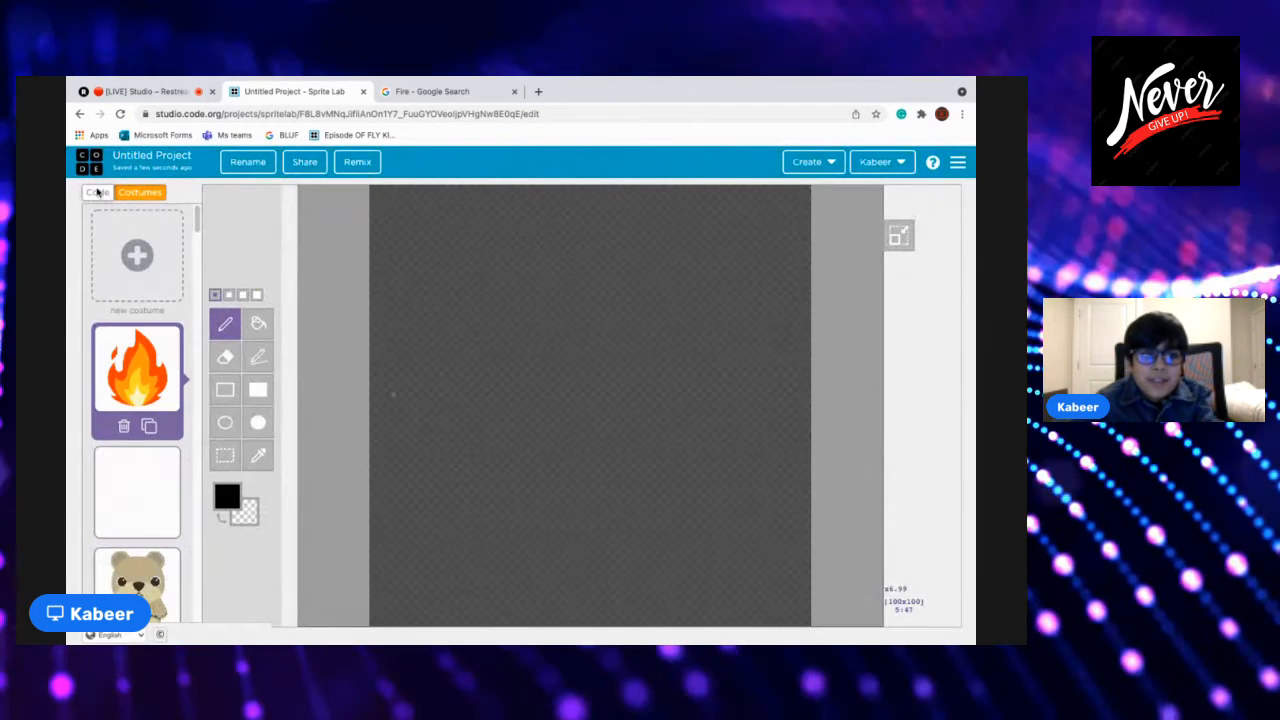
left_click(96, 192)
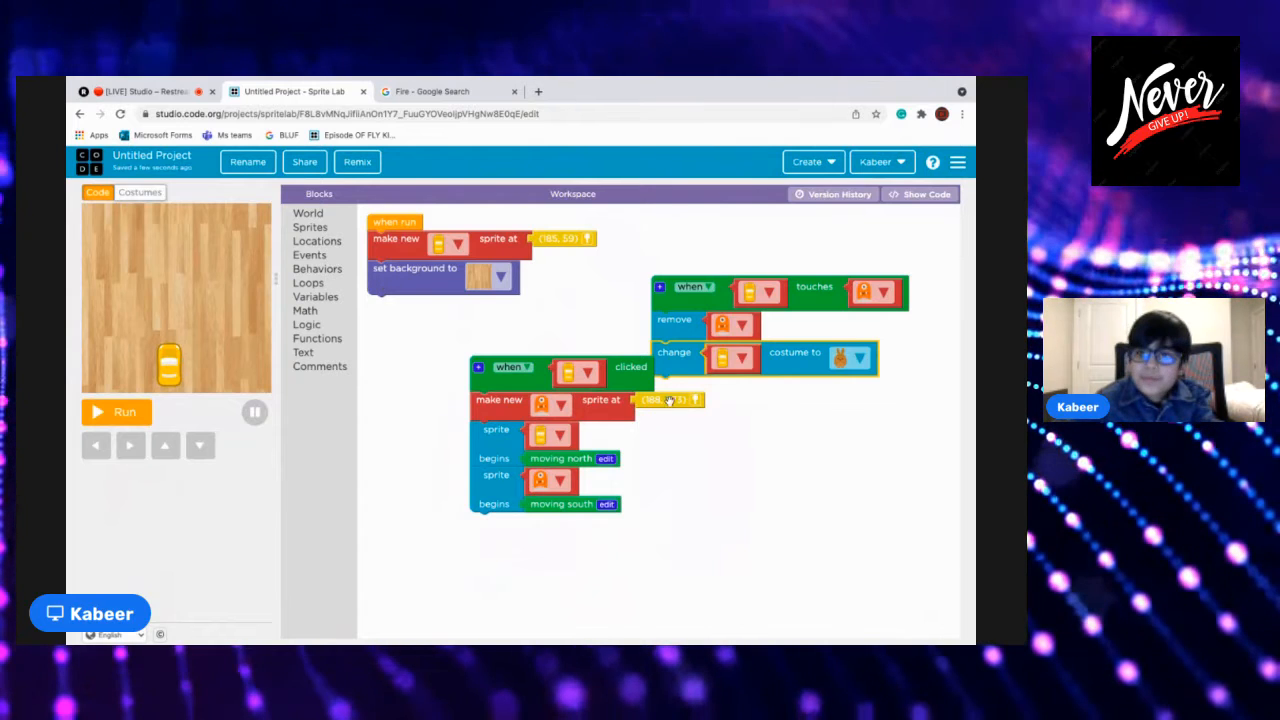
Step: Set the change-costume block to the new fire costume
left_click(844, 358)
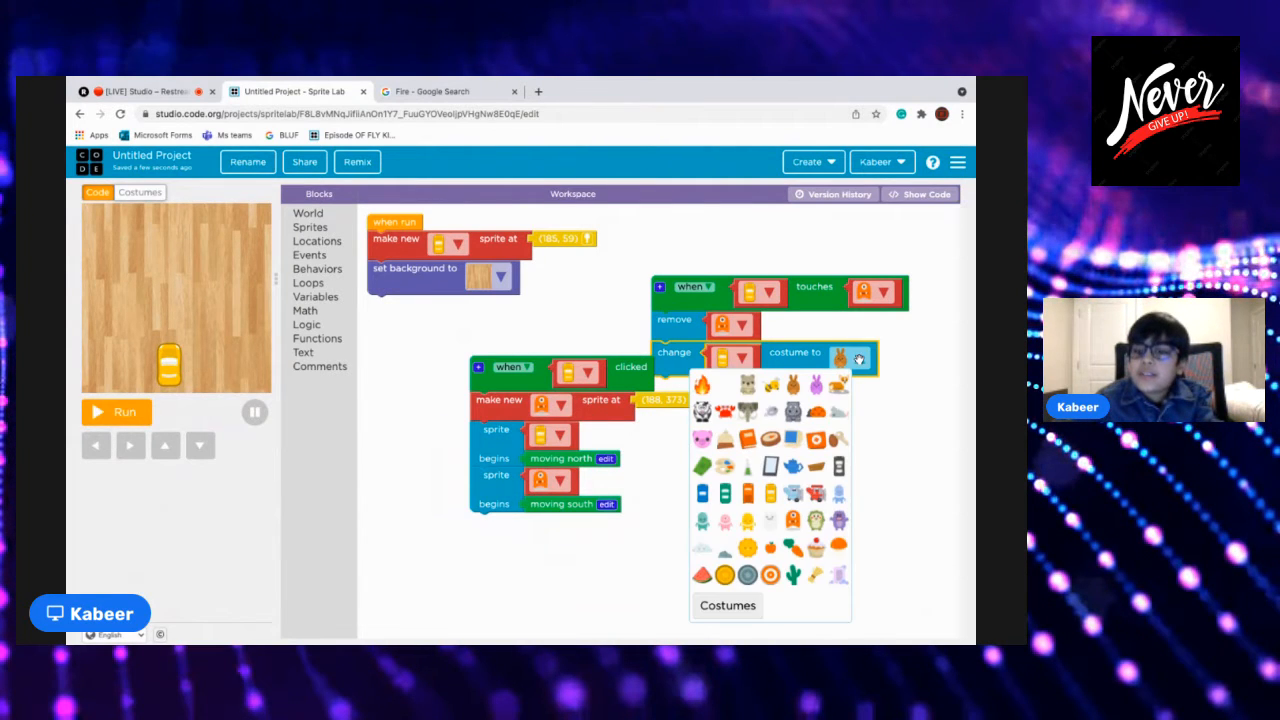
left_click(702, 386)
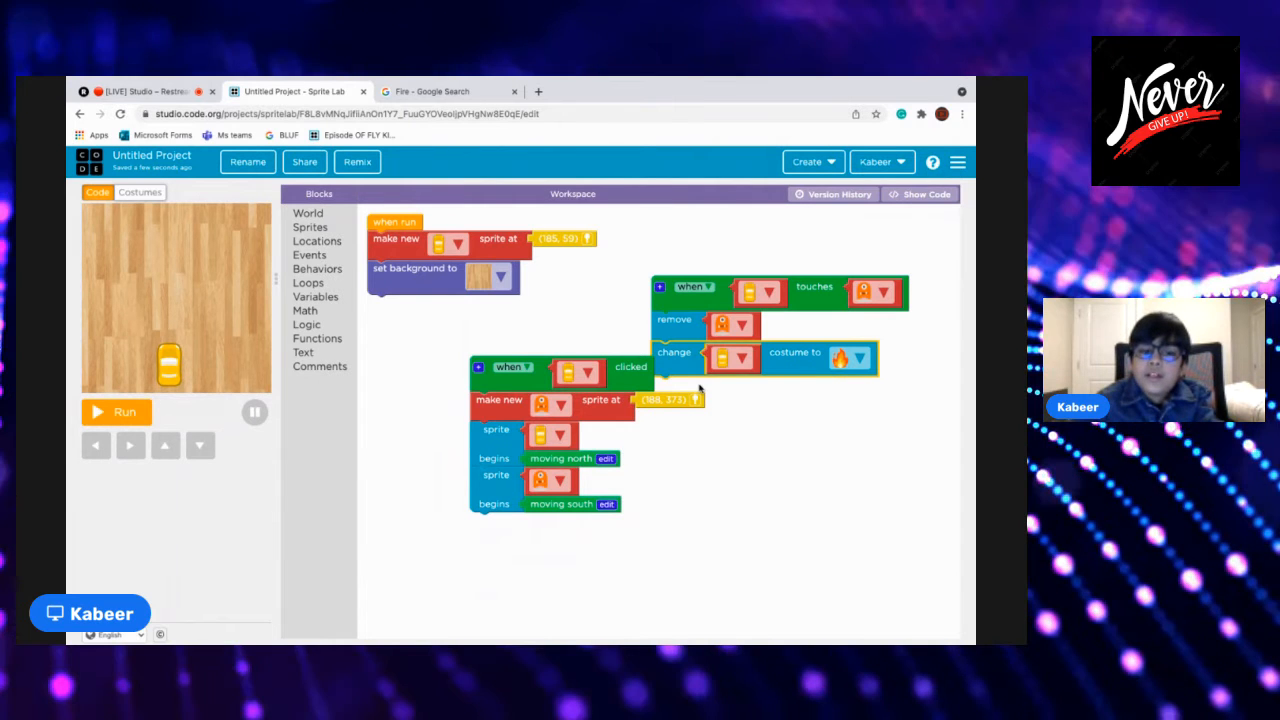
mouse_move(310, 244)
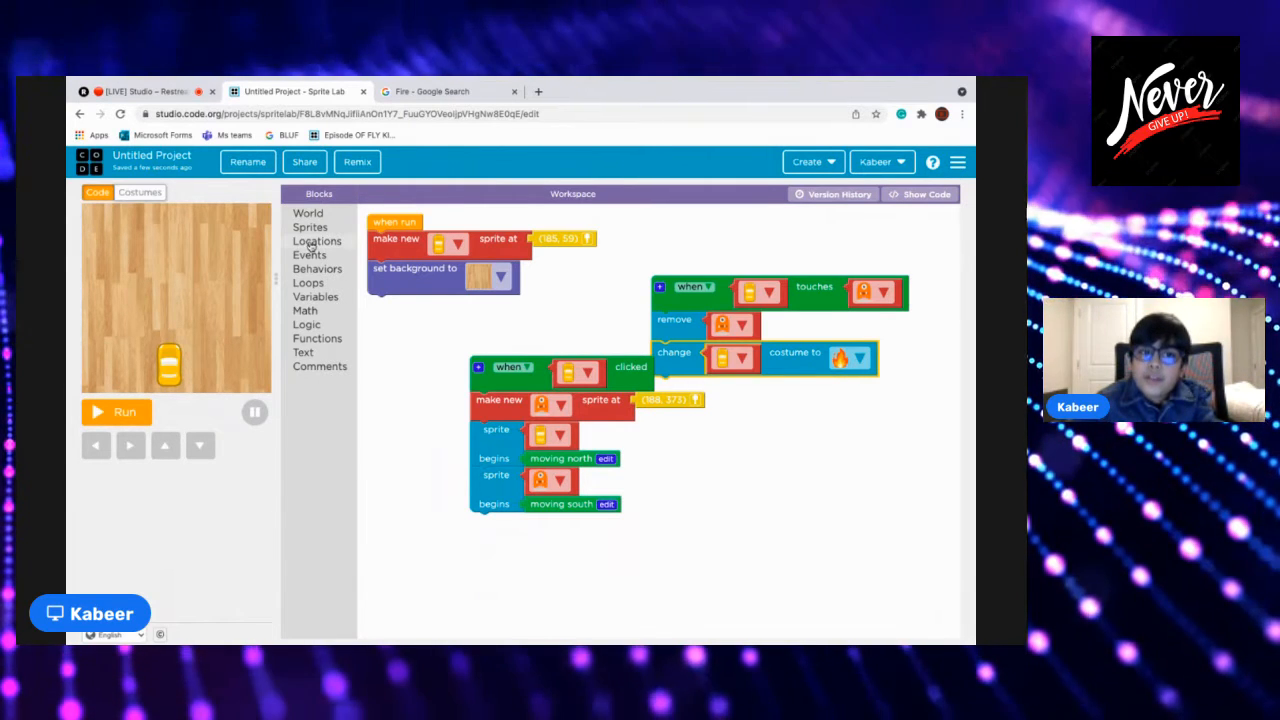
left_click(308, 254)
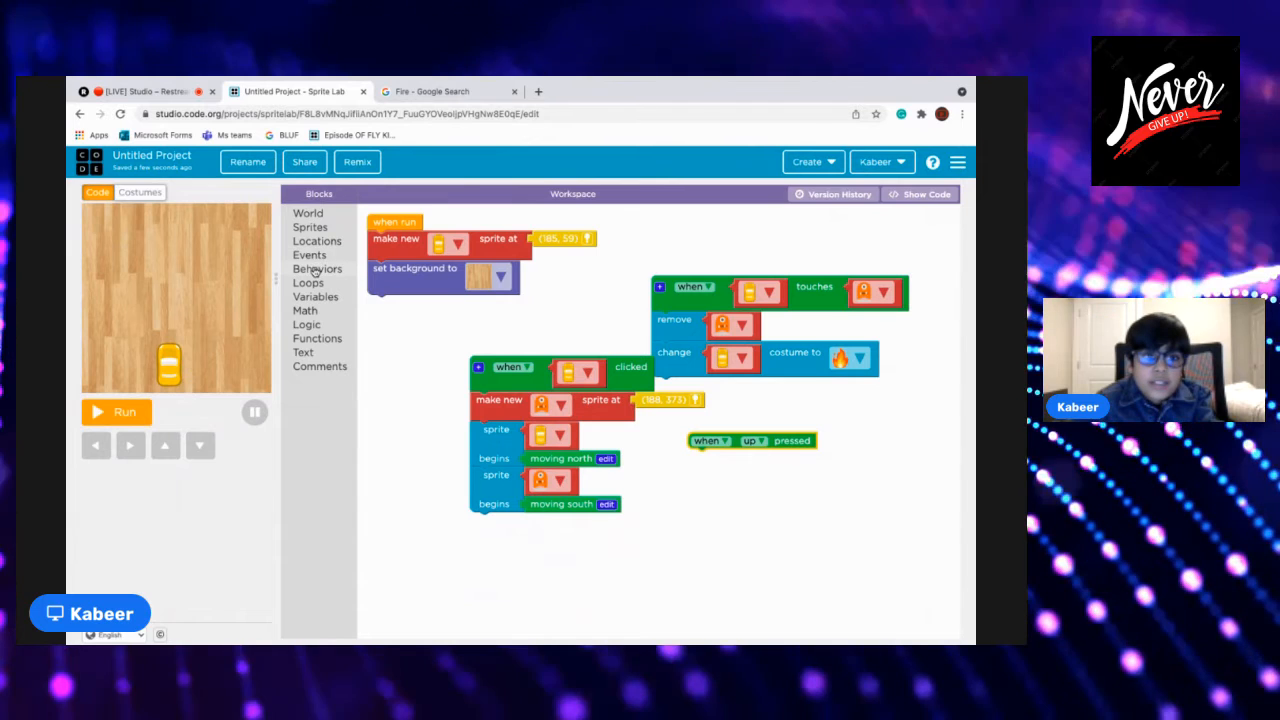
Step: Add two when-key-pressed events set to the right and left arrow keys
left_click(308, 256)
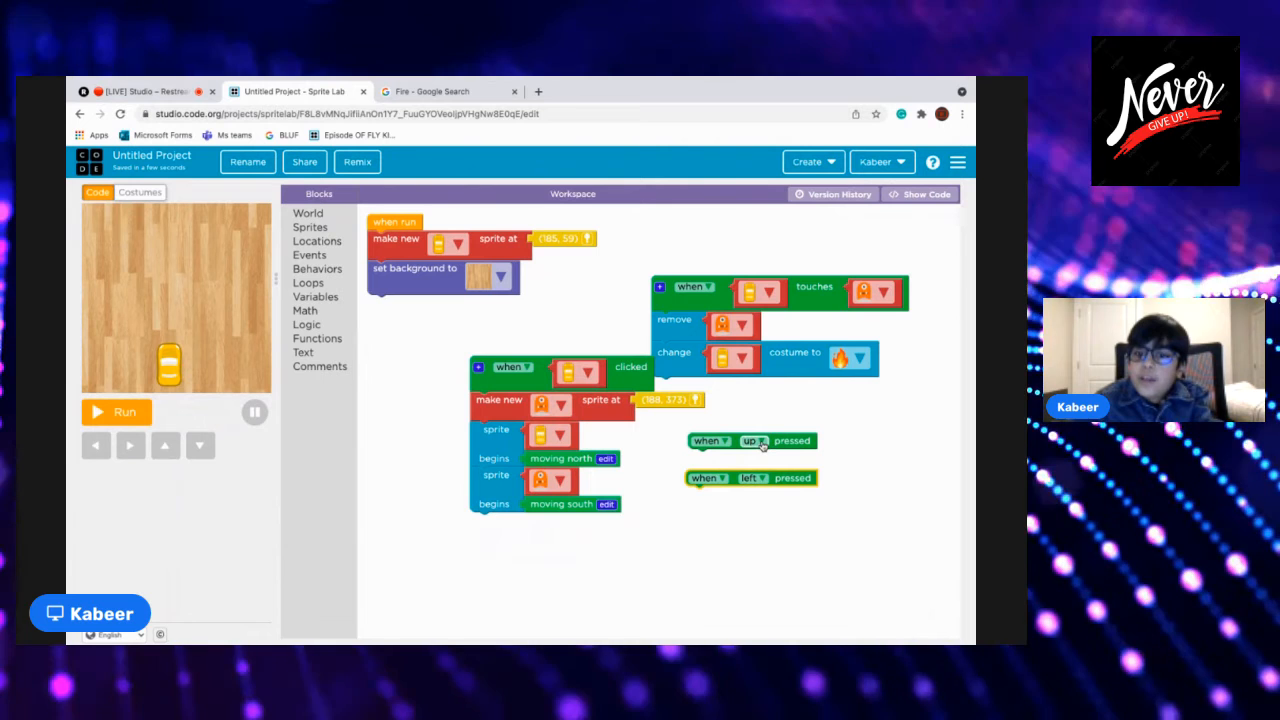
left_click(756, 442)
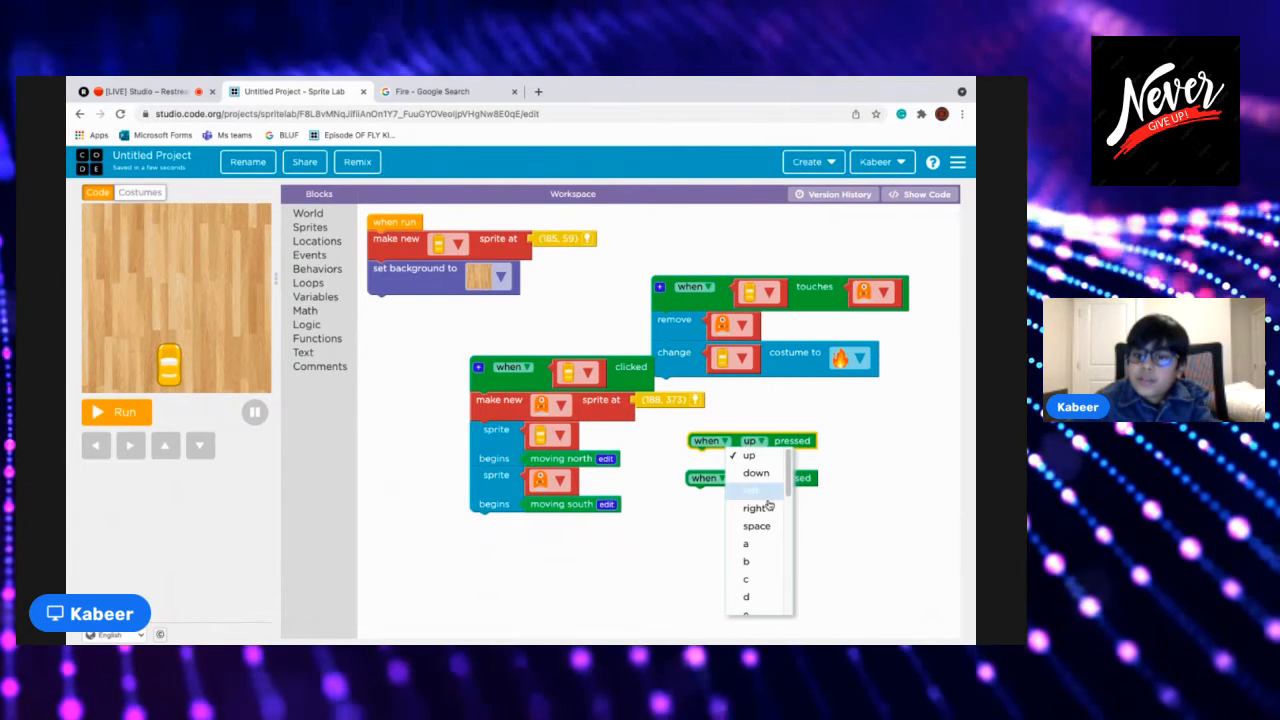
left_click(756, 508)
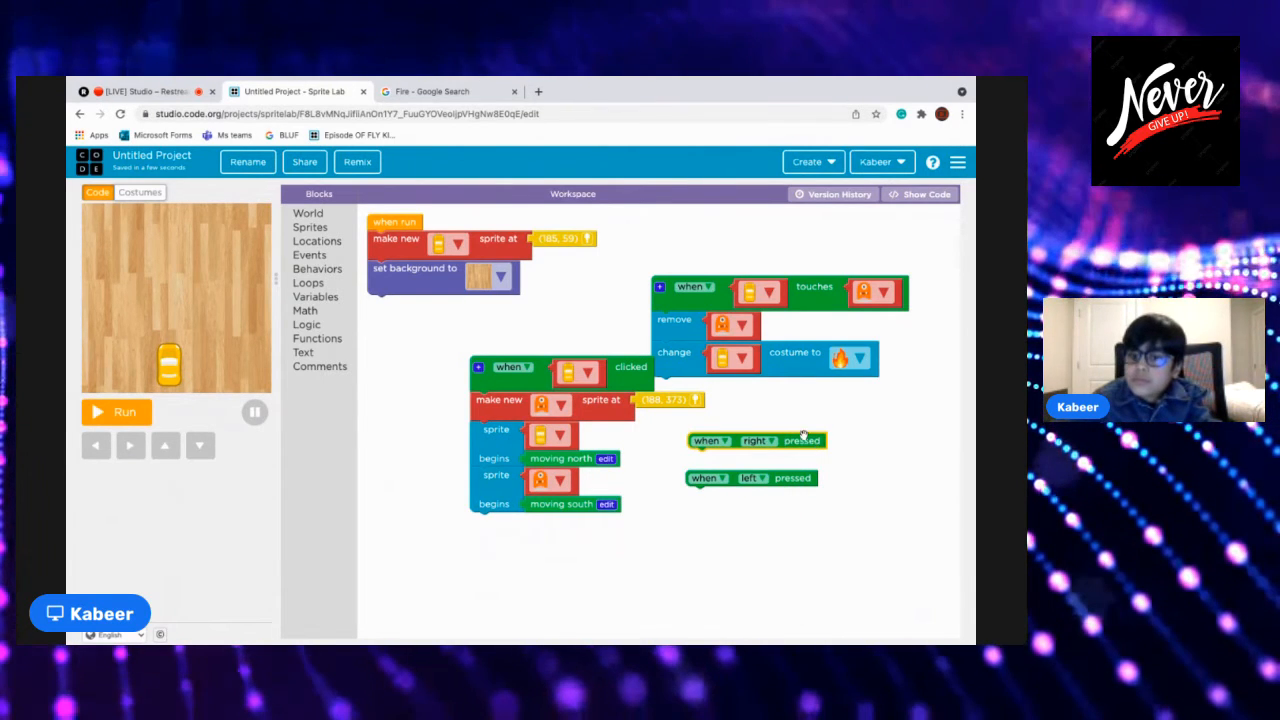
left_click_drag(756, 440, 812, 420)
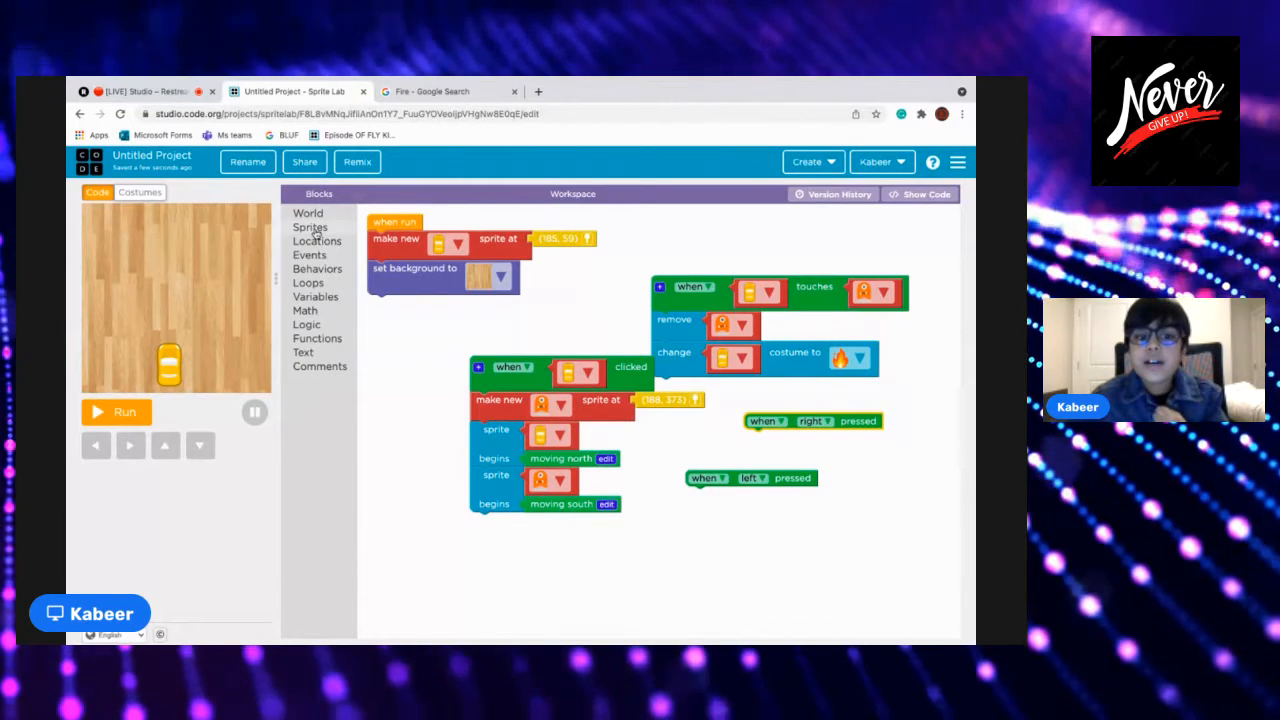
Step: Make the right-key move block go East and the left-key move block go West
left_click(308, 228)
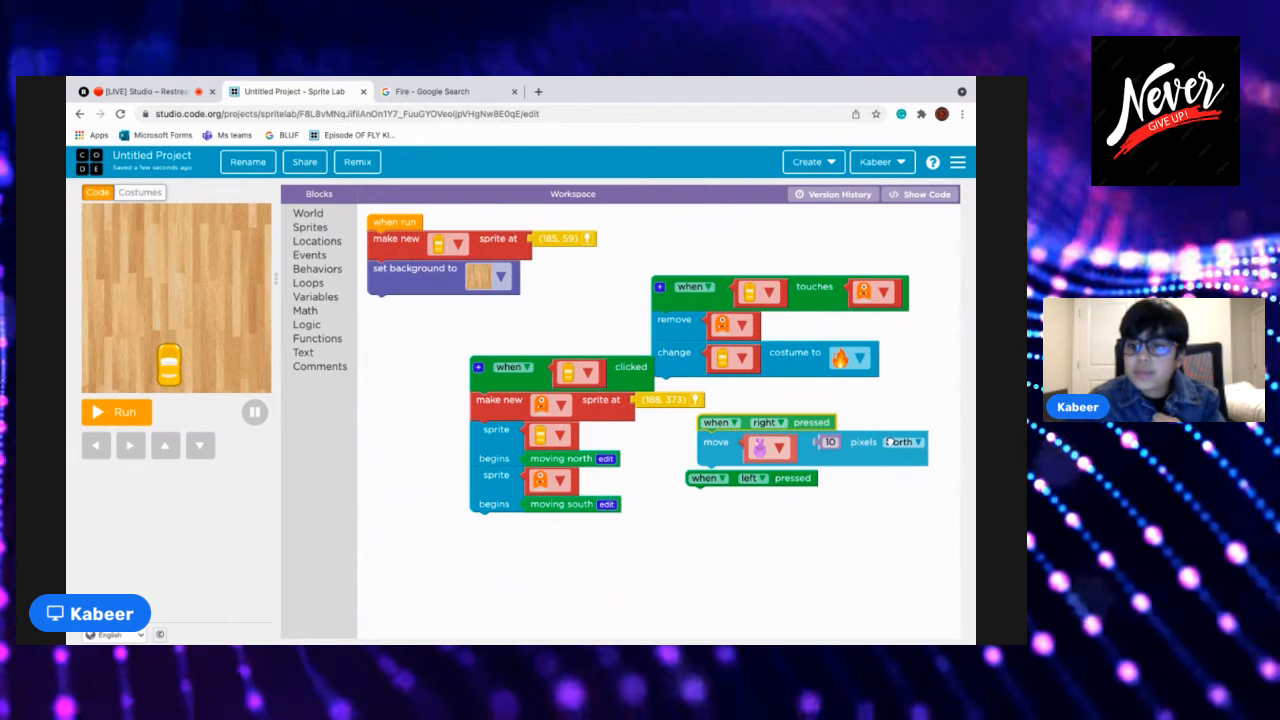
left_click(904, 442)
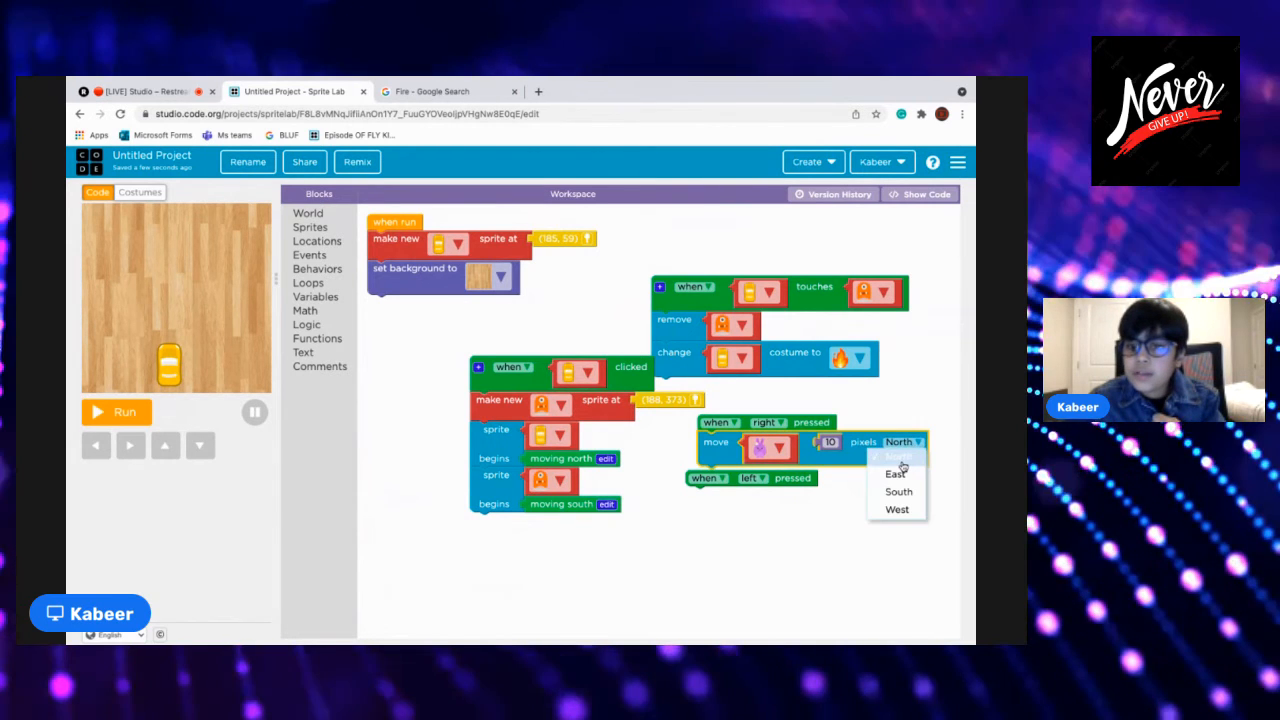
left_click(896, 472)
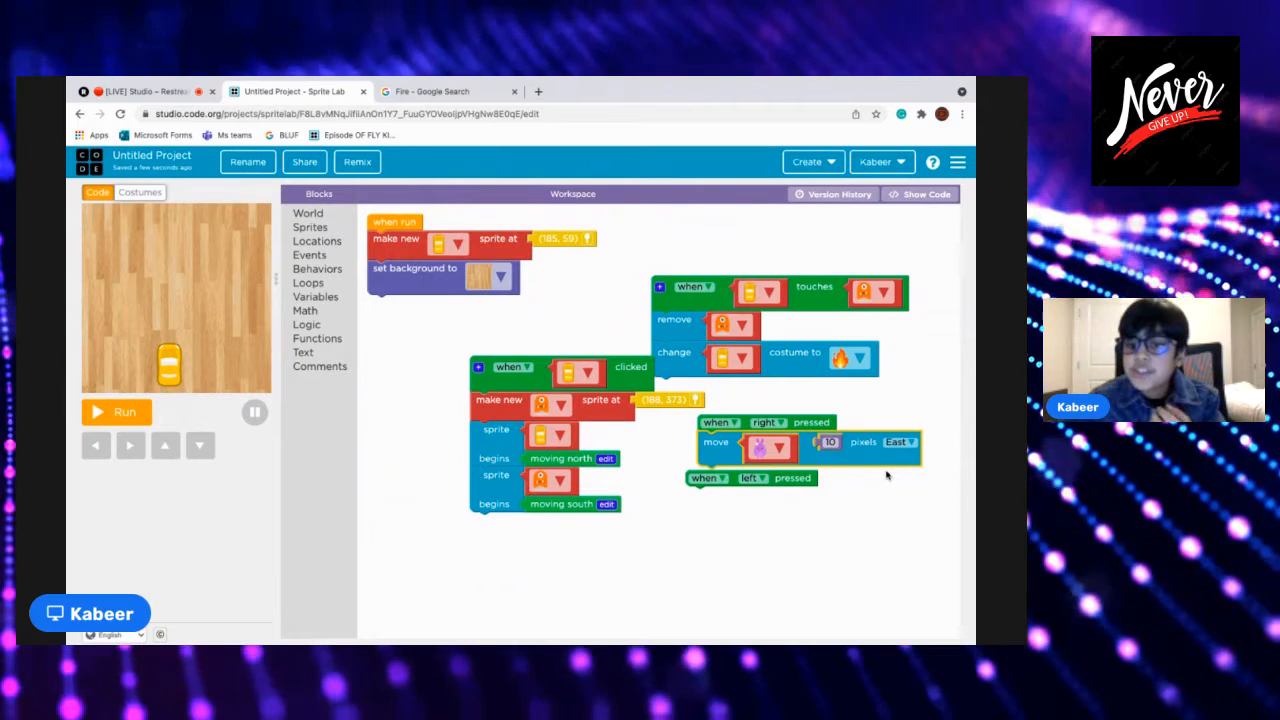
left_click(770, 448)
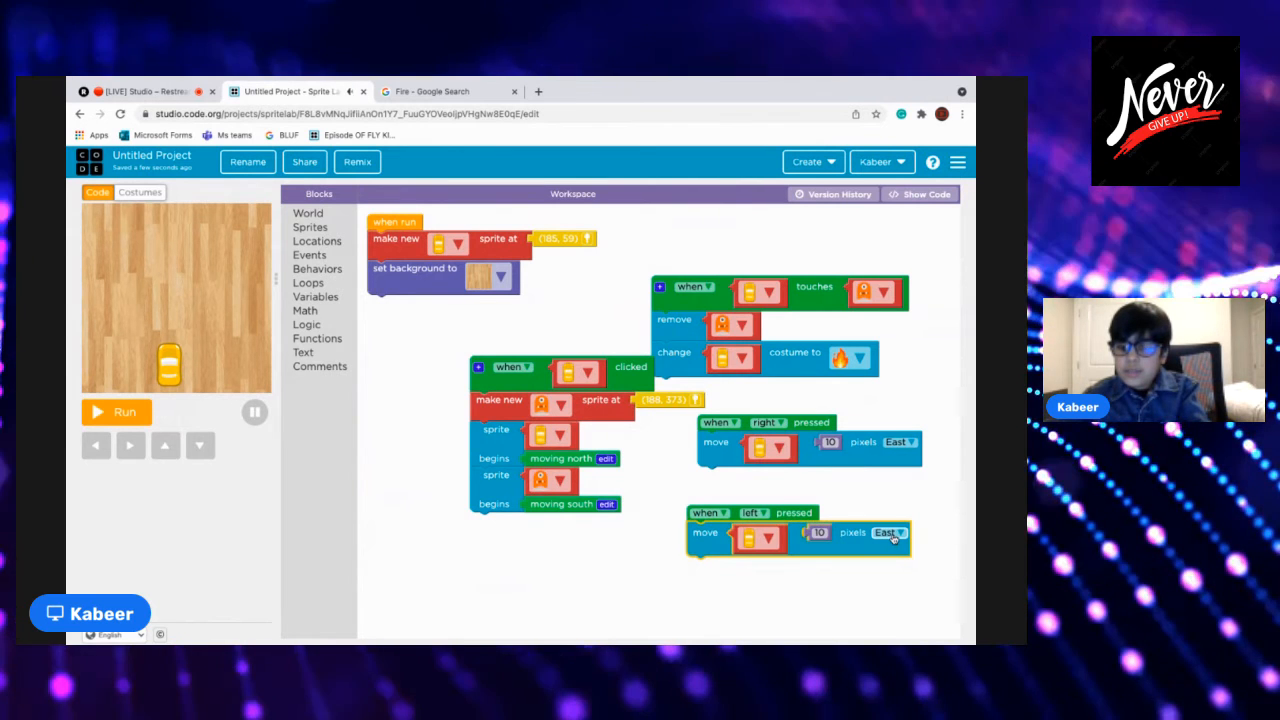
left_click(890, 532)
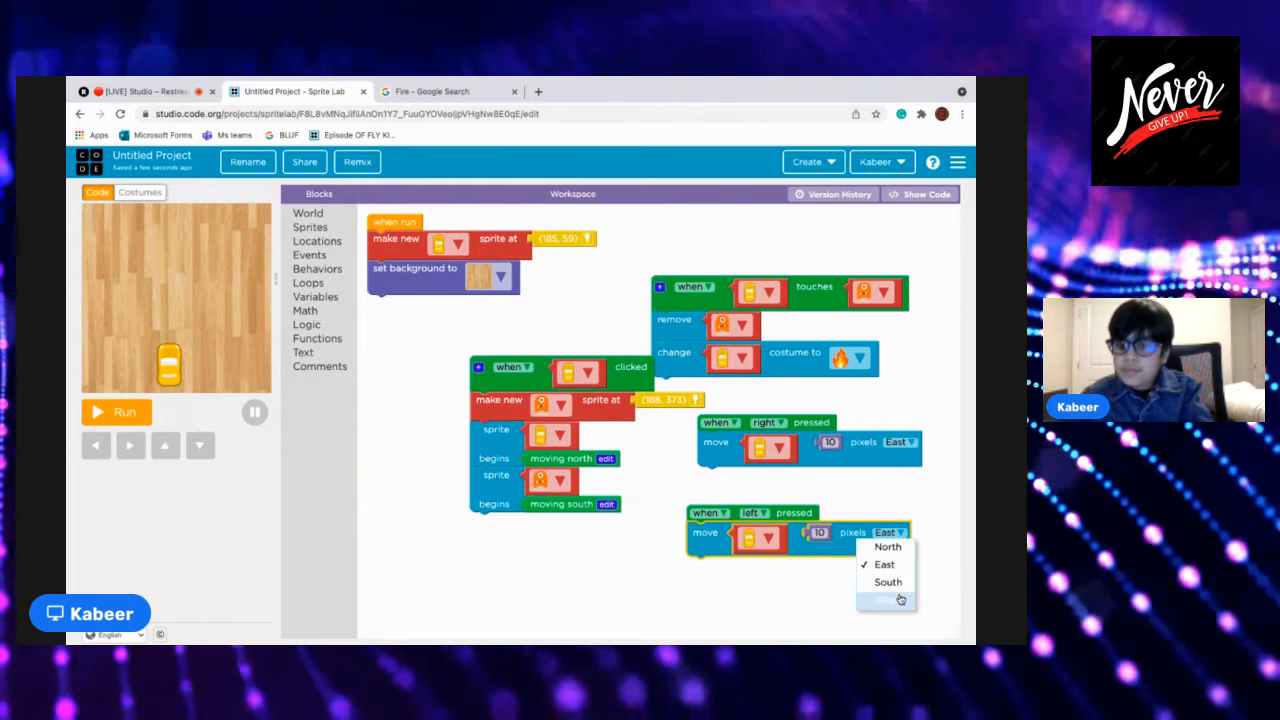
left_click(888, 600)
type("30")
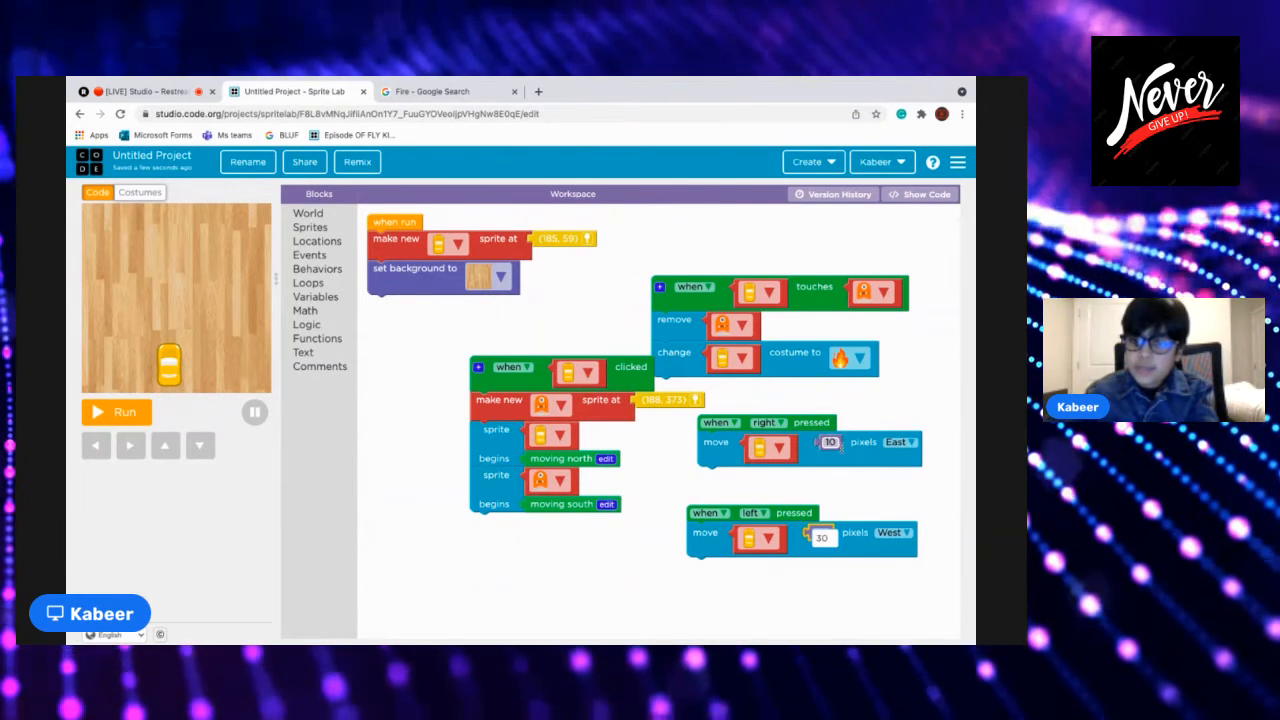
Step: Change the East move's pixel distance to 40 and confirm it
left_click(832, 448)
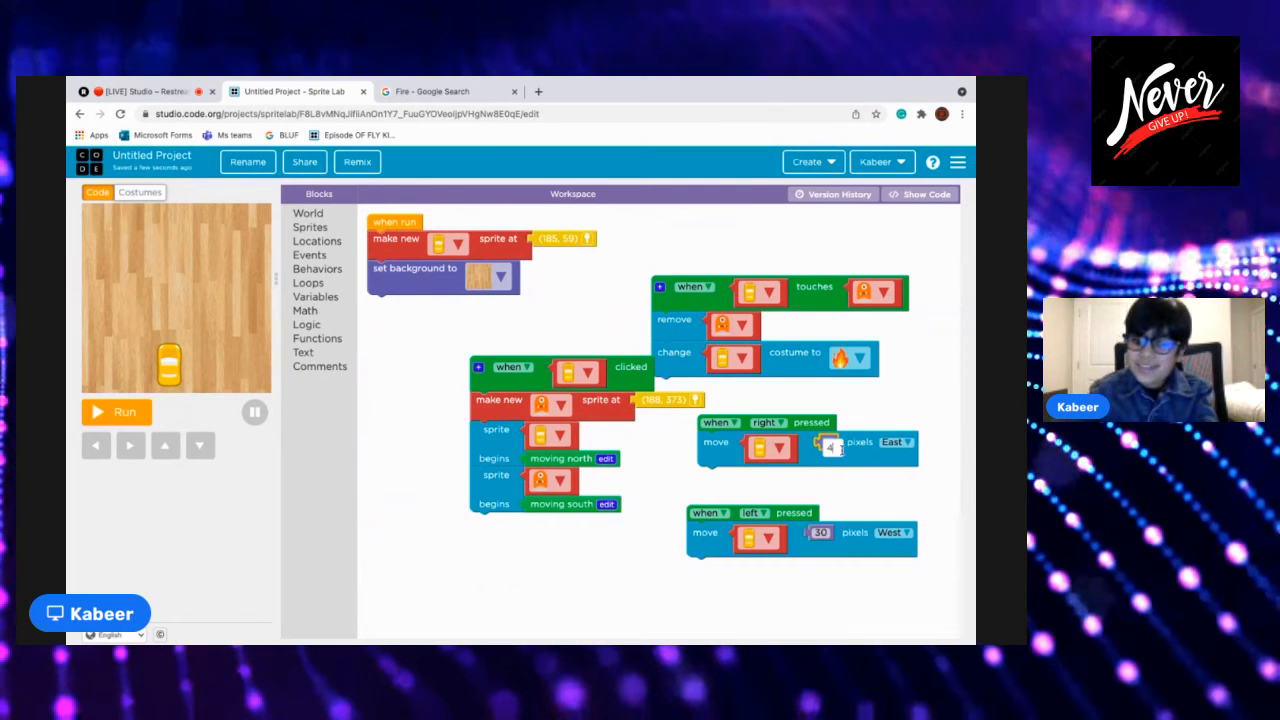
type("40")
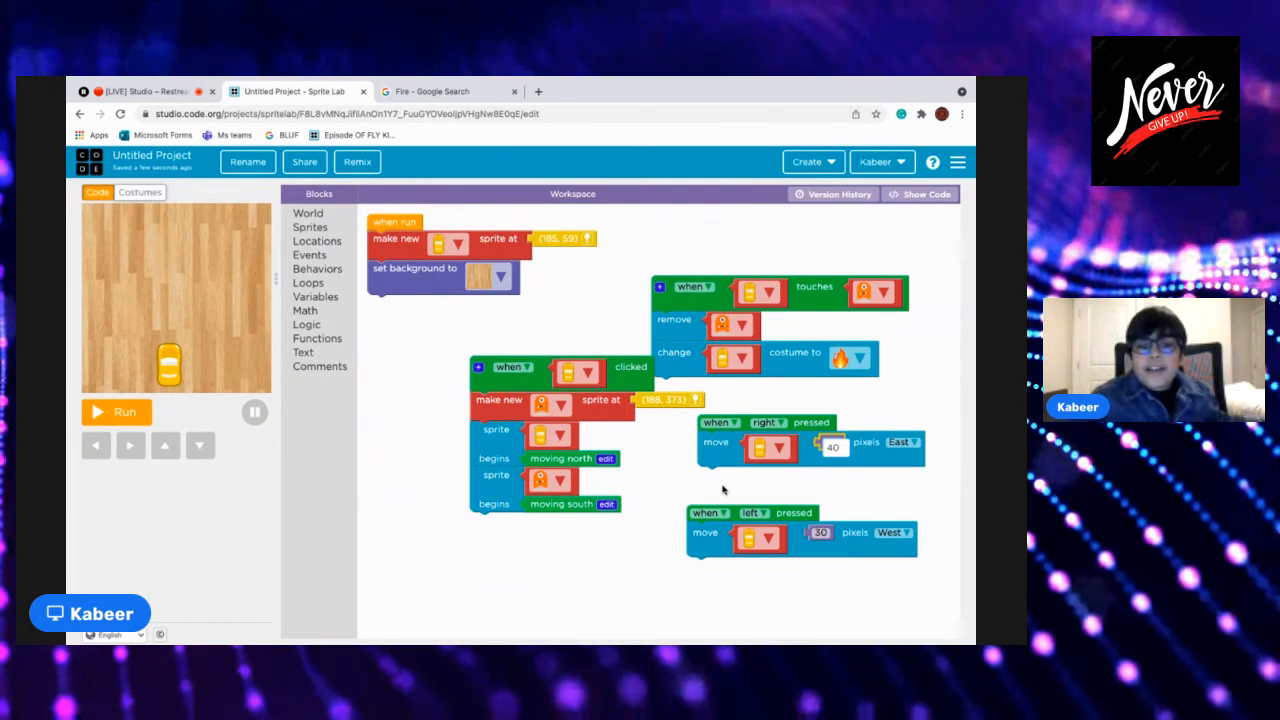
left_click(116, 412)
type("30")
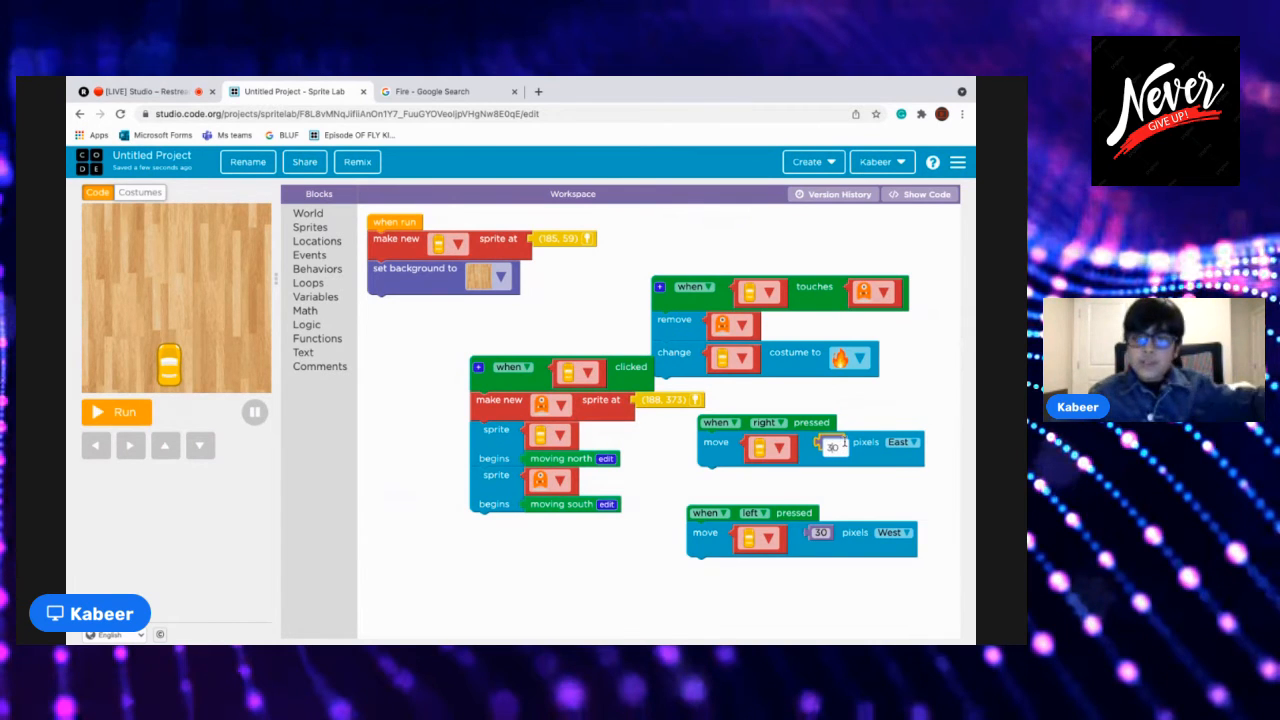
left_click(116, 412)
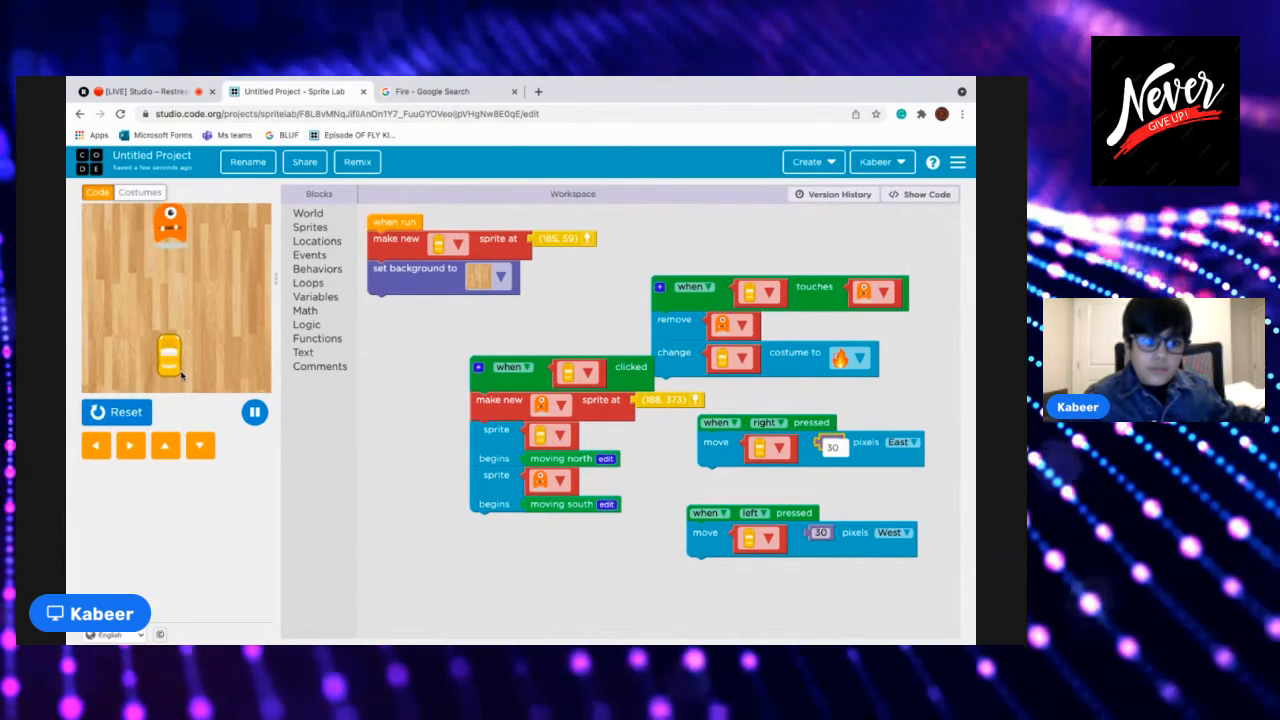
left_click(130, 444)
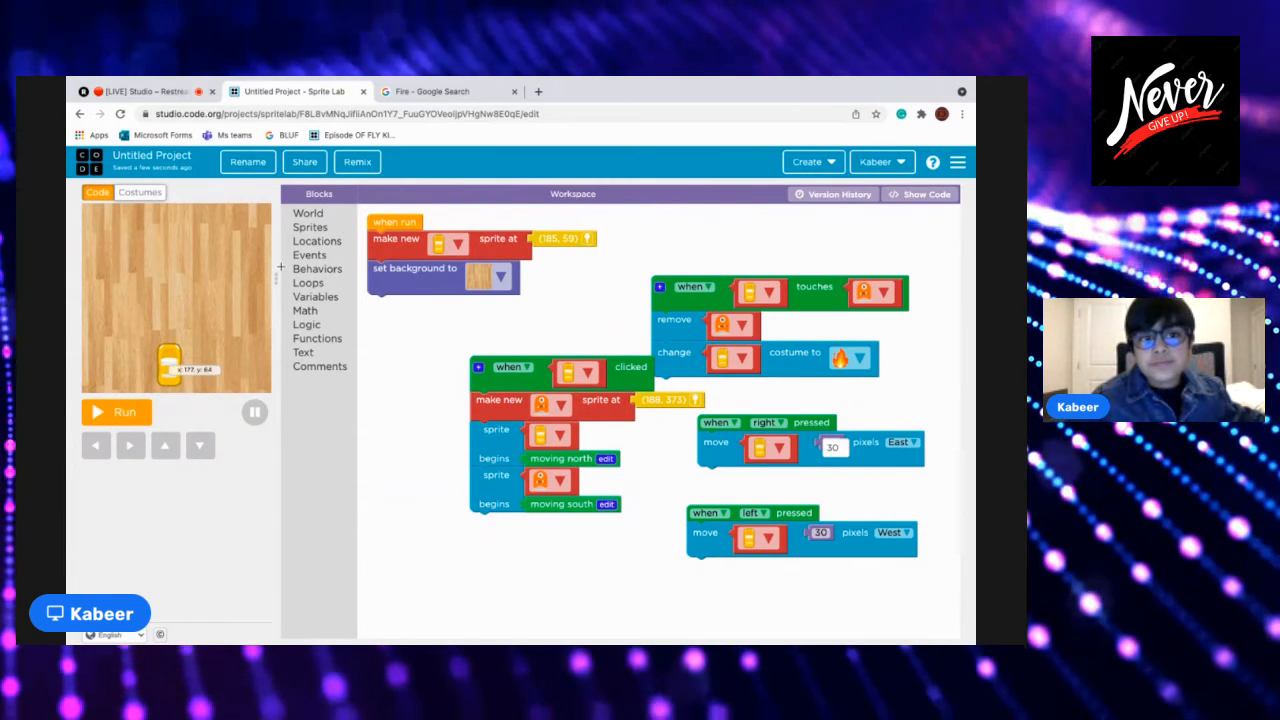
left_click(308, 256)
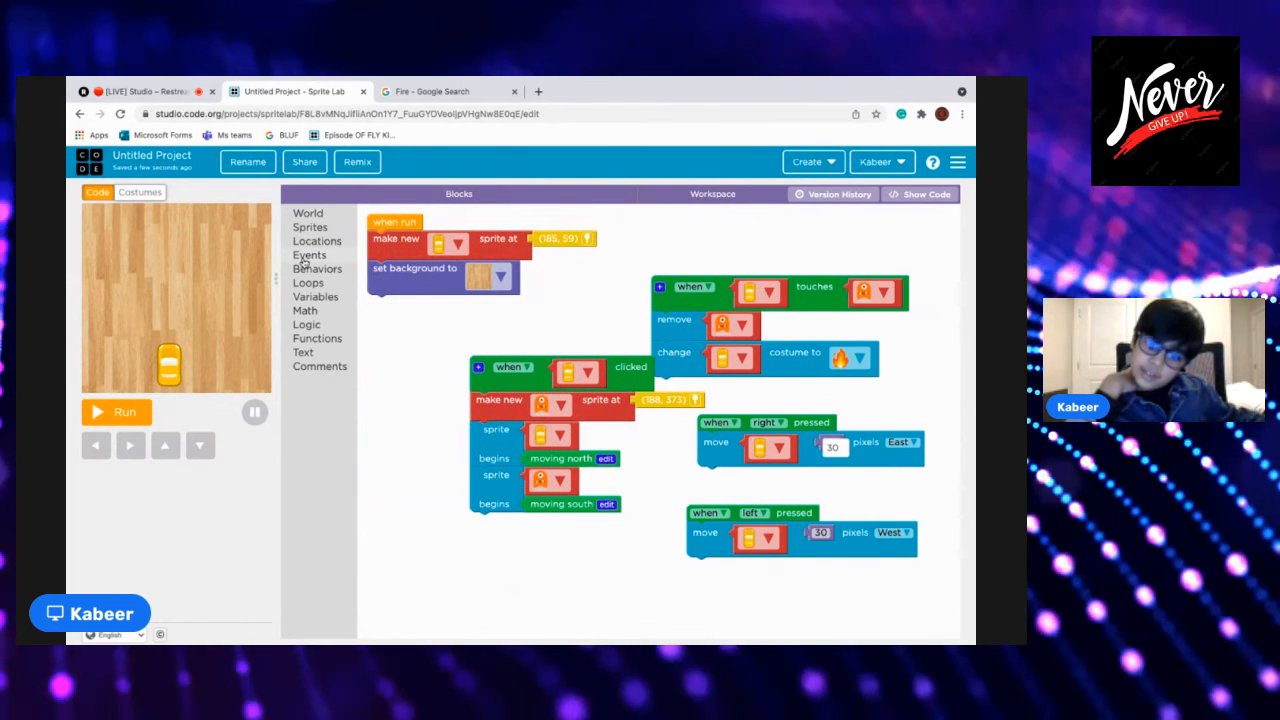
mouse_move(558, 320)
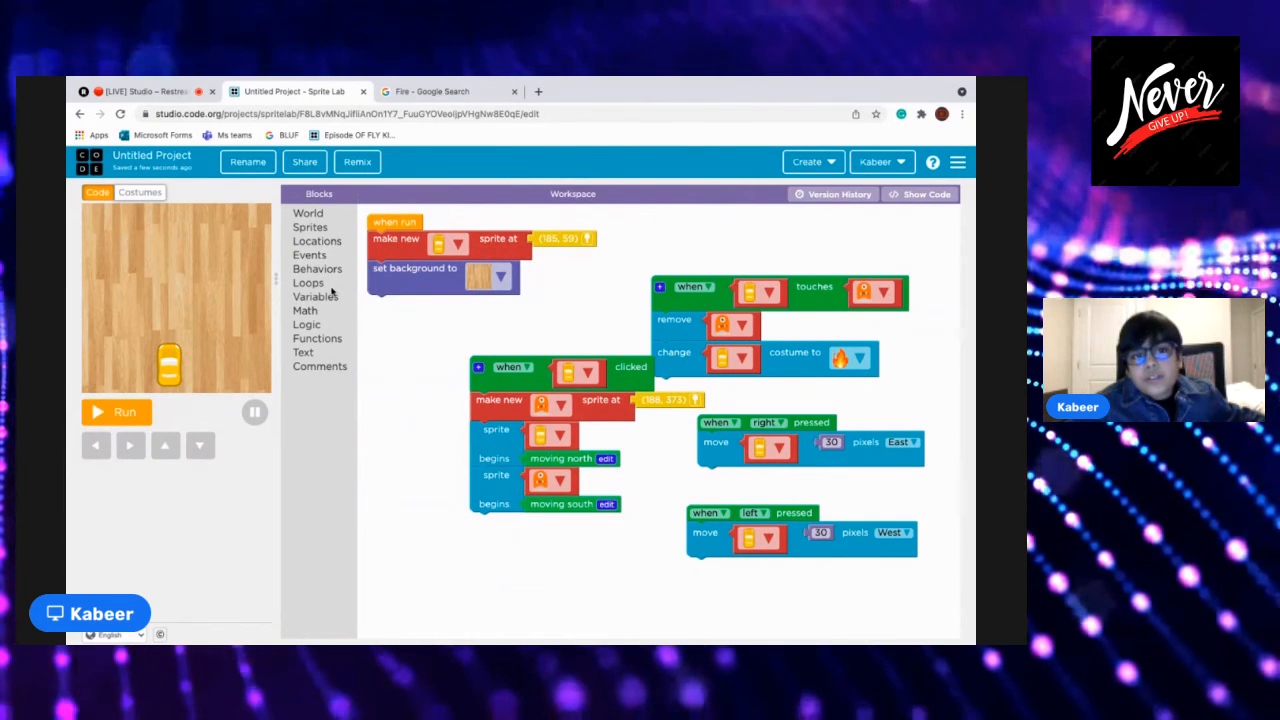
Step: Give the touches event a 'stops moving north' behavior for the sprite and run the game
left_click(316, 268)
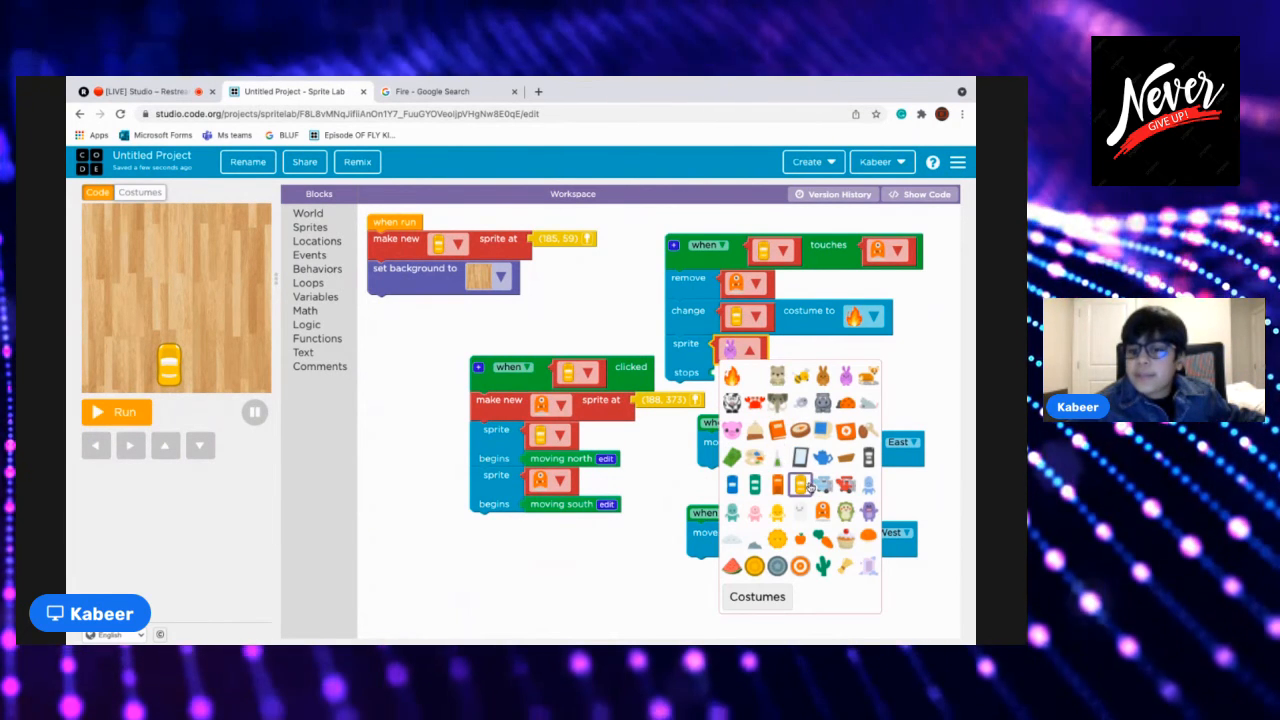
left_click(800, 486)
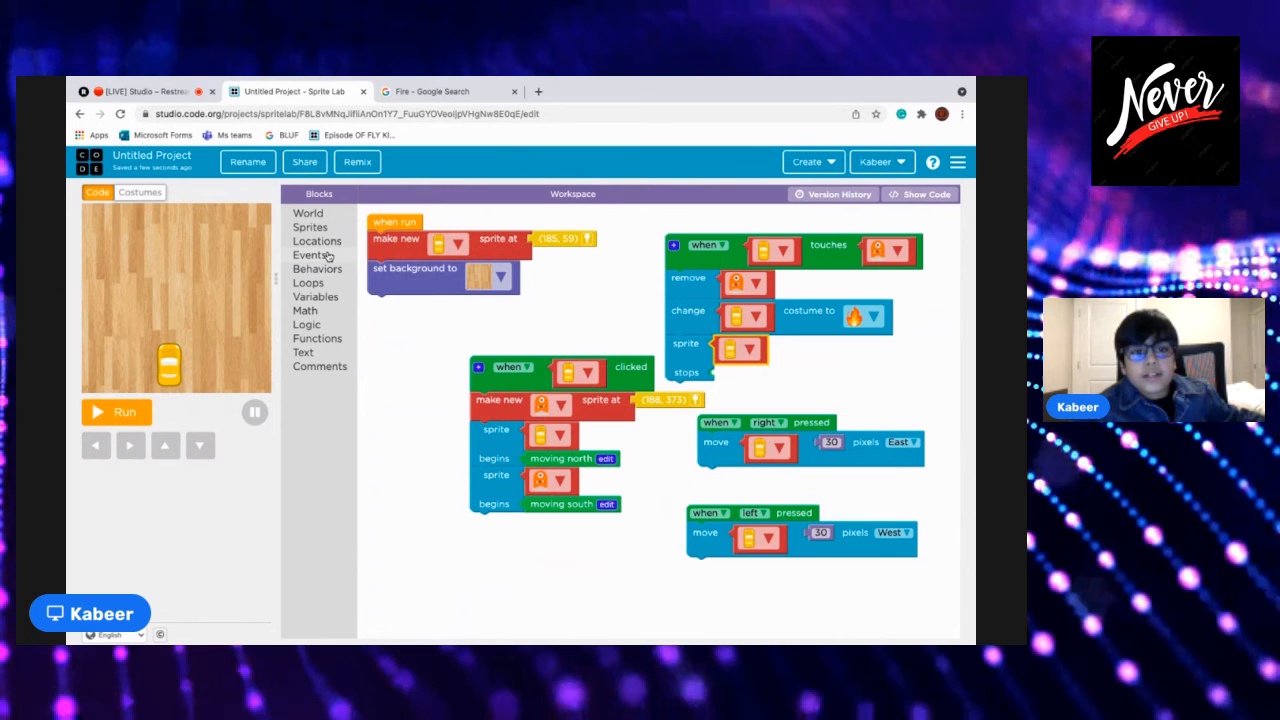
left_click(316, 268)
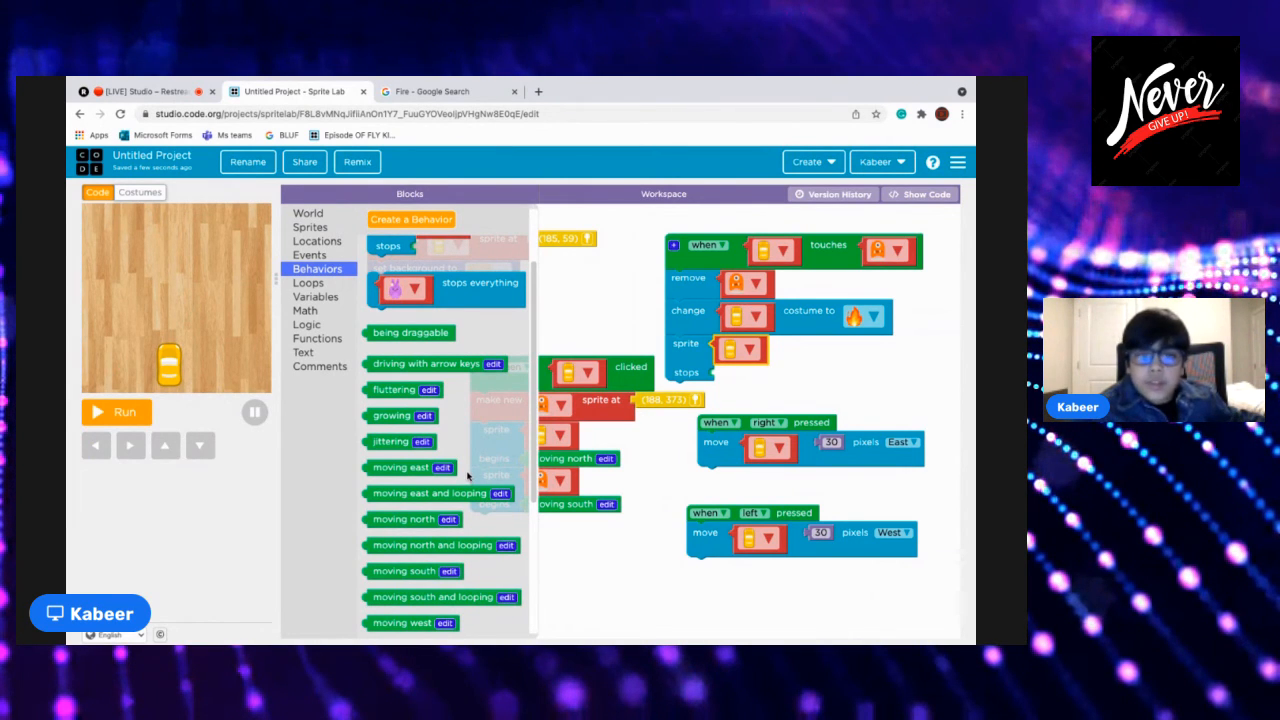
scroll("down", 3)
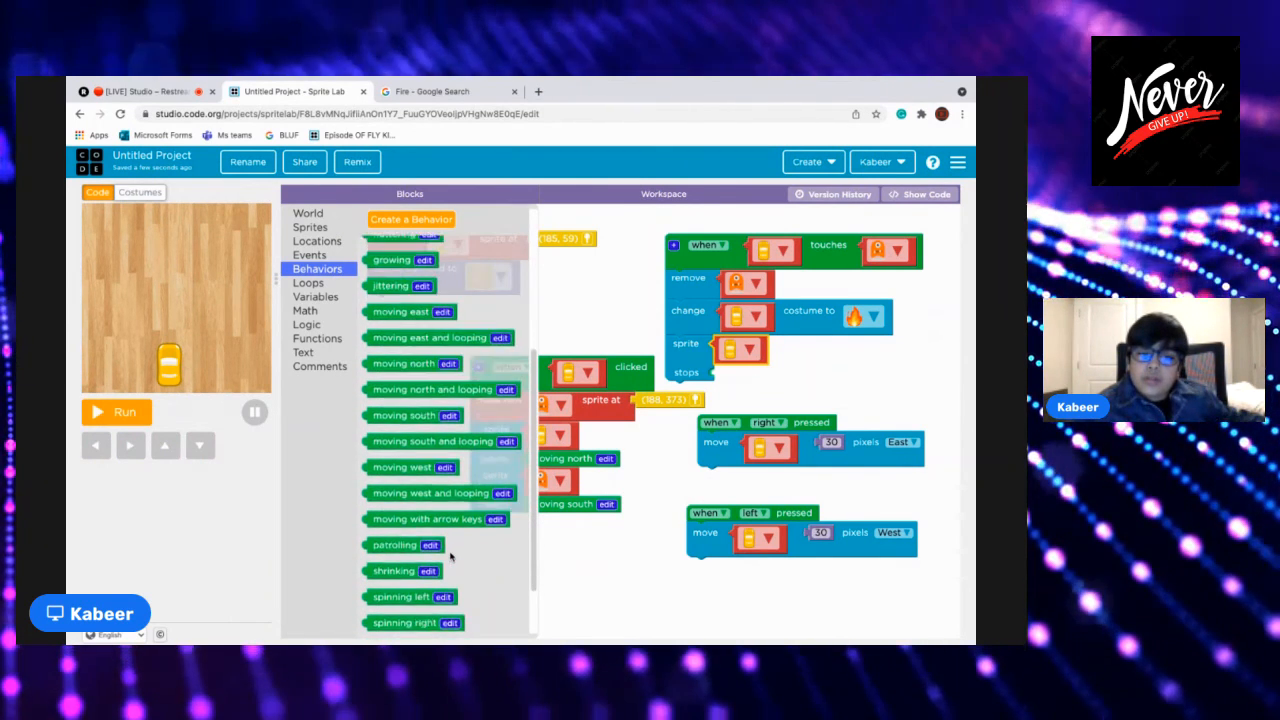
scroll("down", 3)
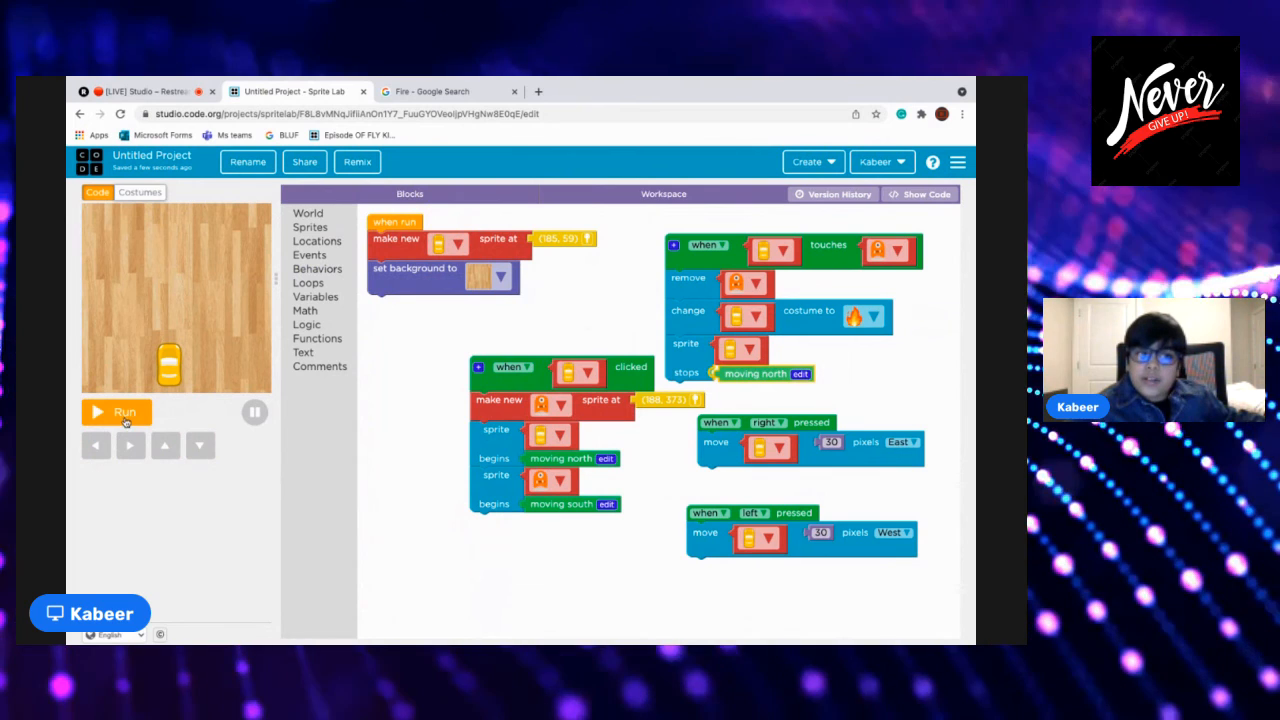
left_click(116, 412)
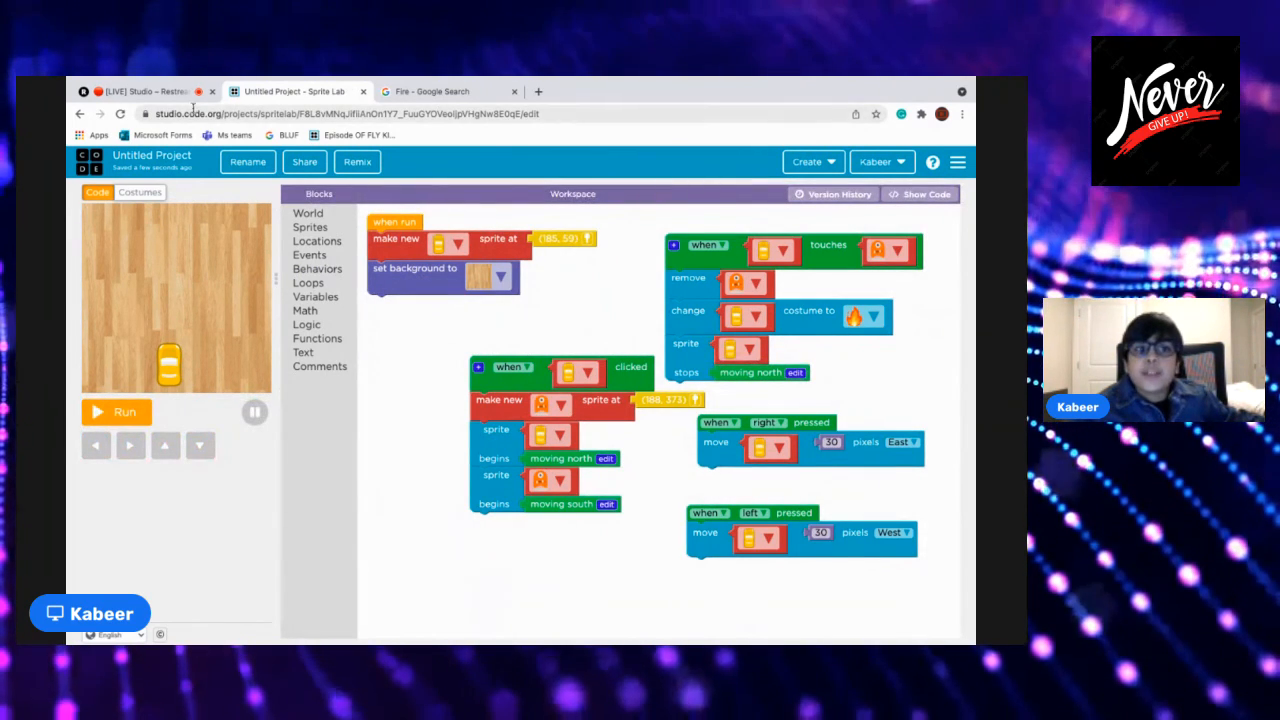
Step: Switch to Restream Studio and end the recording
left_click(140, 92)
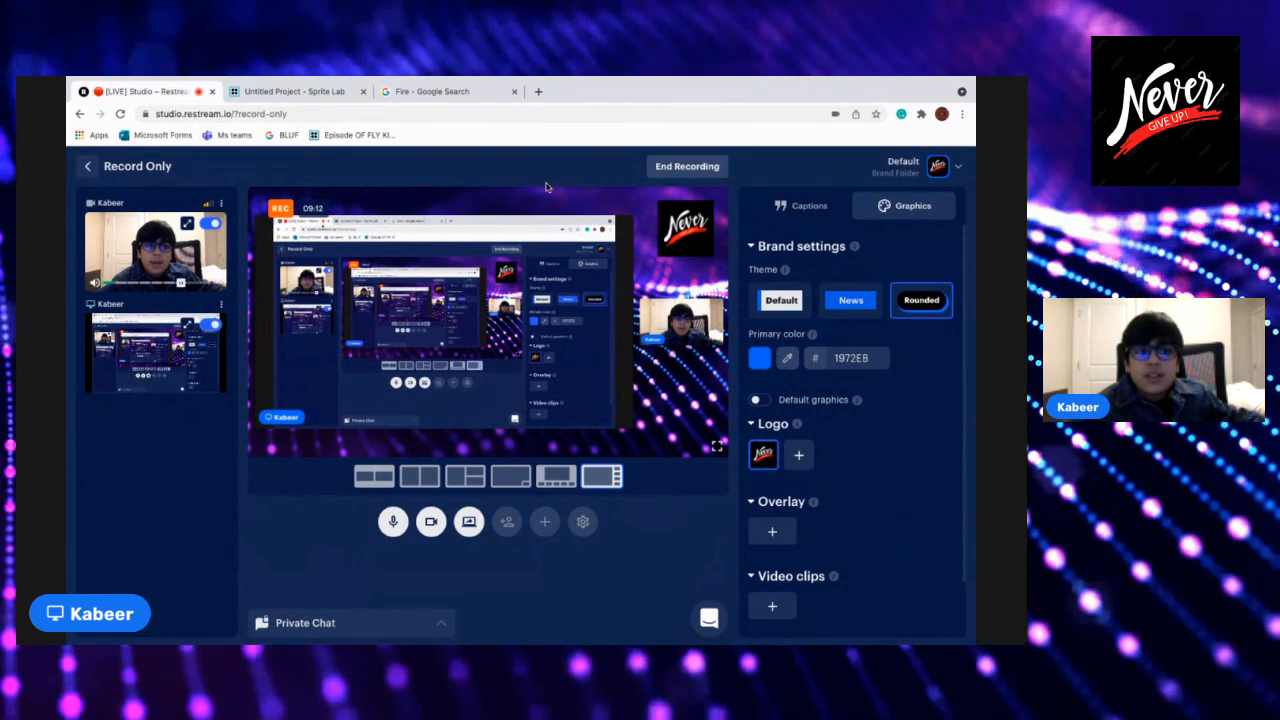
left_click(688, 166)
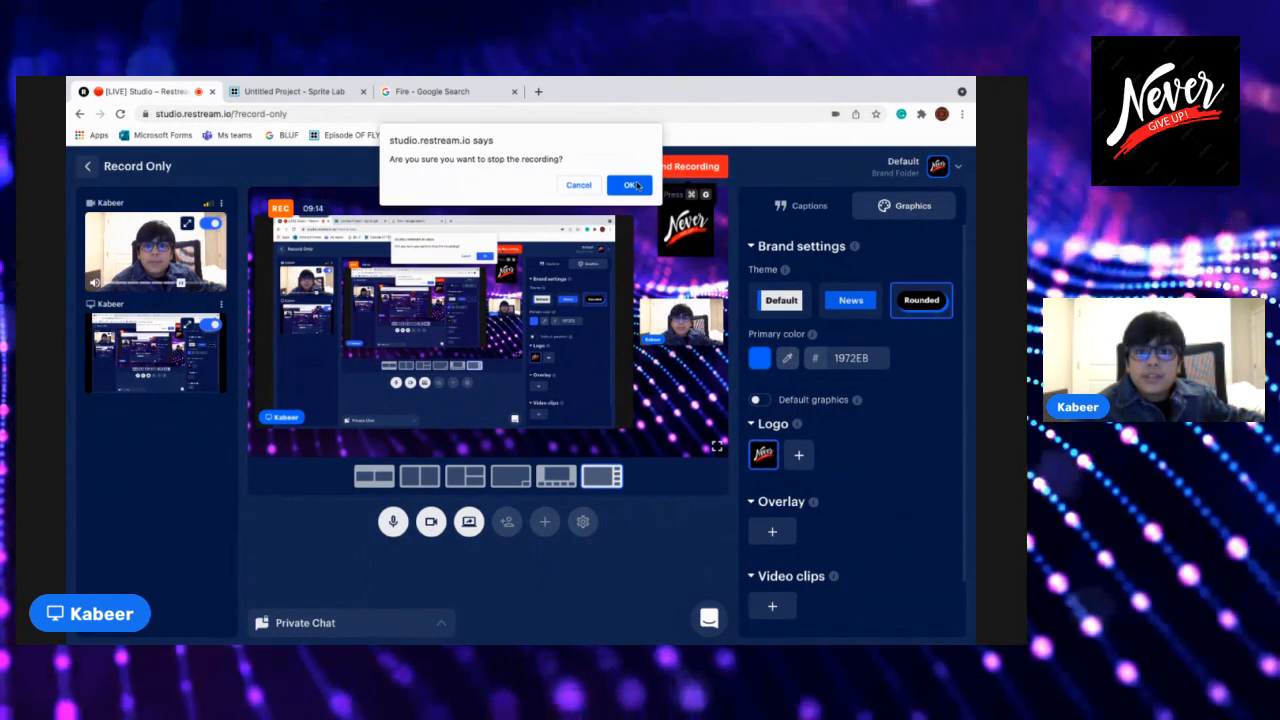